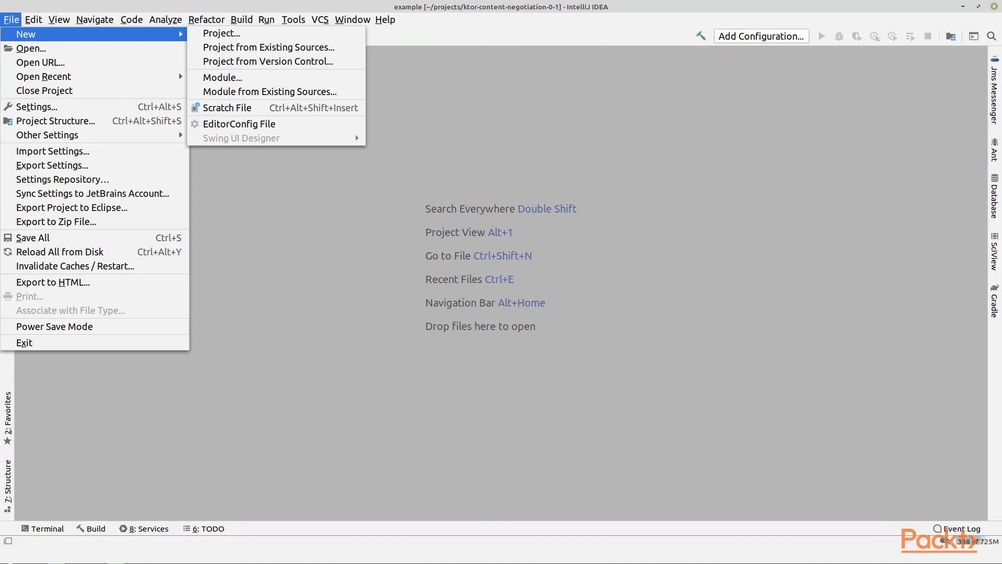
Start a new Ktor project and enable the ContentNegotiation and Routing server features.
left_click(221, 32)
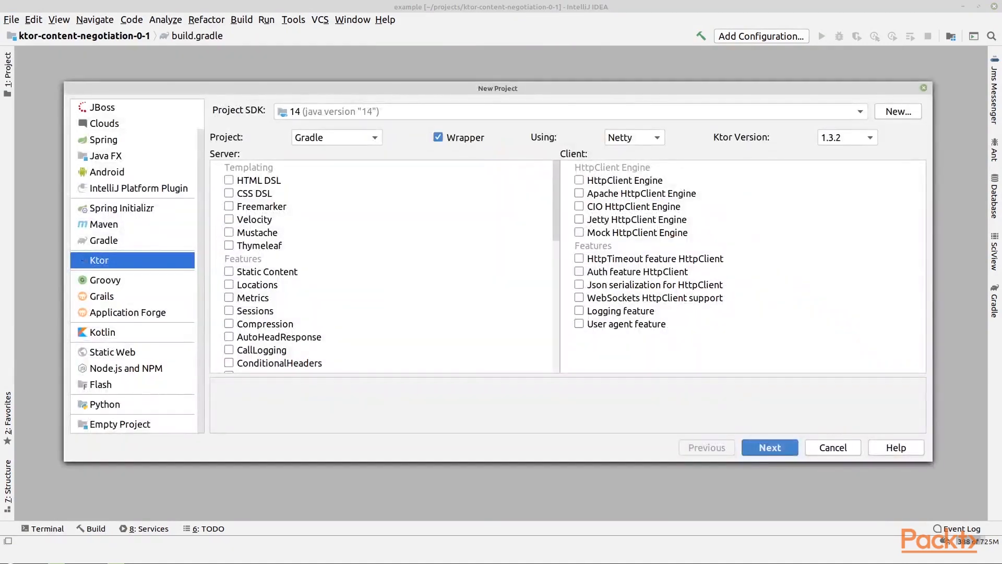
scroll("down", 3)
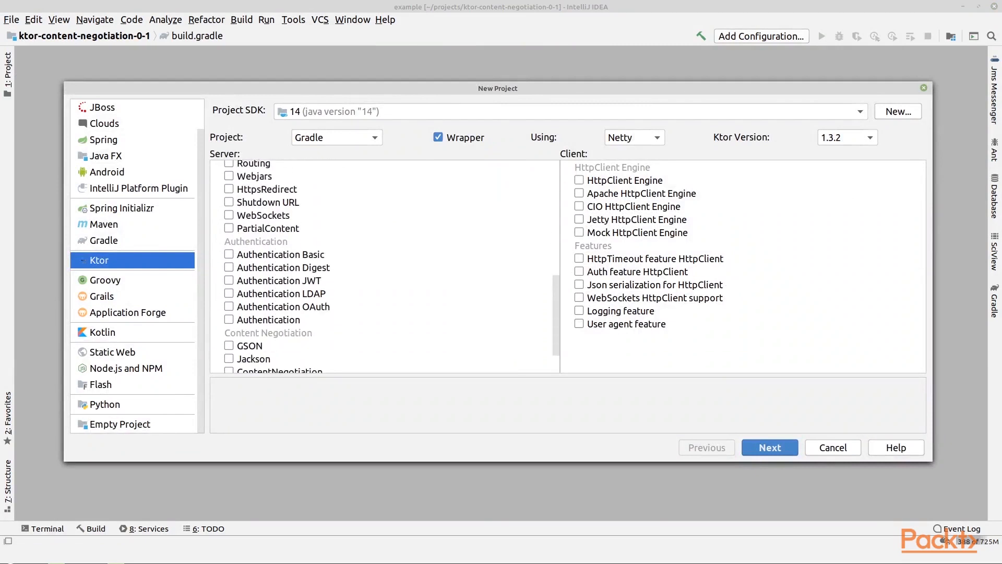
scroll("down", 3)
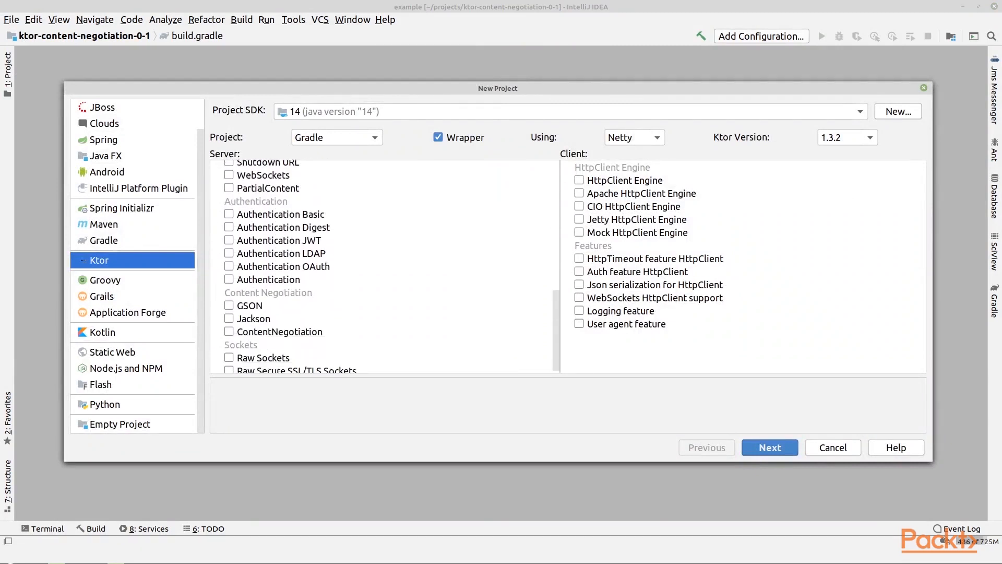
scroll("down", 3)
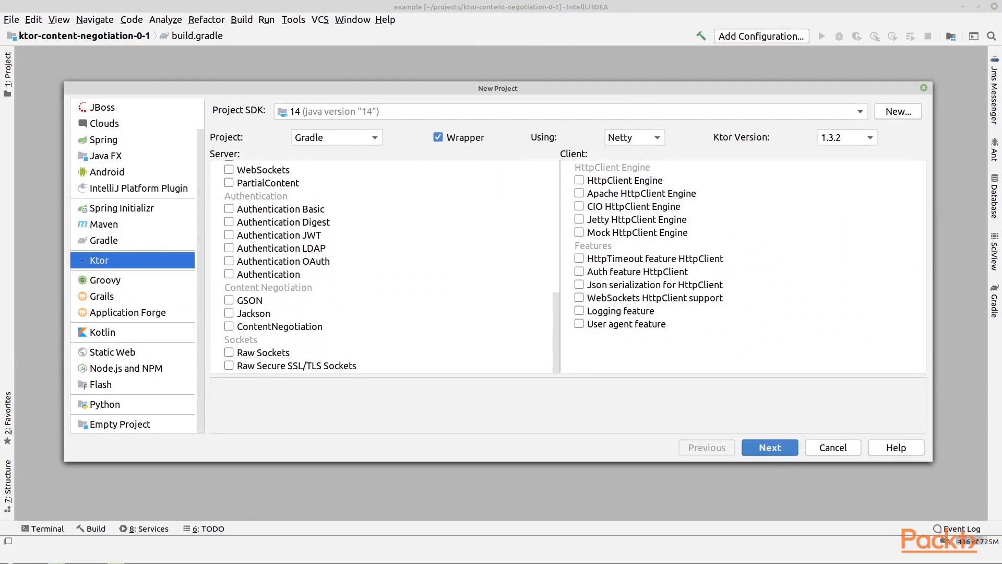
left_click(229, 299)
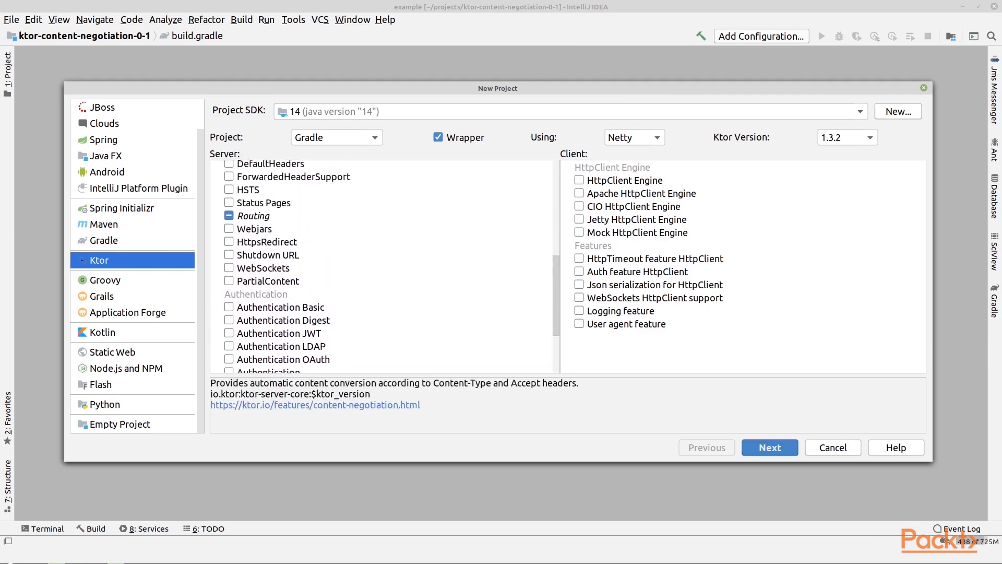
left_click(252, 225)
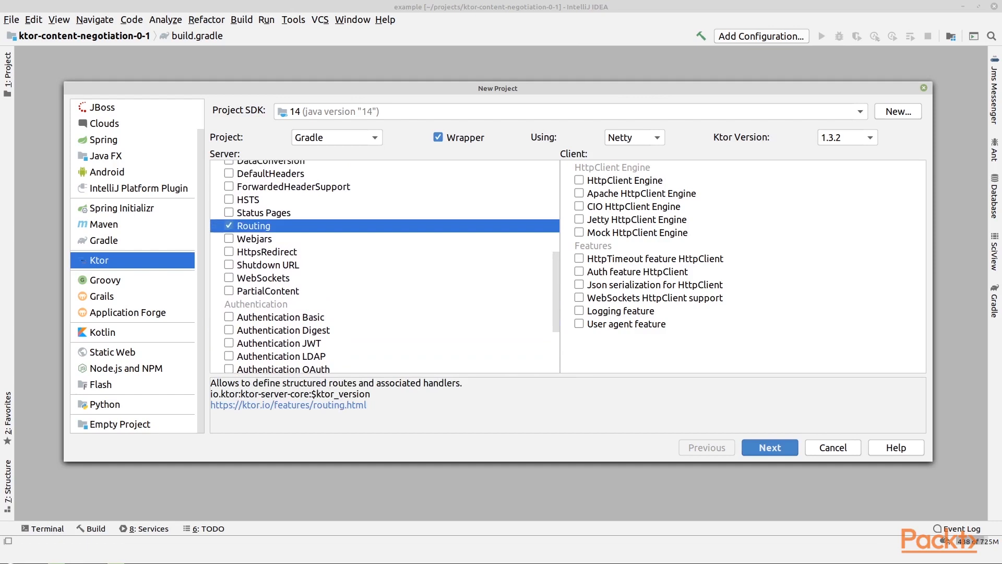
Review the remaining feature list and proceed to the project naming step.
scroll("down", 3)
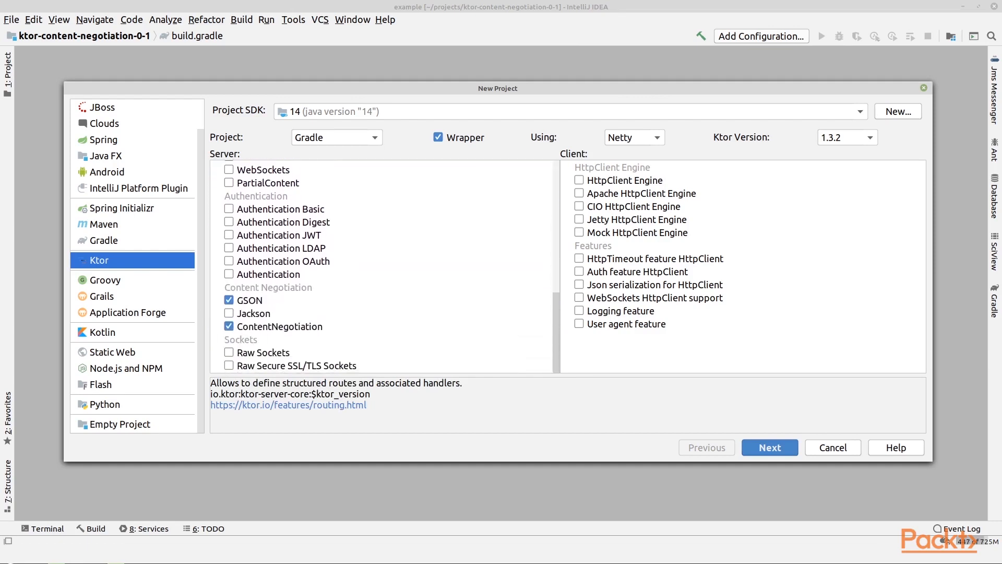
scroll("down", 3)
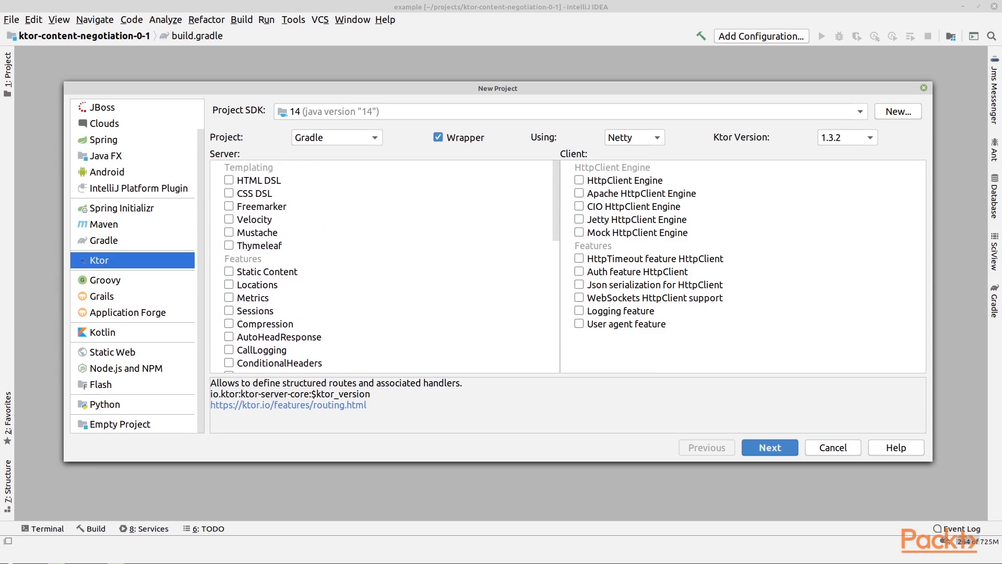
left_click(770, 447)
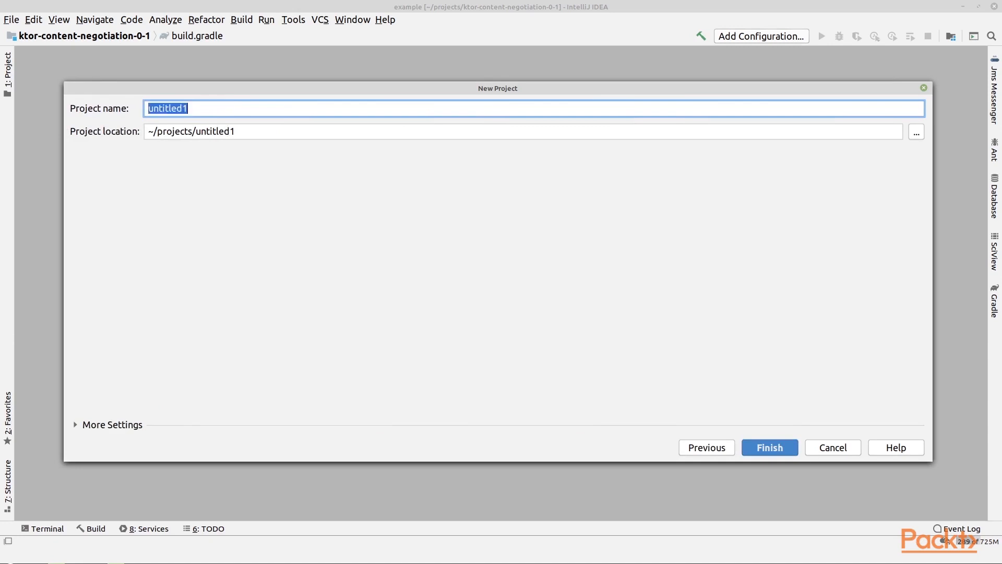
Name the project ktor-hypermedia-response, finish creation and open it in this window.
type("ktor-")
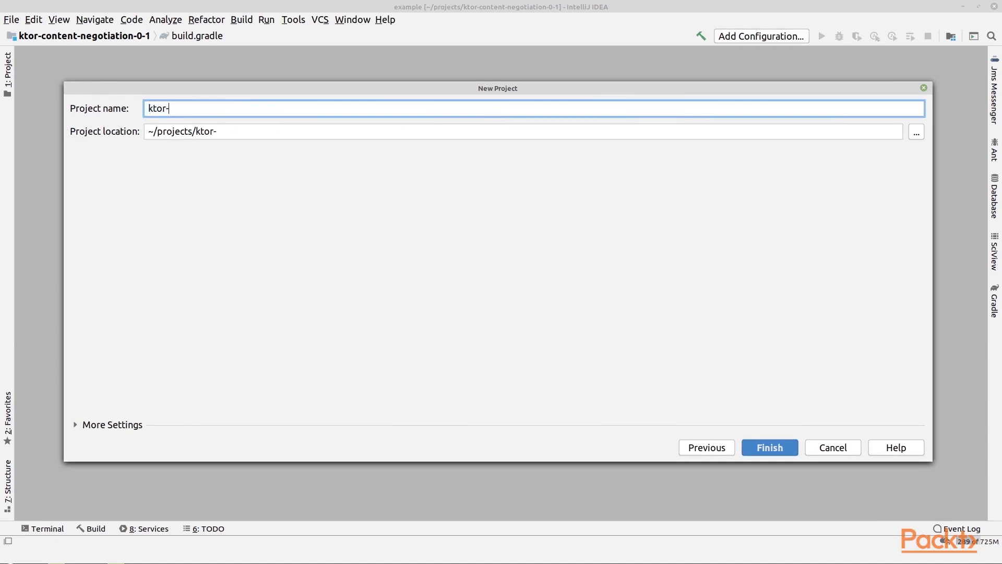
type("hyperm")
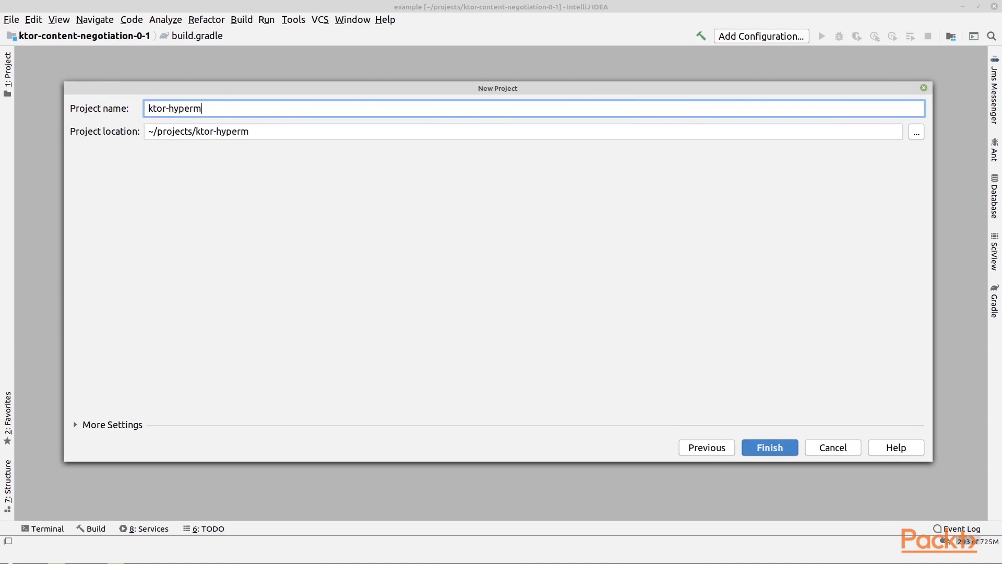
type("edia-res")
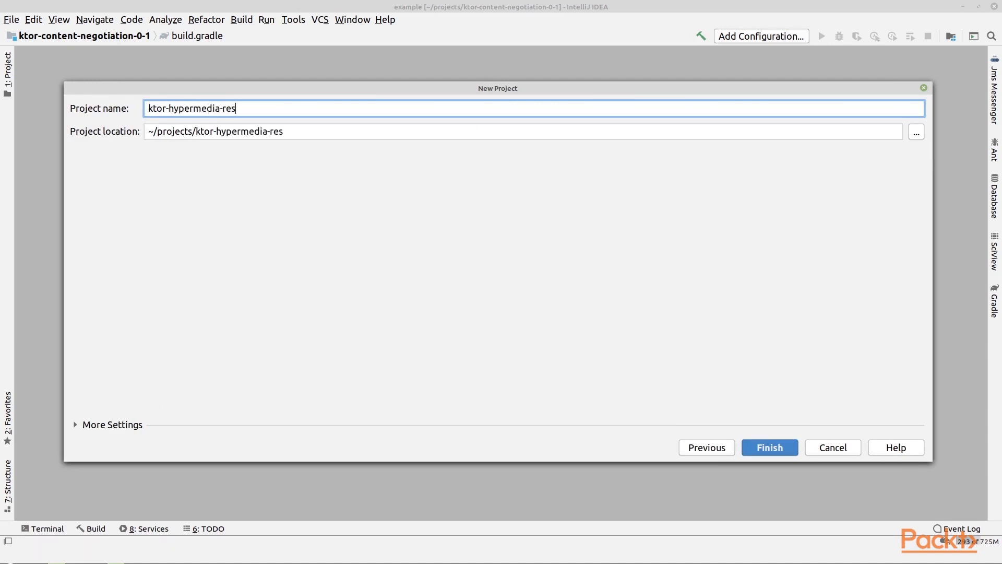
type("ponse")
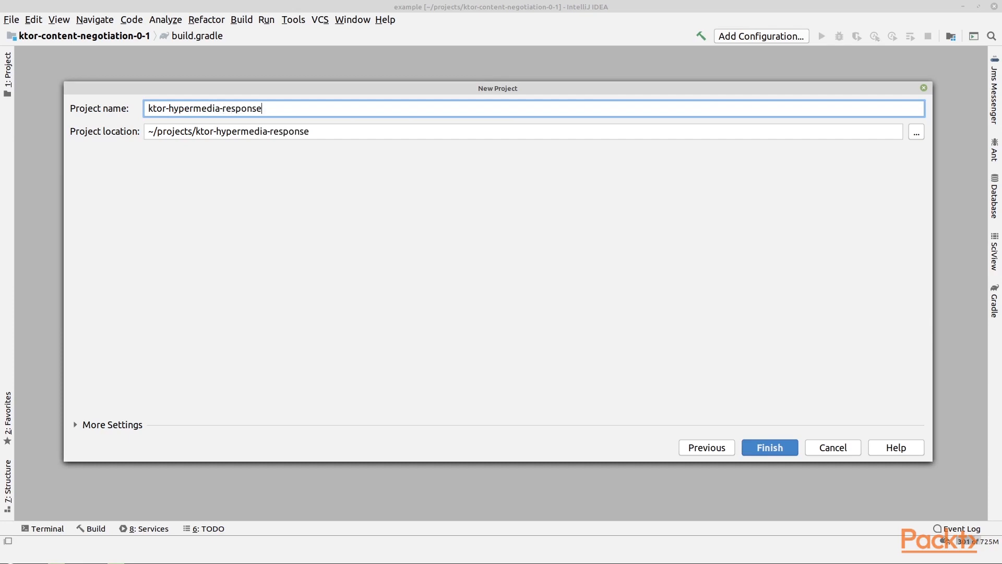
left_click(769, 447)
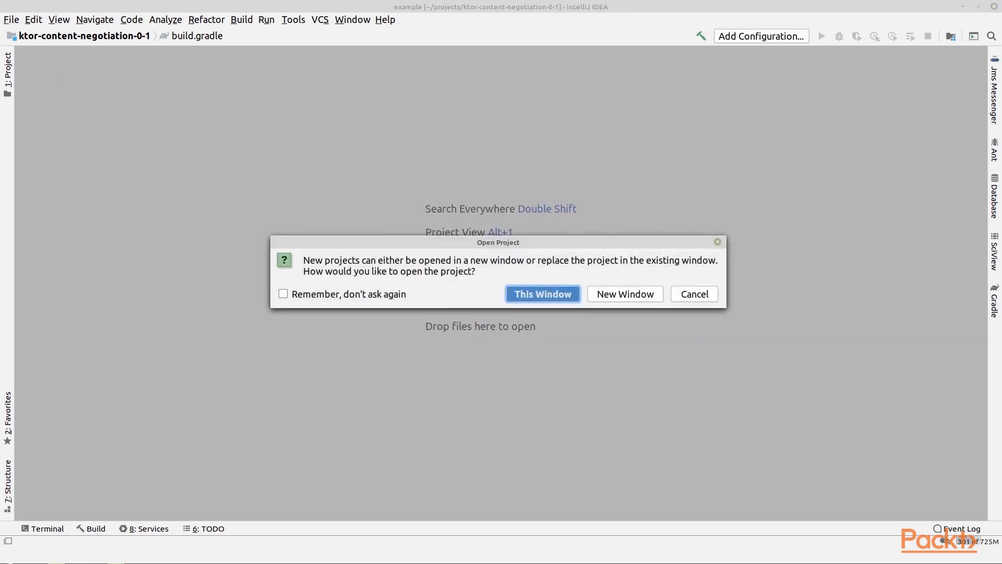
left_click(542, 293)
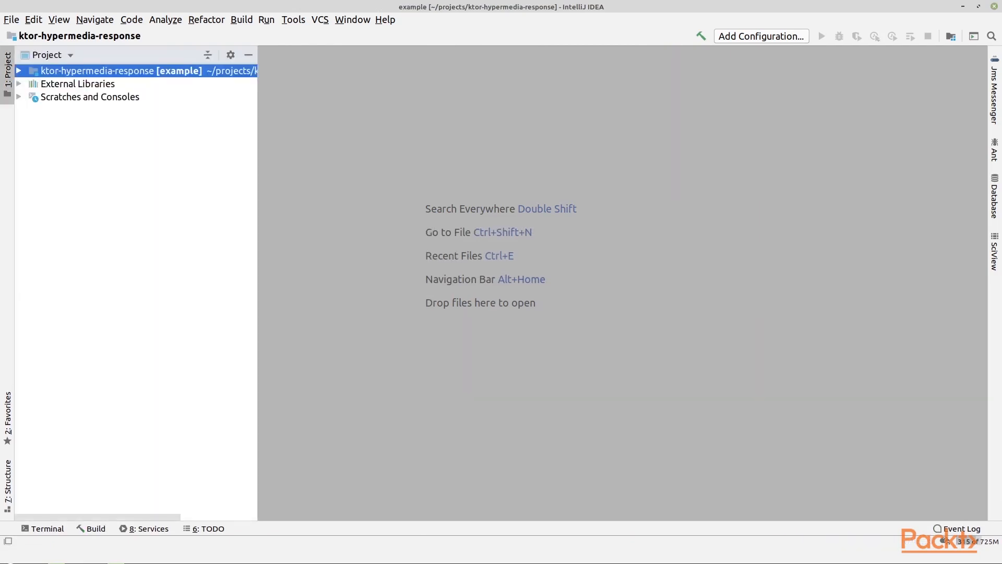
Expand the project tree and bring up src/Application.kt for editing.
left_click(19, 70)
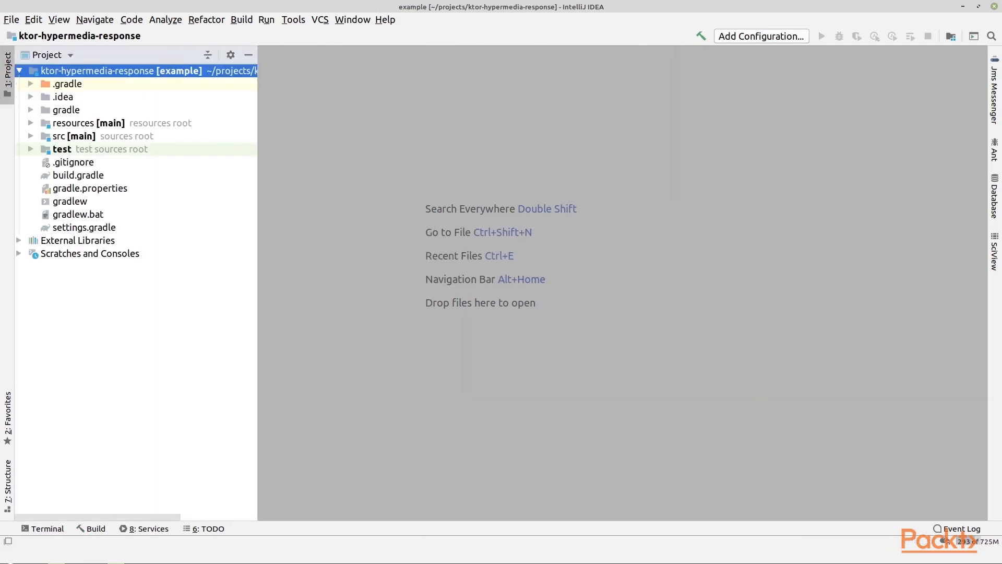
double_click(94, 149)
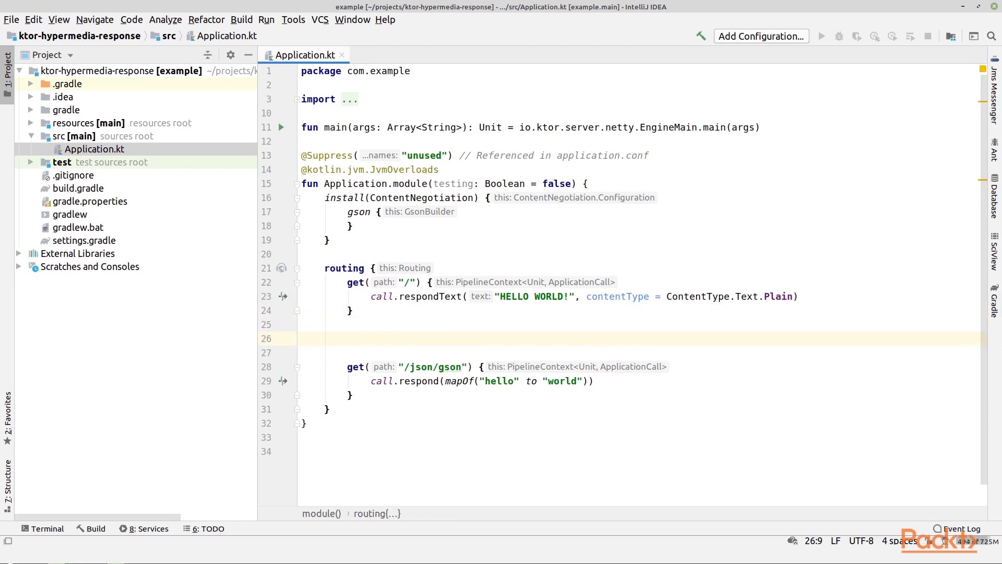
Write an empty get("/library/book/{bookid}") { } route inside the routing block.
type("get(\"")
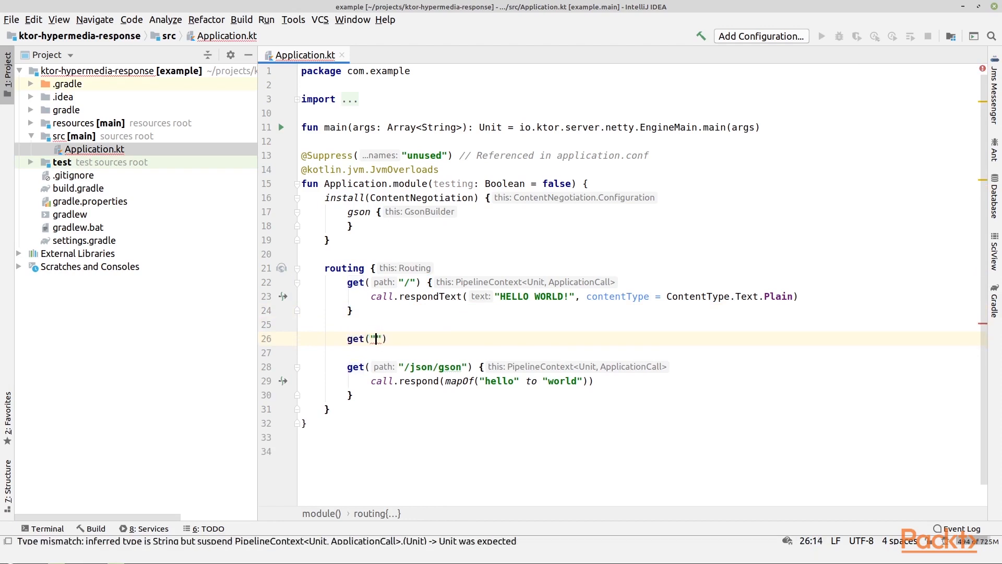
type("/lib")
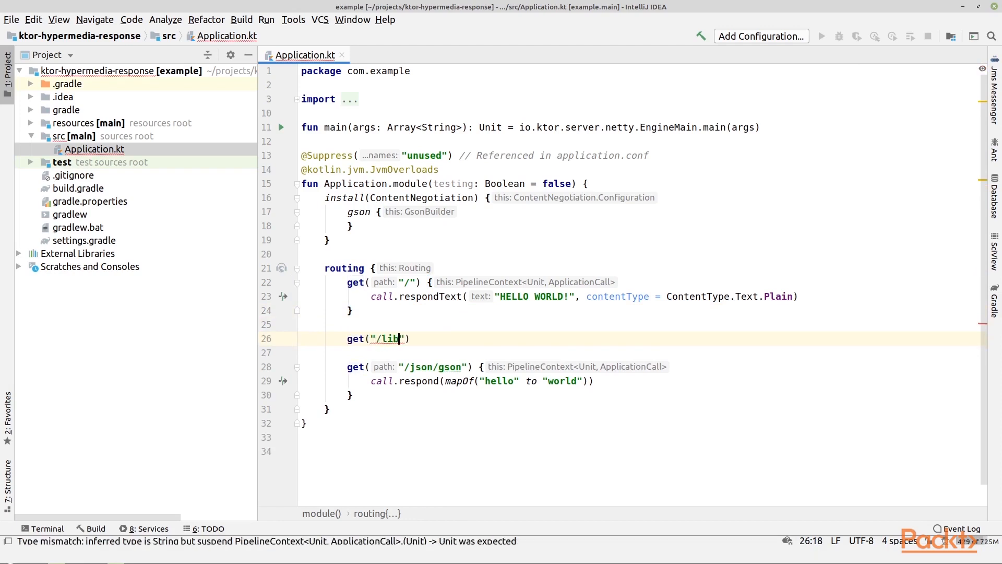
type("rary")
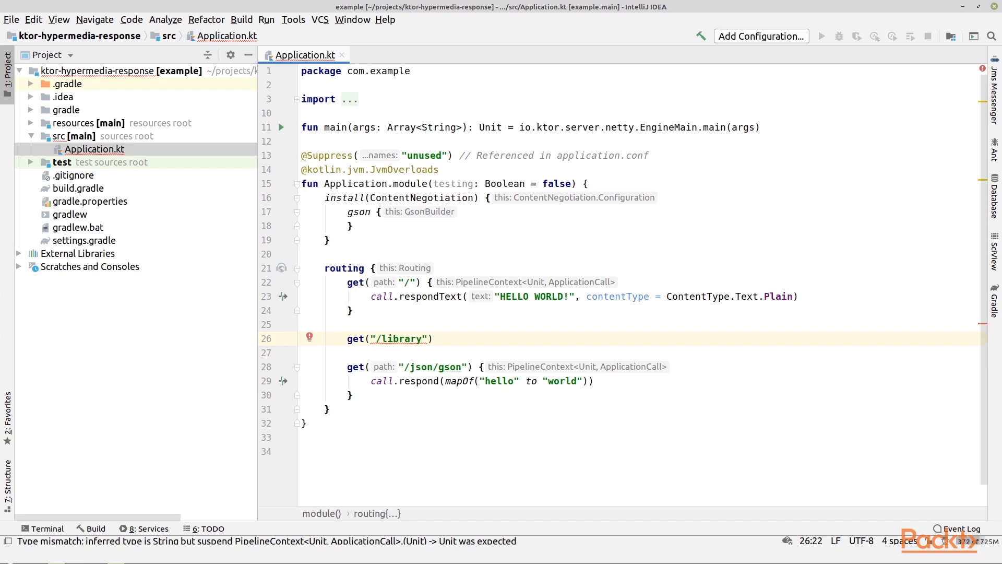
type("/book")
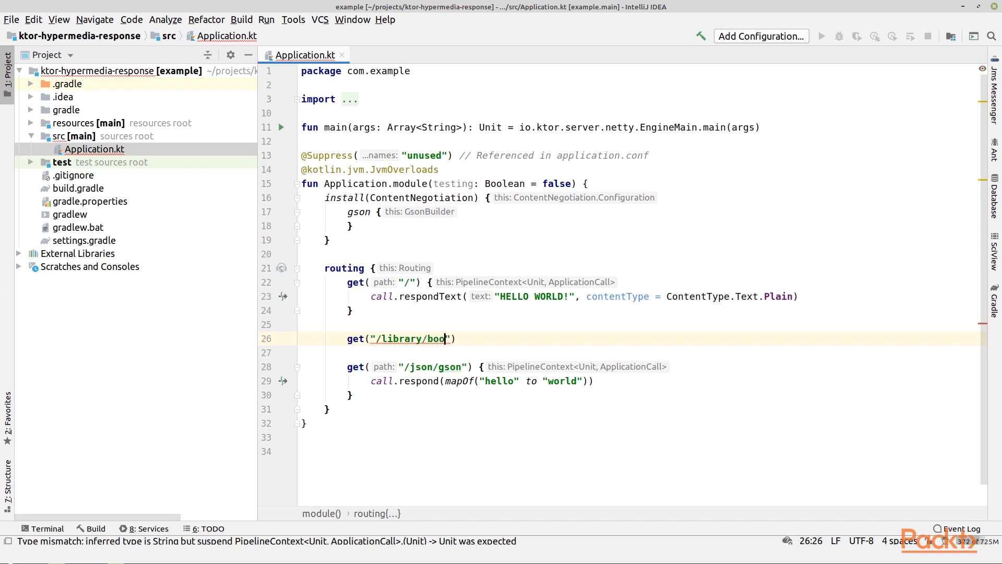
type("k")
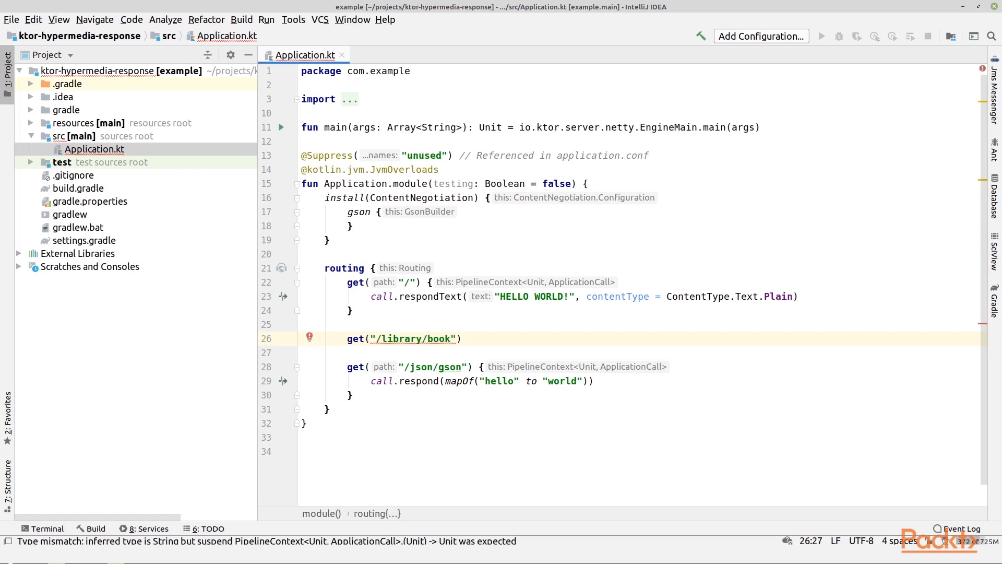
type("/")
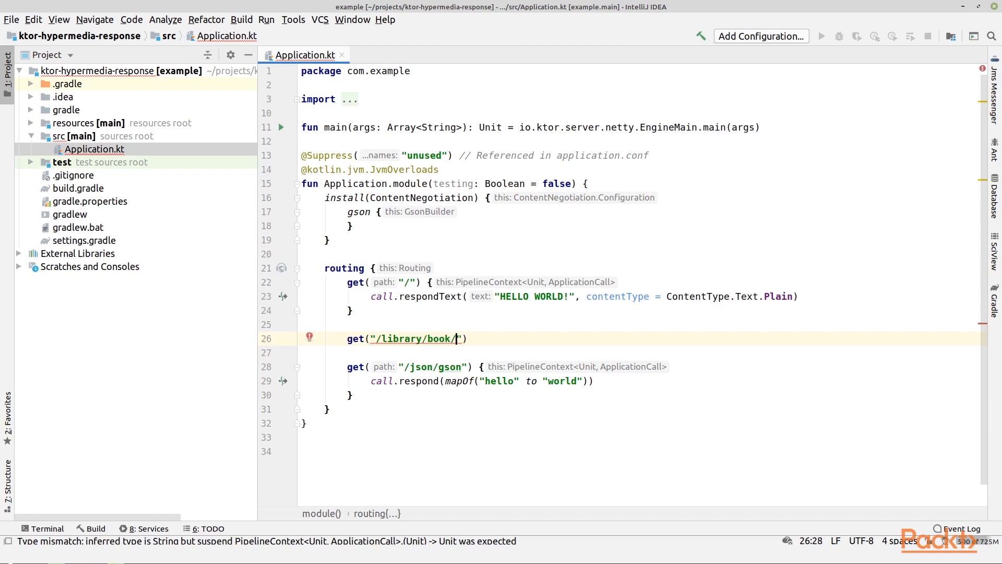
type("{")
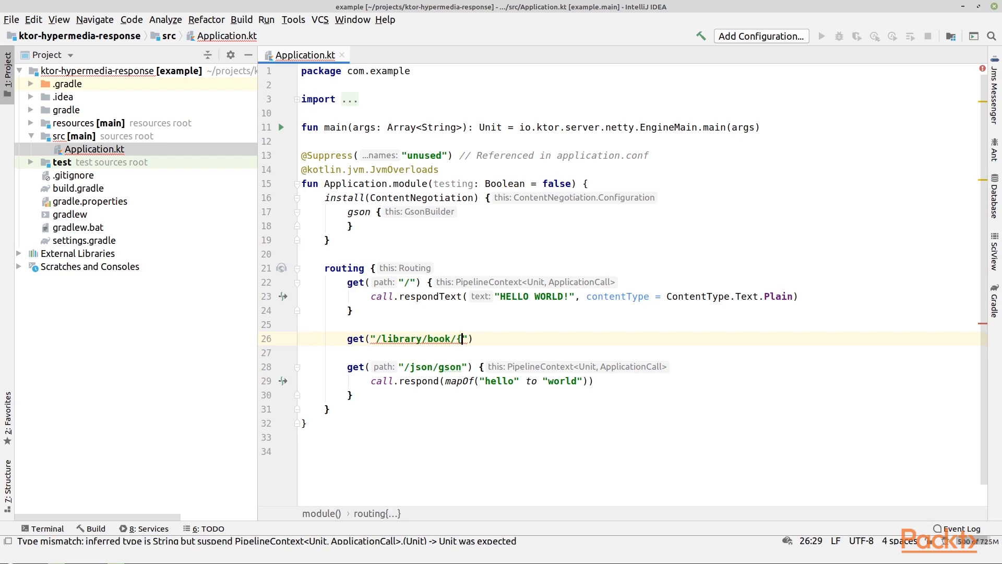
type("bookdi")
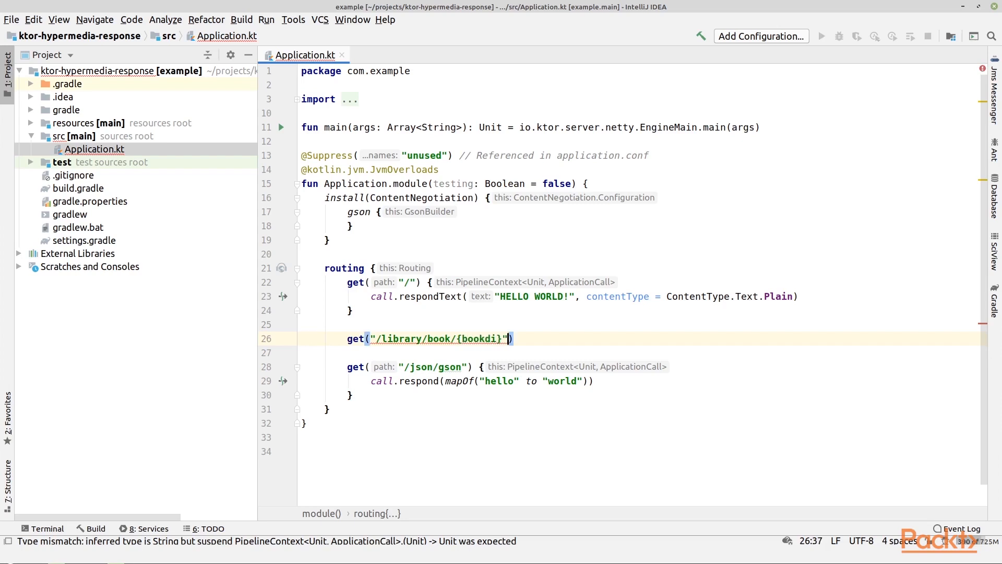
type("{")
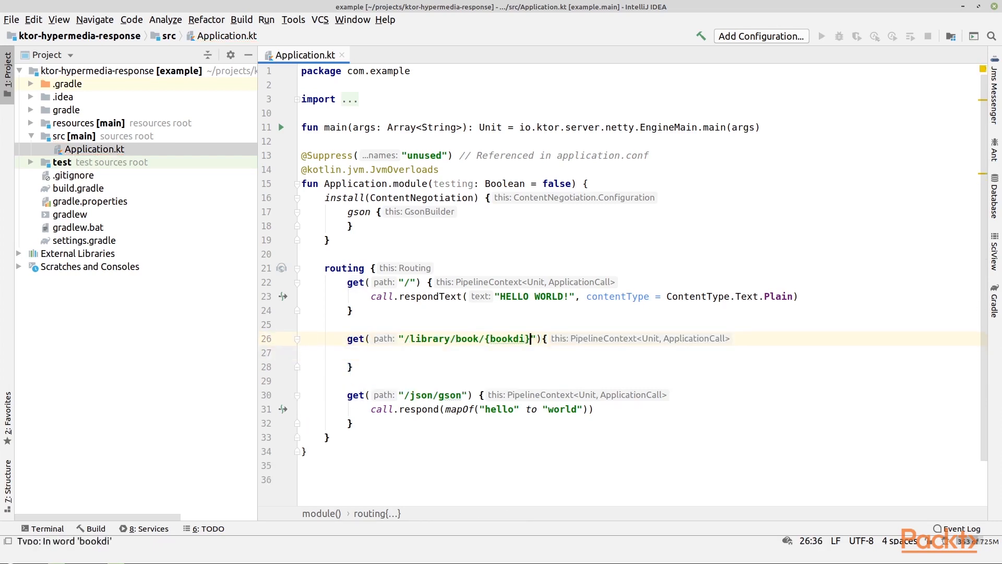
type("i")
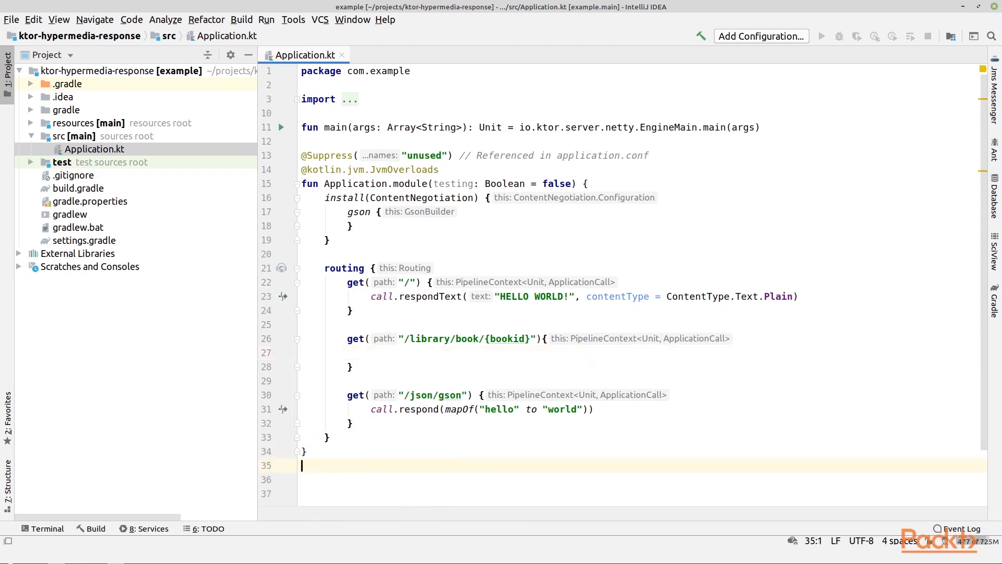
Declare data class Book(val id: String, val title: String, val author: String) below the module function.
type("data cla")
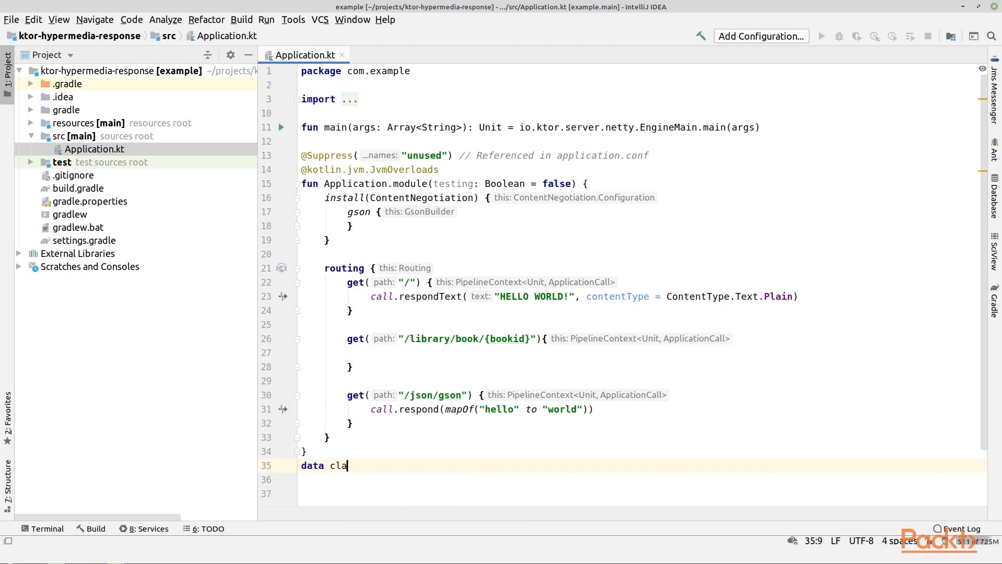
type("ss Book")
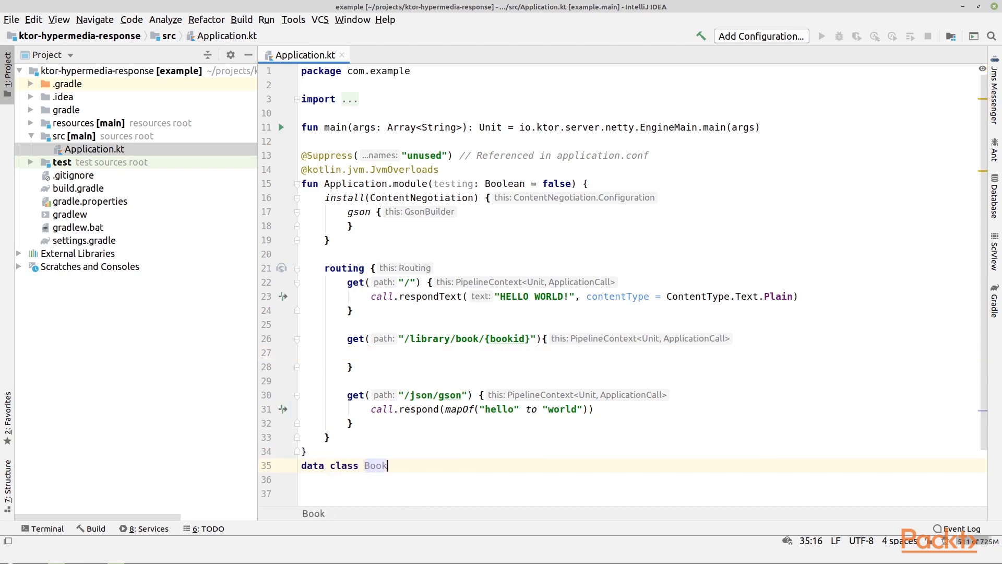
type("()")
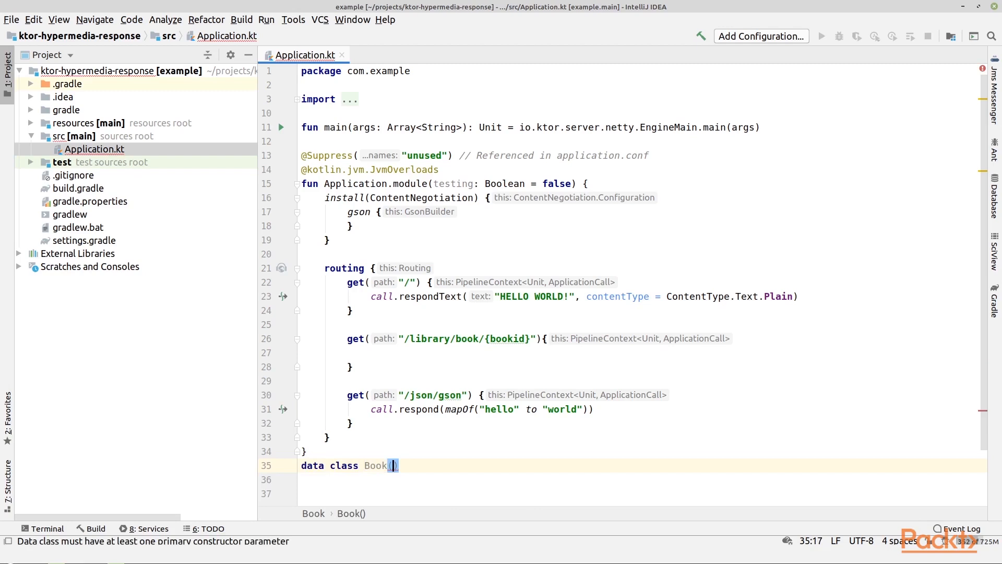
type("val id")
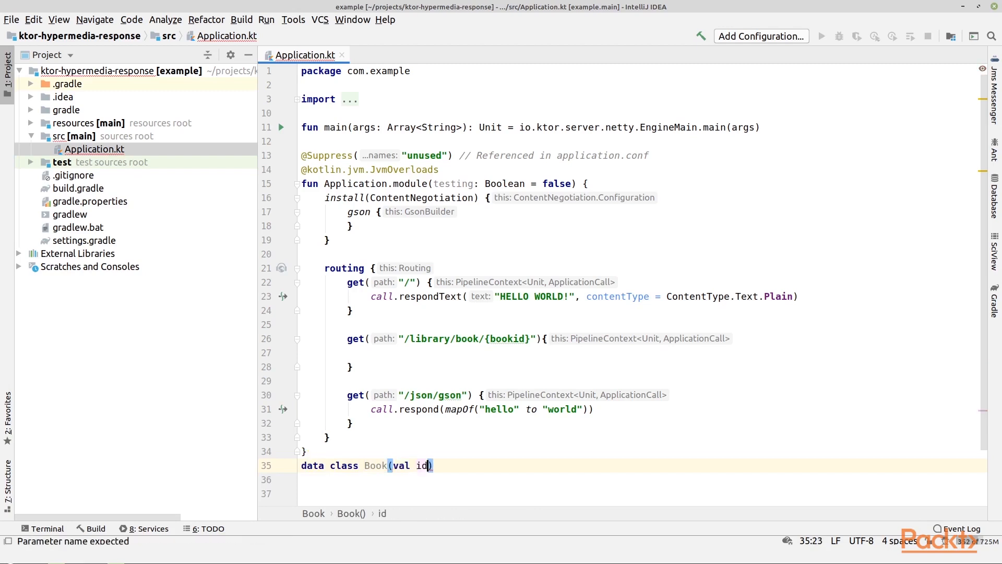
type(": String, val")
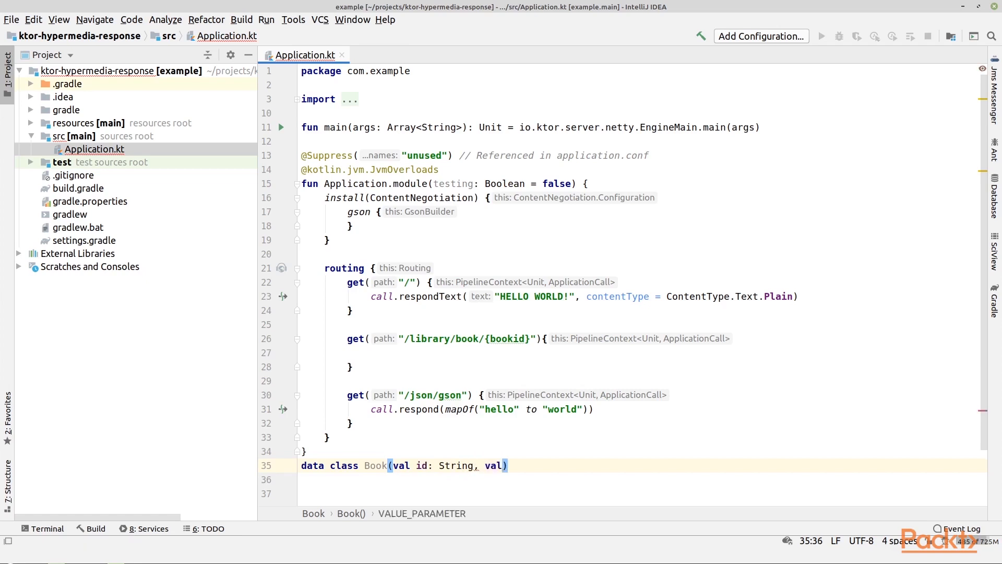
type("title: St")
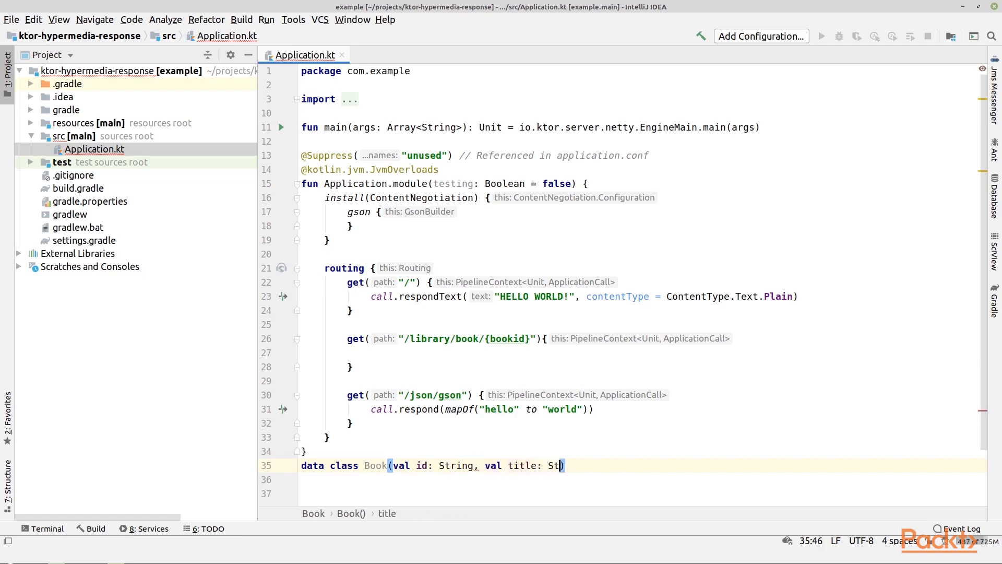
type("ring")
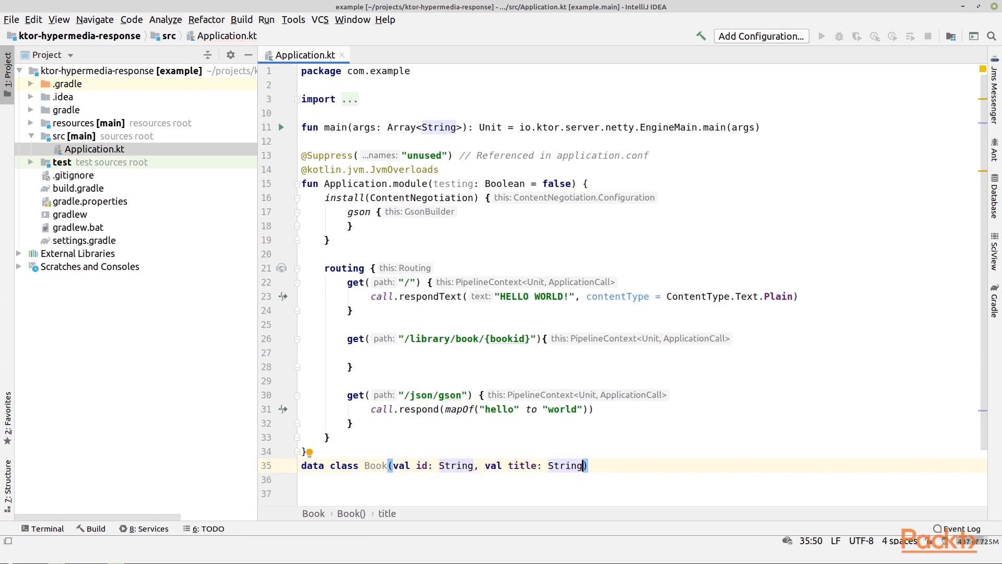
type(", val")
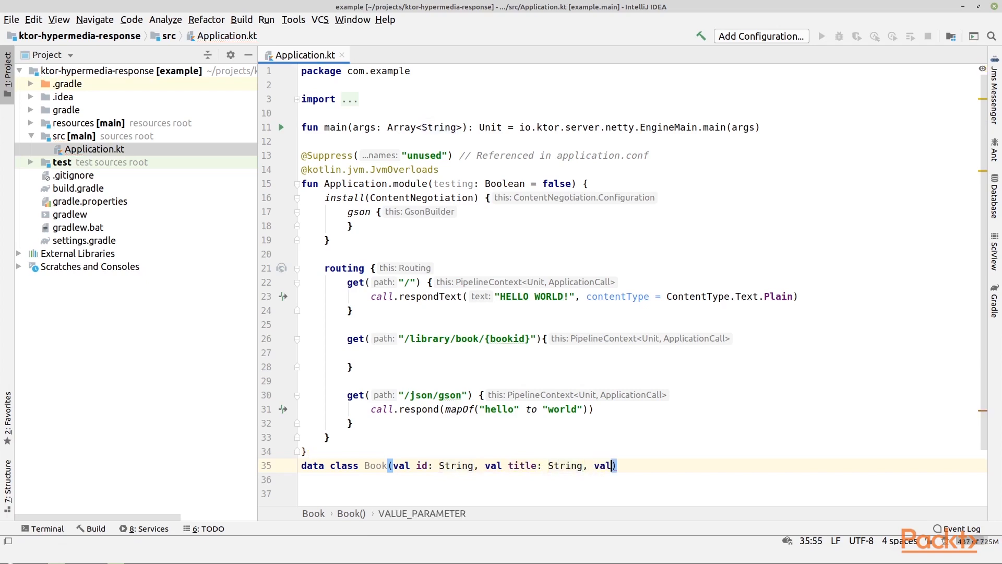
type("author")
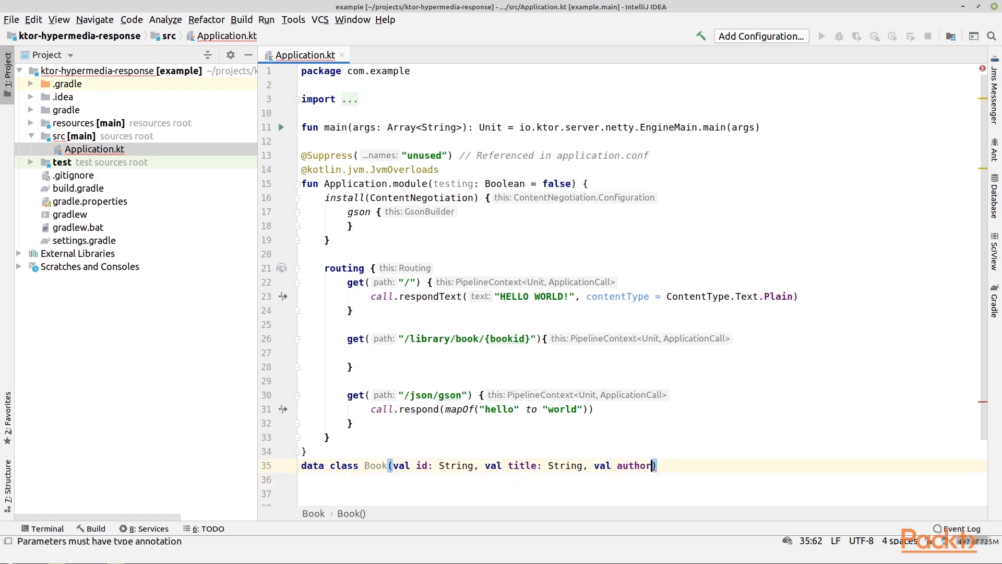
type(": STring")
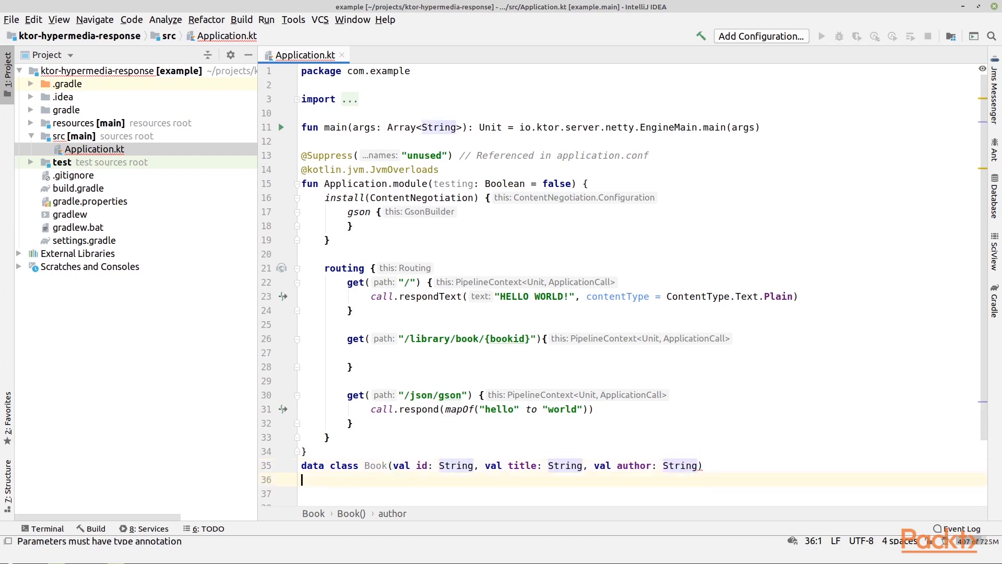
type("data")
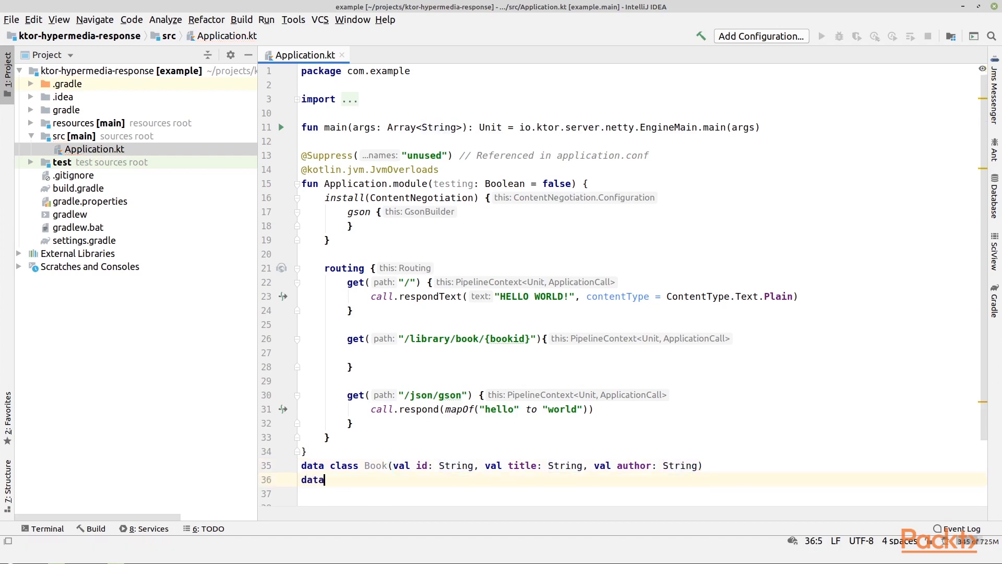
Declare data class BookResponse(val book: Book, val links: HypermediaLinks) and begin the next data class.
type("clas")
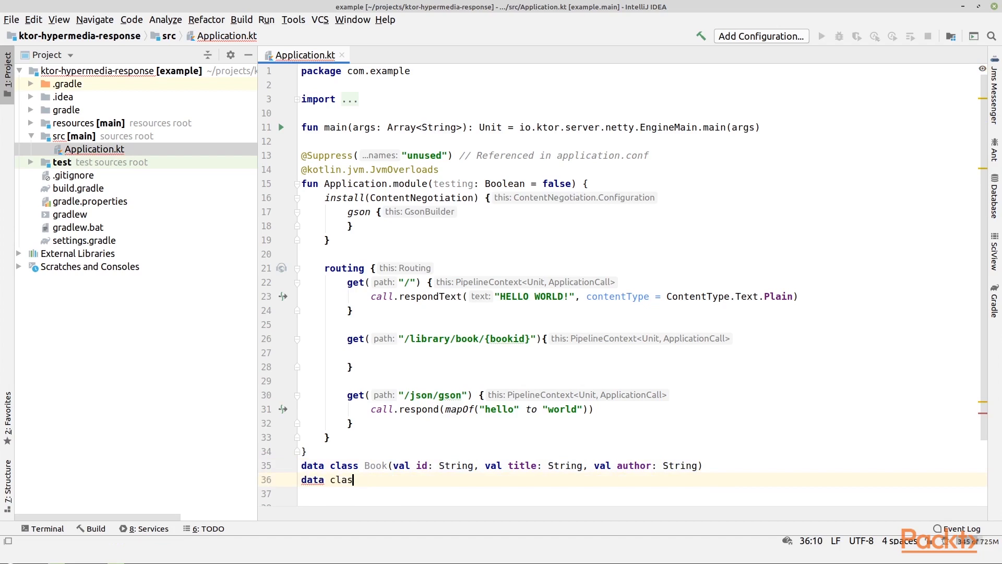
type("s B")
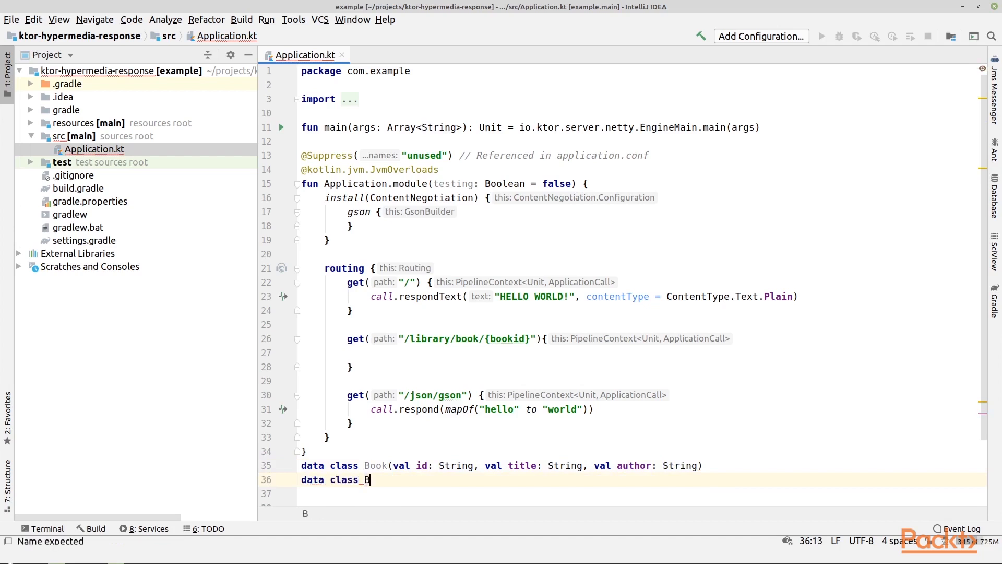
type("ookResponse")
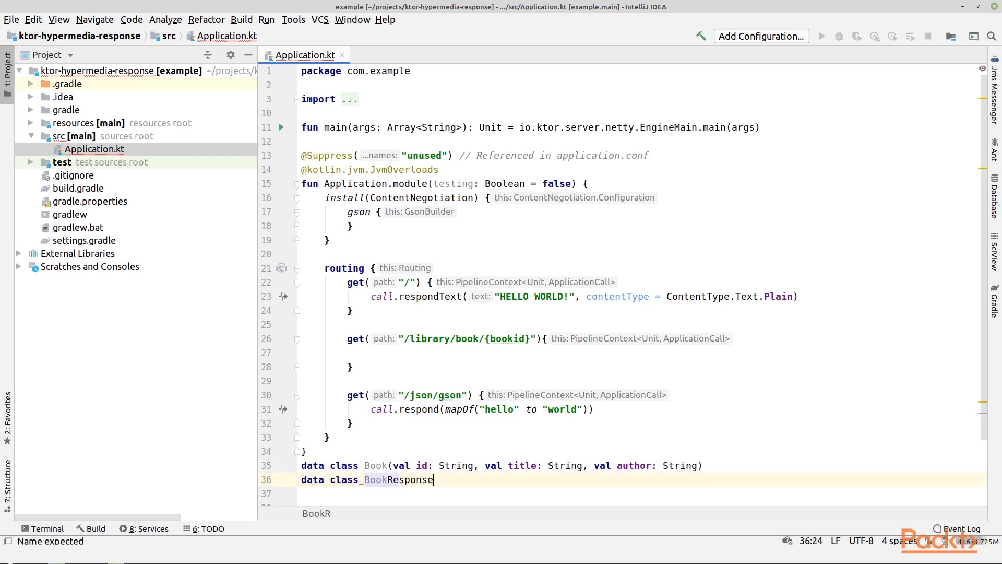
type("()")
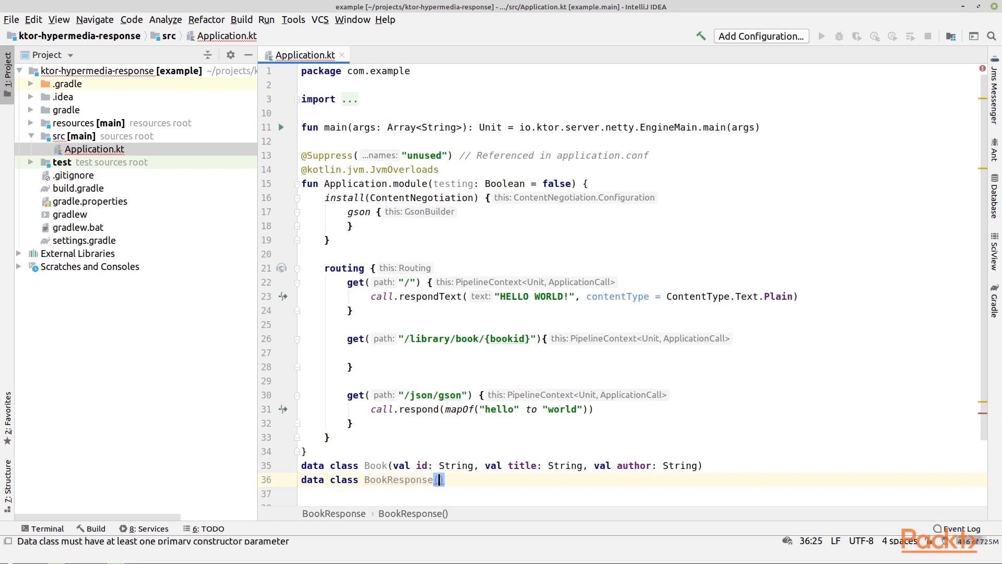
type("val")
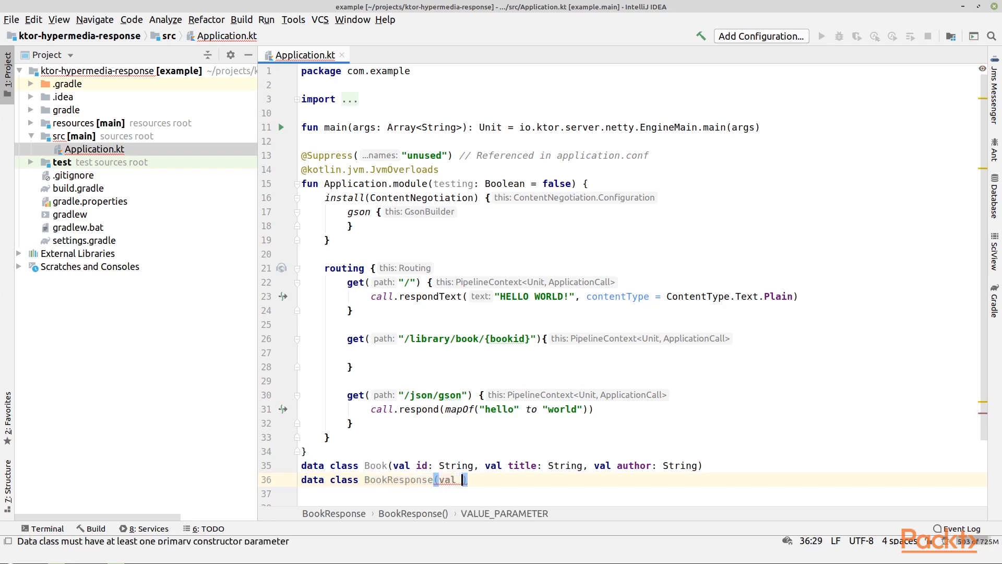
type("book:")
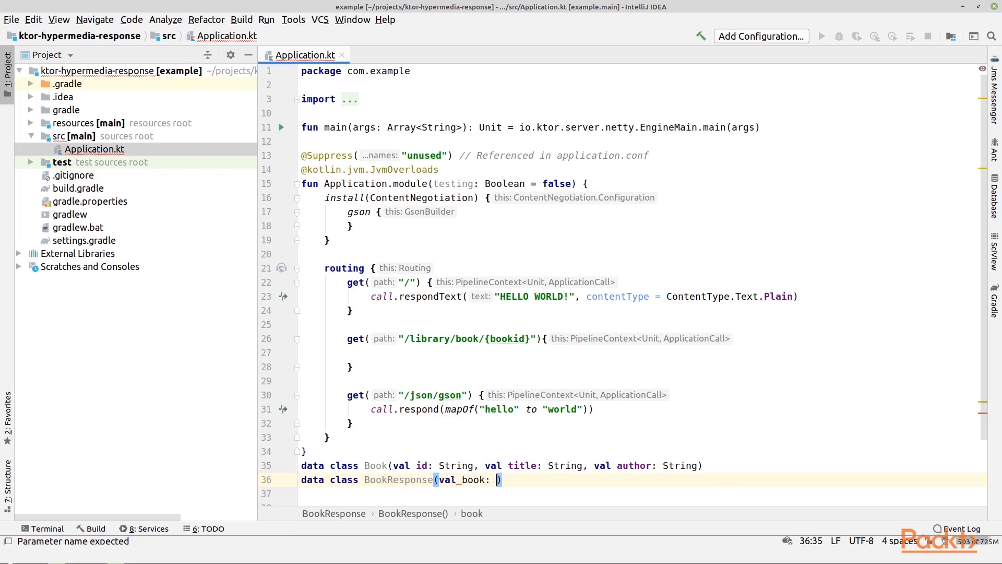
type("Book,")
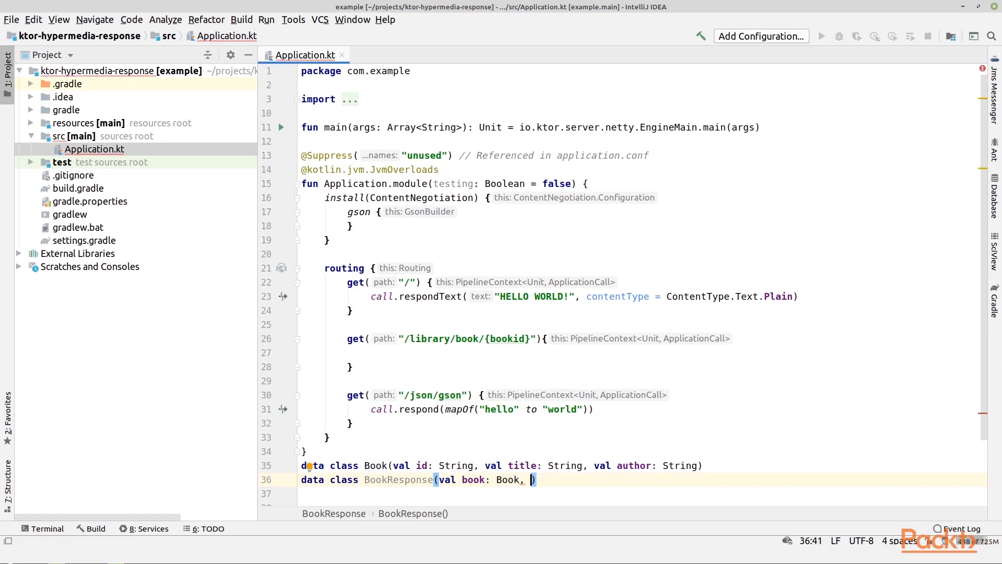
type("val")
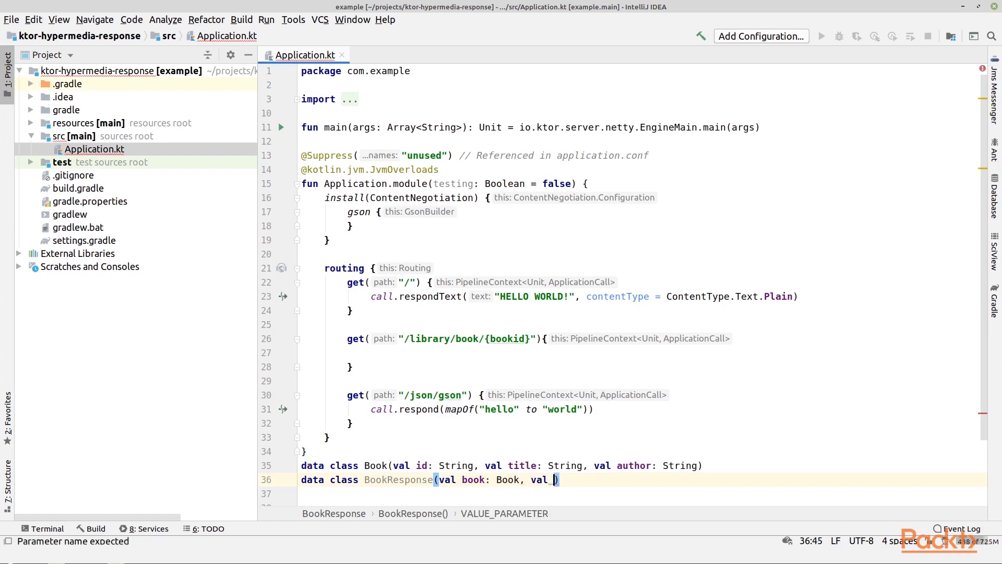
type("links:")
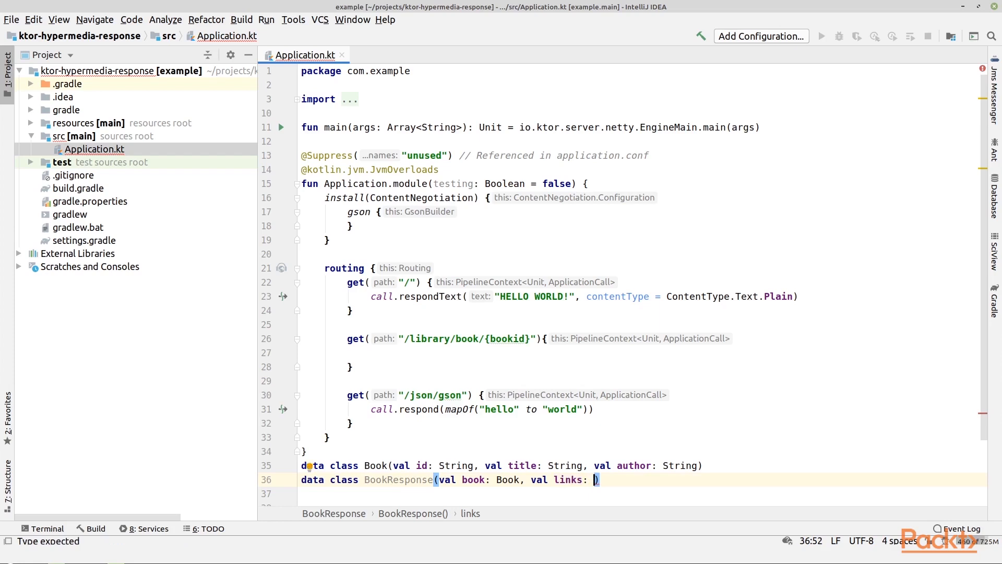
type("H")
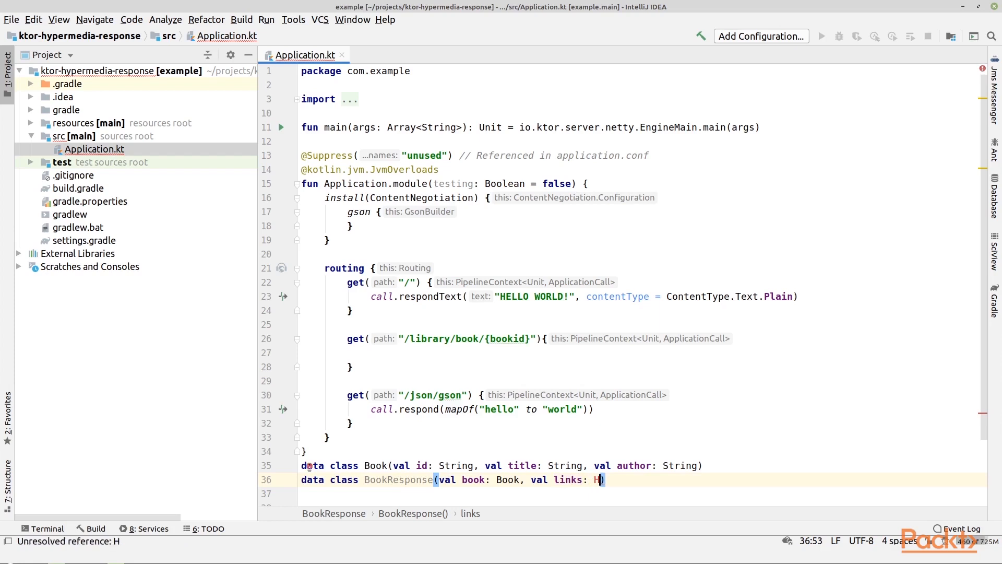
type("yper")
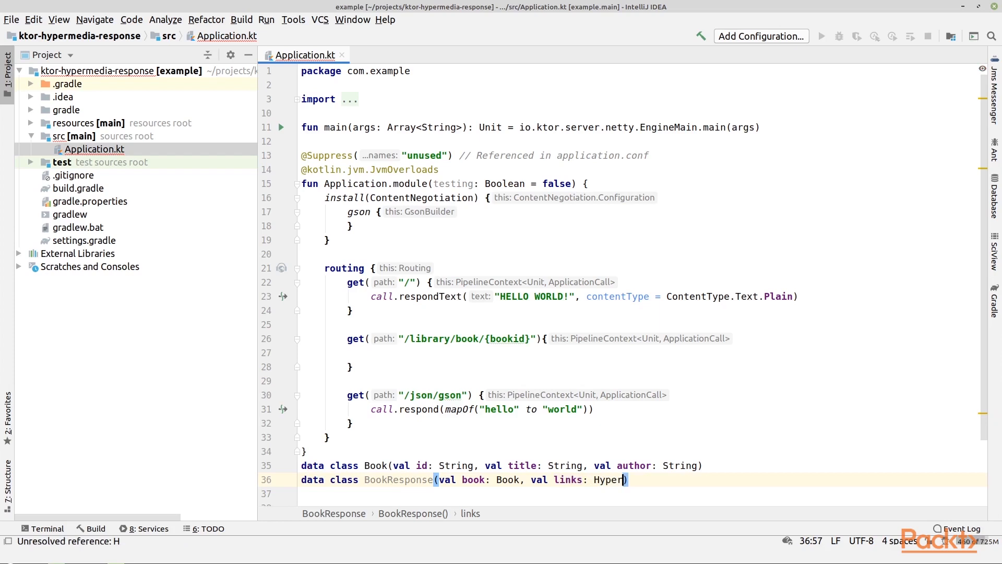
type("mediaLinks")
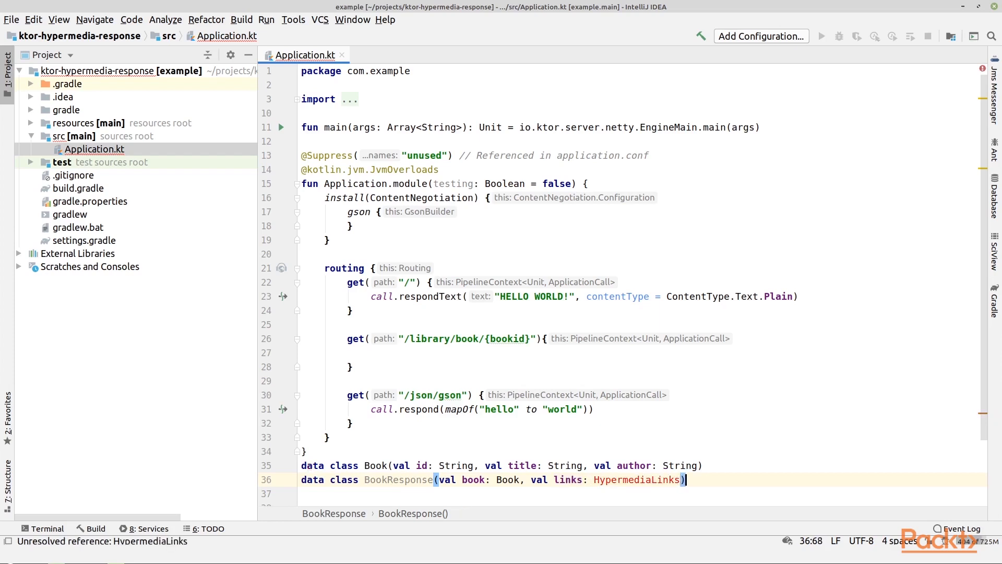
type("data class Hyper")
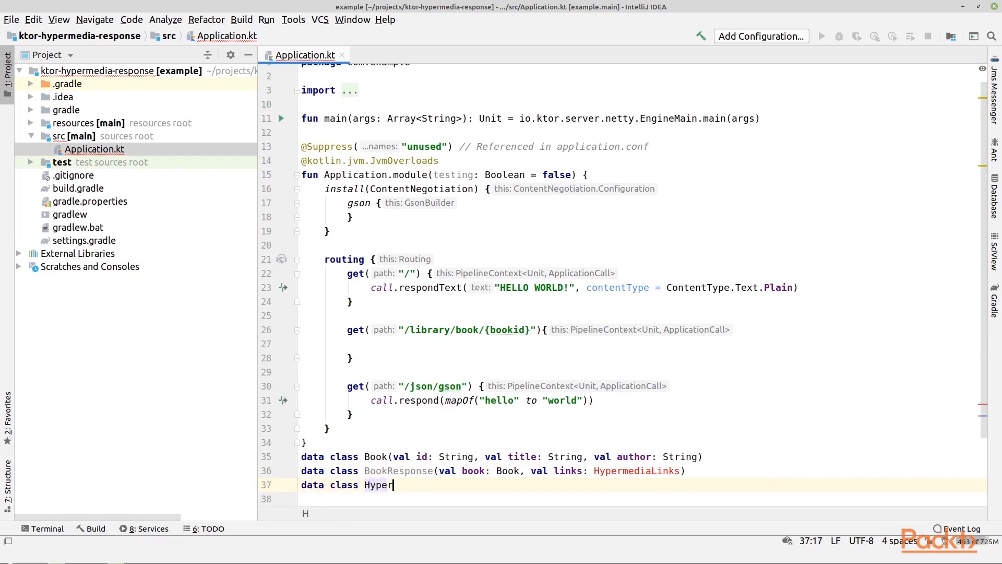
Make BookResponse links a List<HypermediaLink> and start HypermediaLink with val href: String.
type("mediaLink")
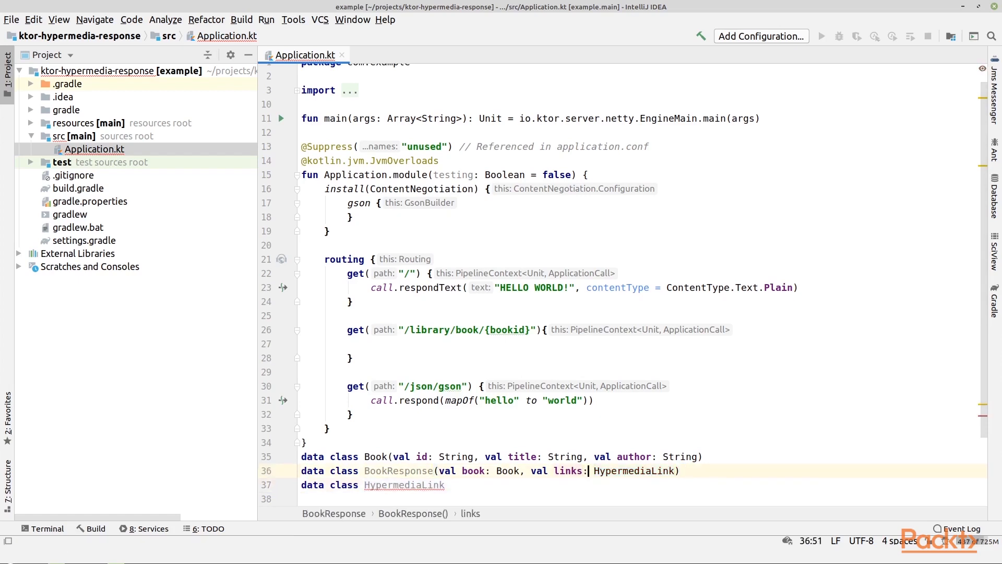
type("List<")
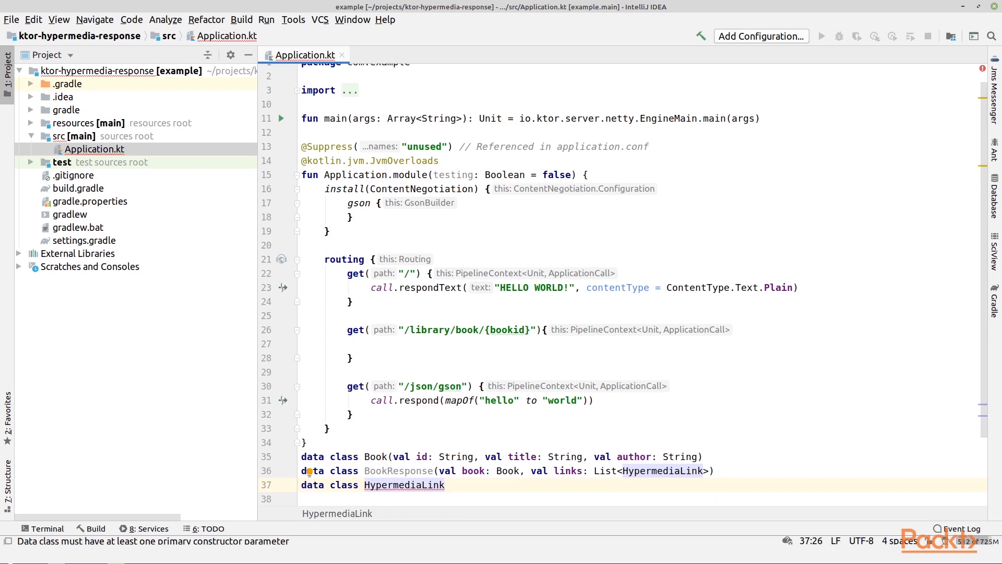
type("()")
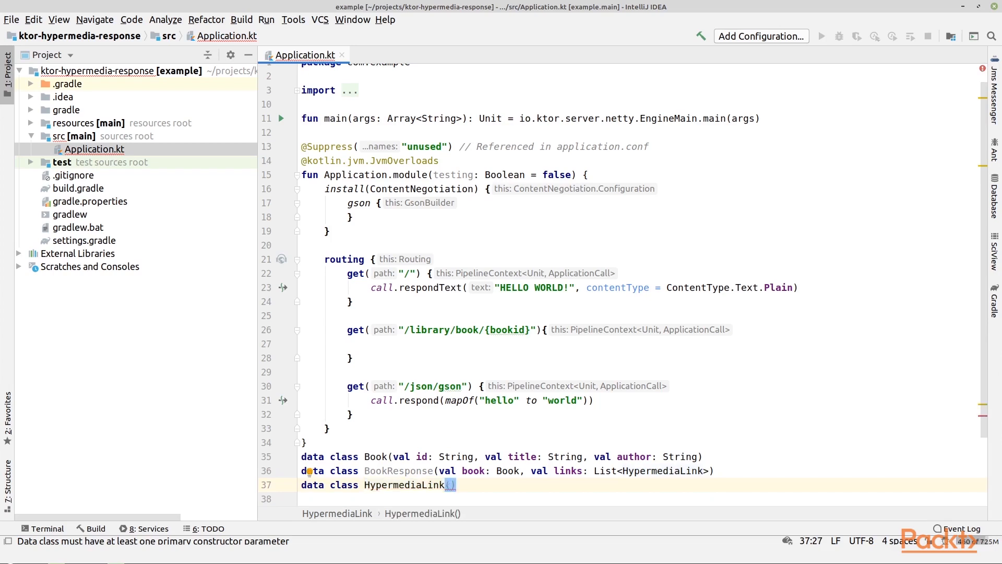
type("val")
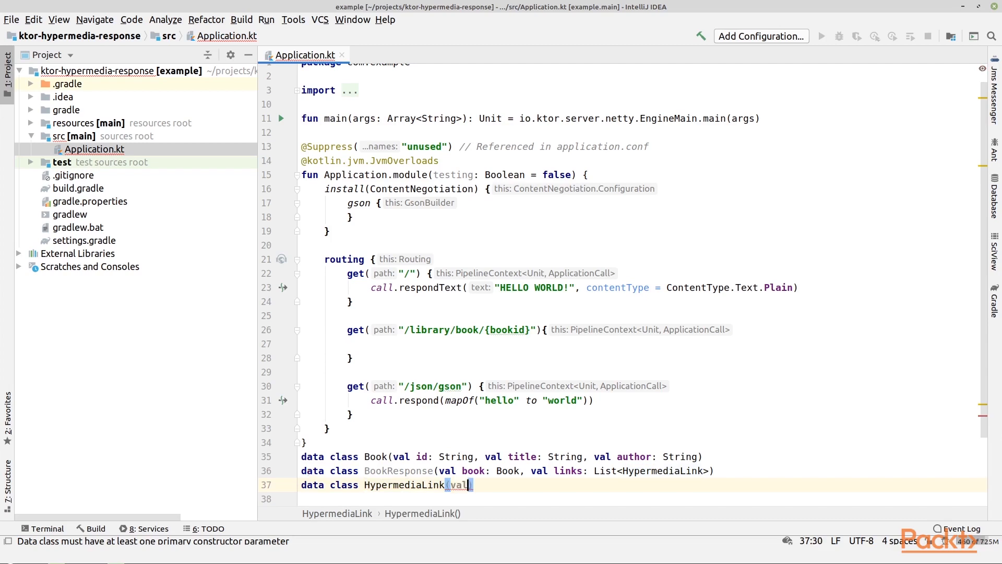
type("h")
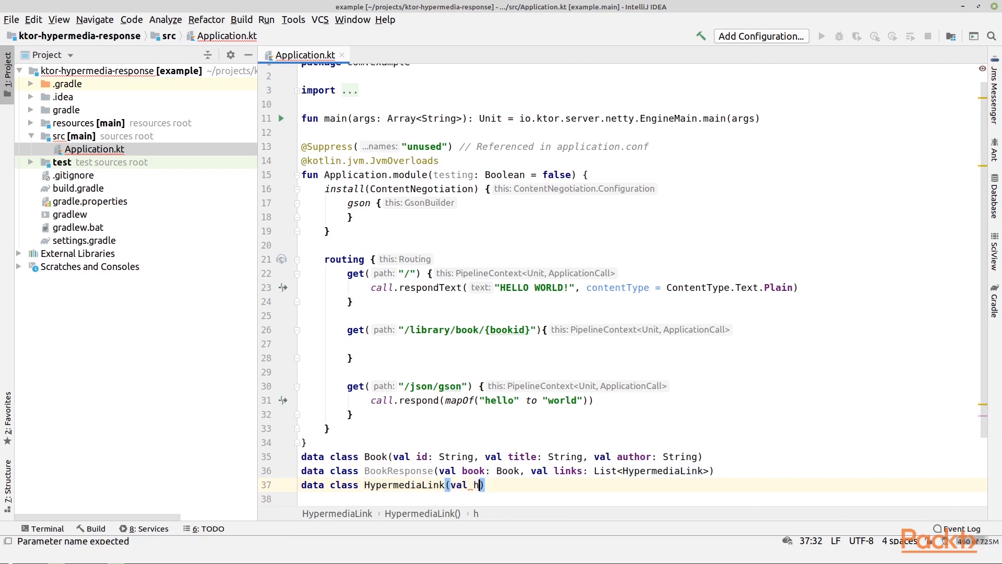
type("ref")
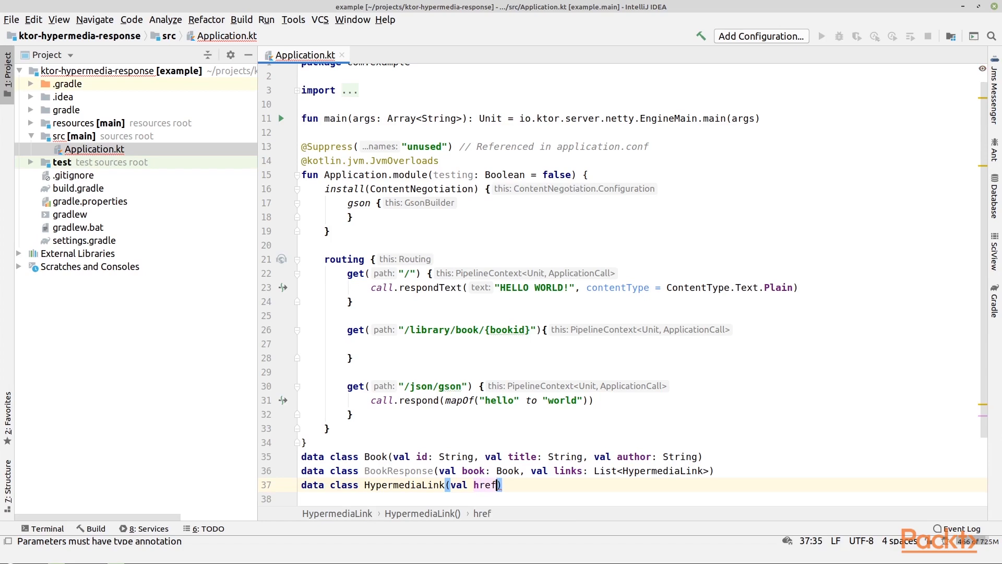
type(": String")
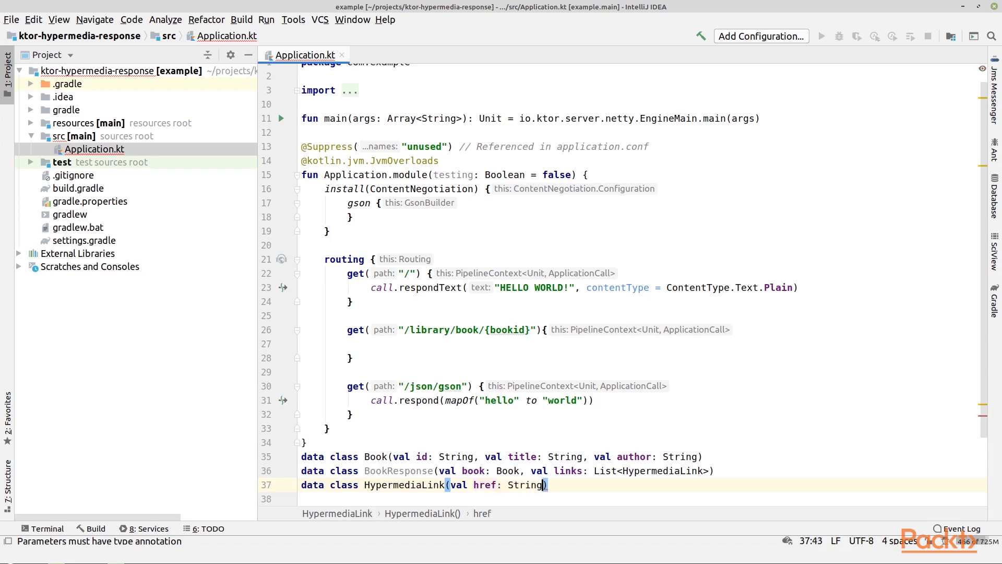
type(",")
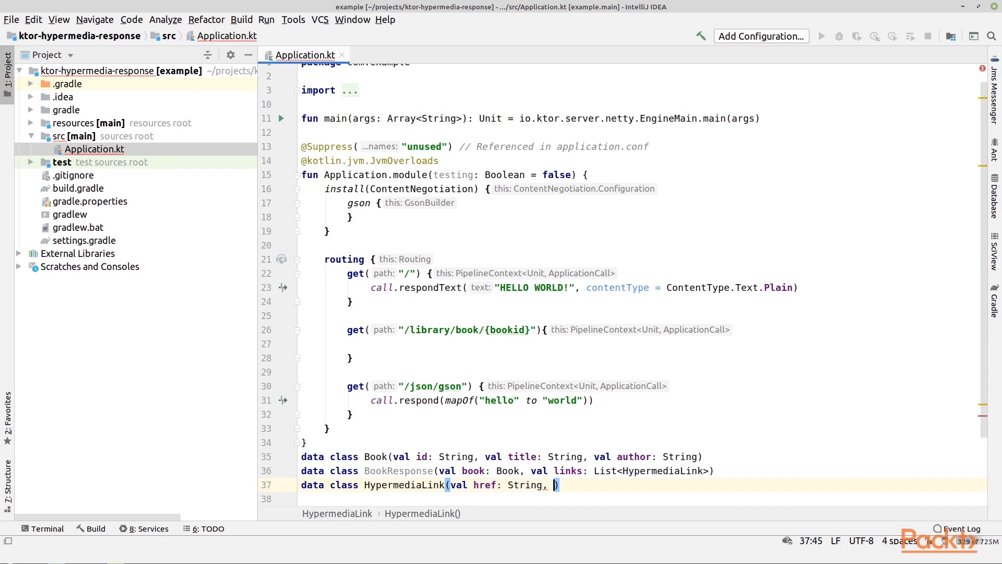
Finish HypermediaLink with val rel: String and val type: String, then move into the book route.
type("val rel:")
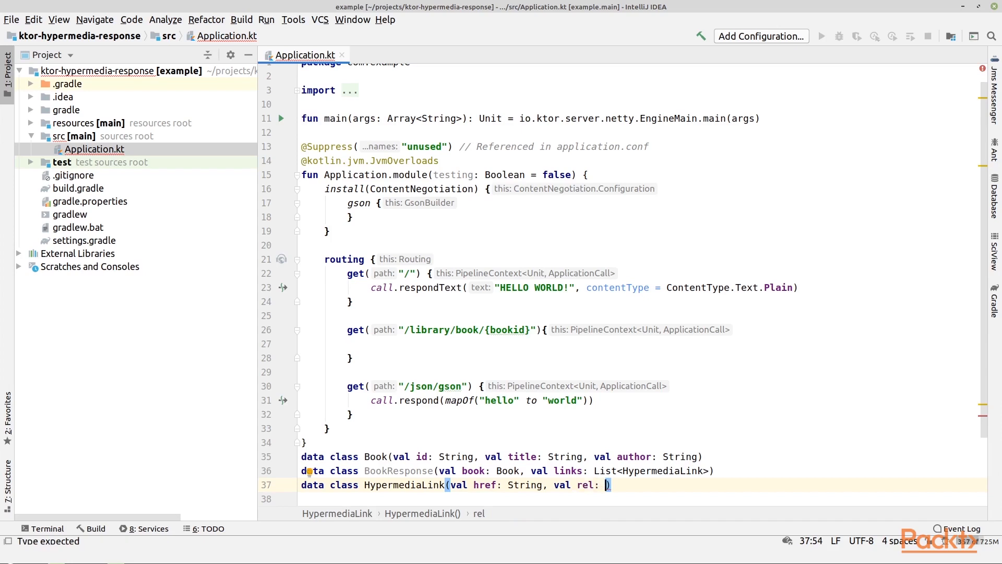
type("String,")
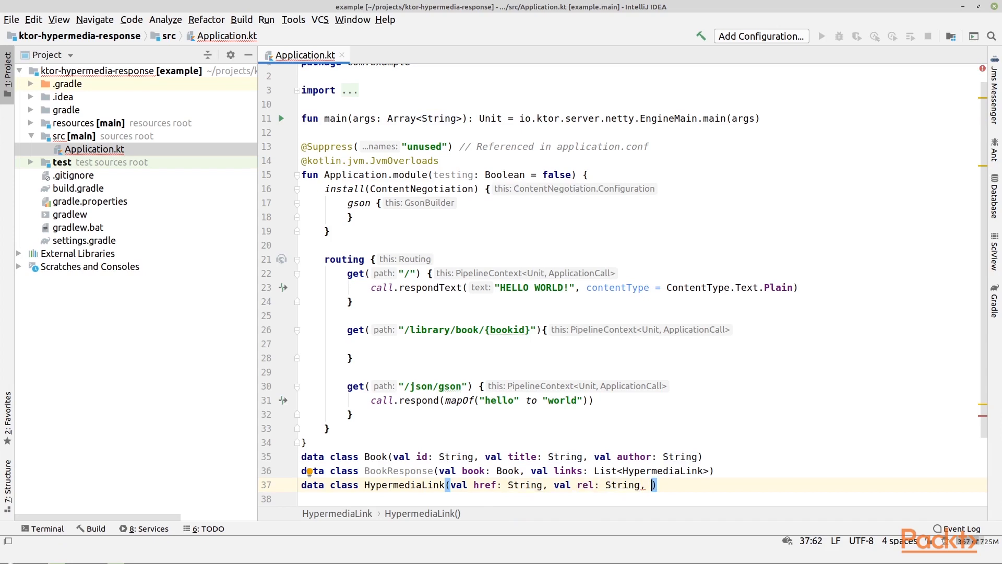
type("val")
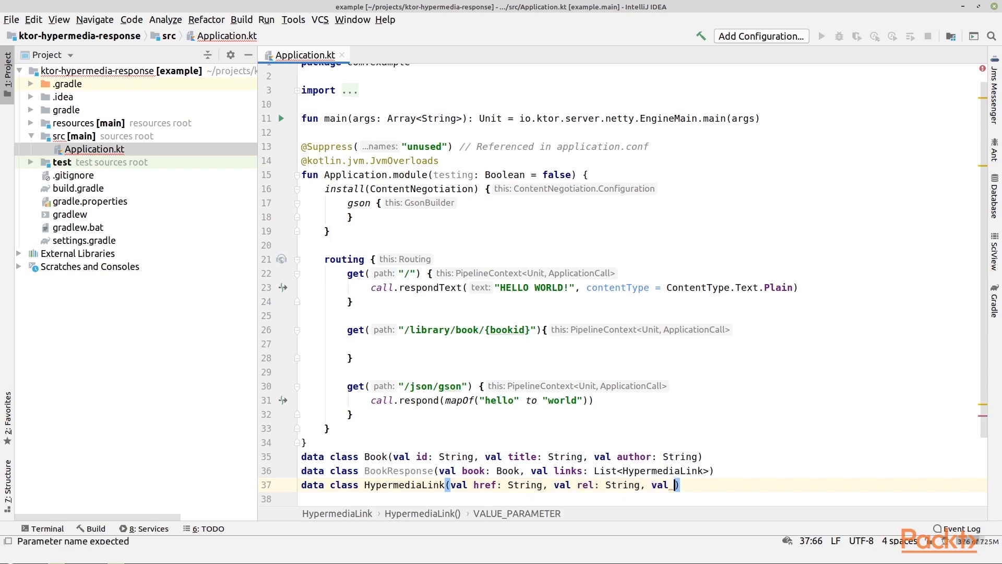
type("type: String")
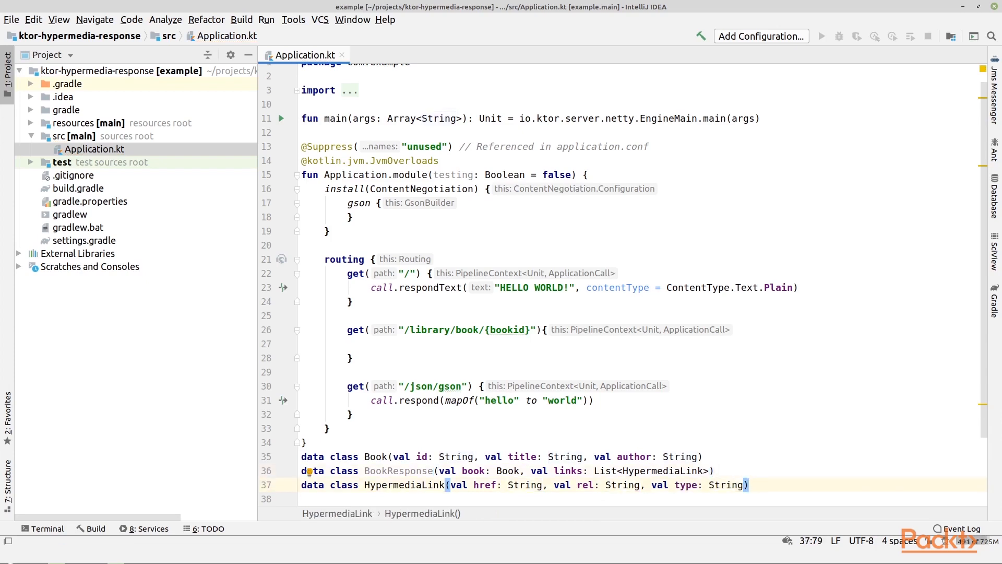
left_click(304, 372)
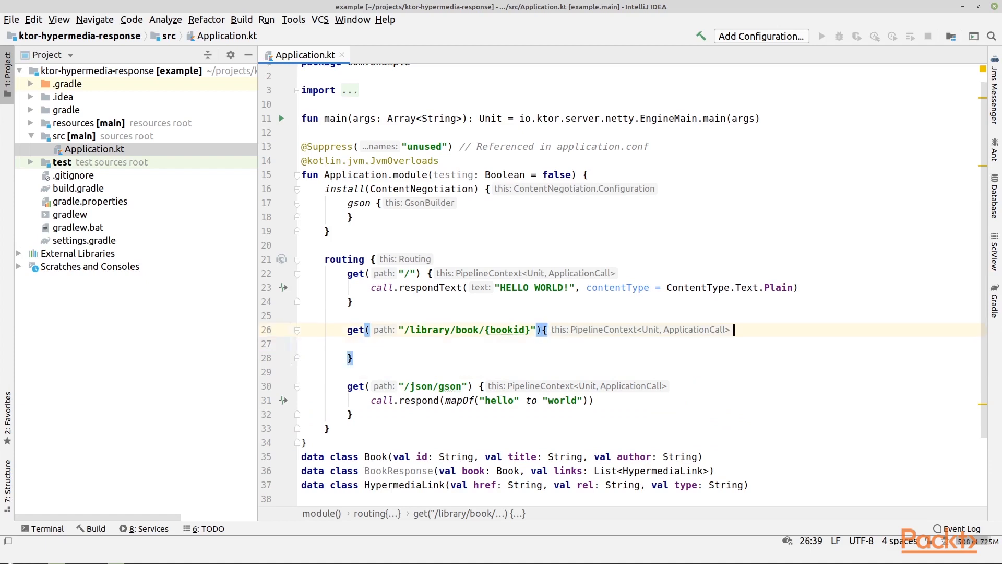
Inside the book route, declare val book = Book("") as a starting point.
left_click(304, 359)
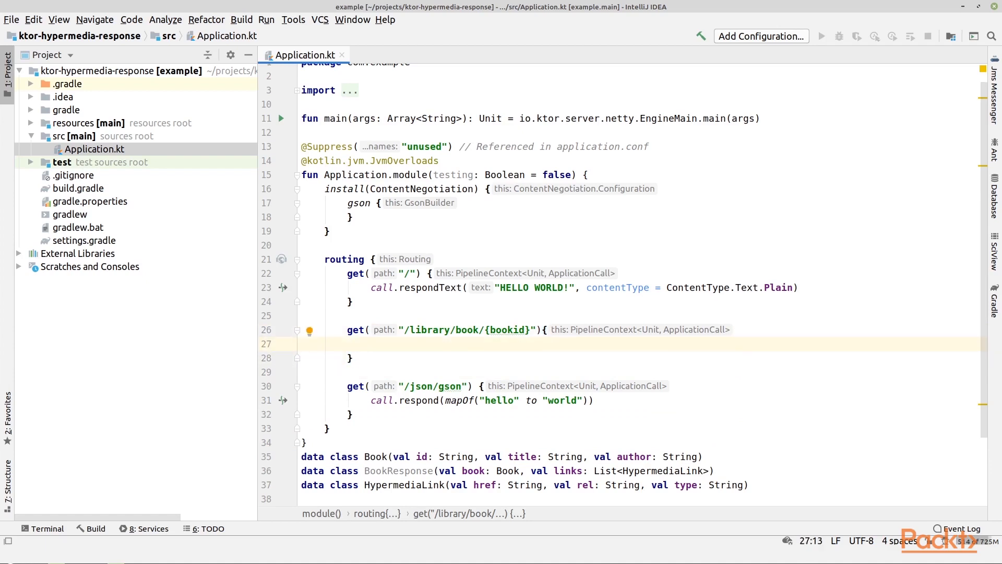
type("val")
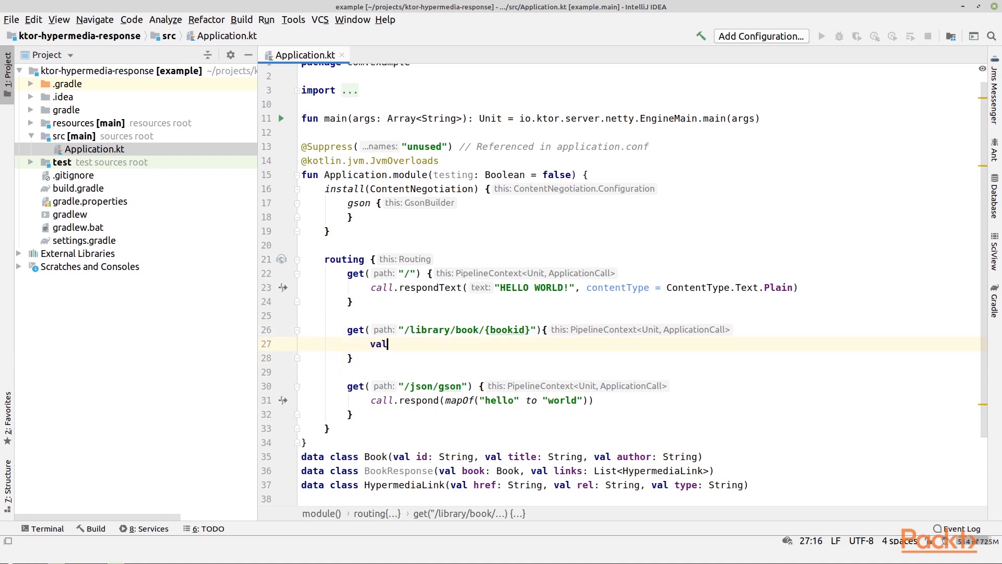
type("book =")
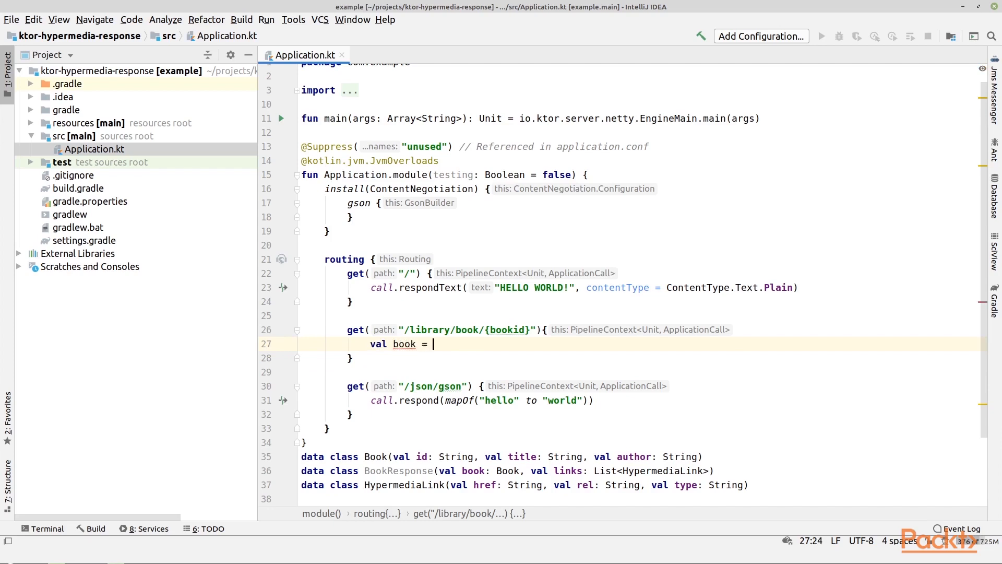
type("Book(\"\")")
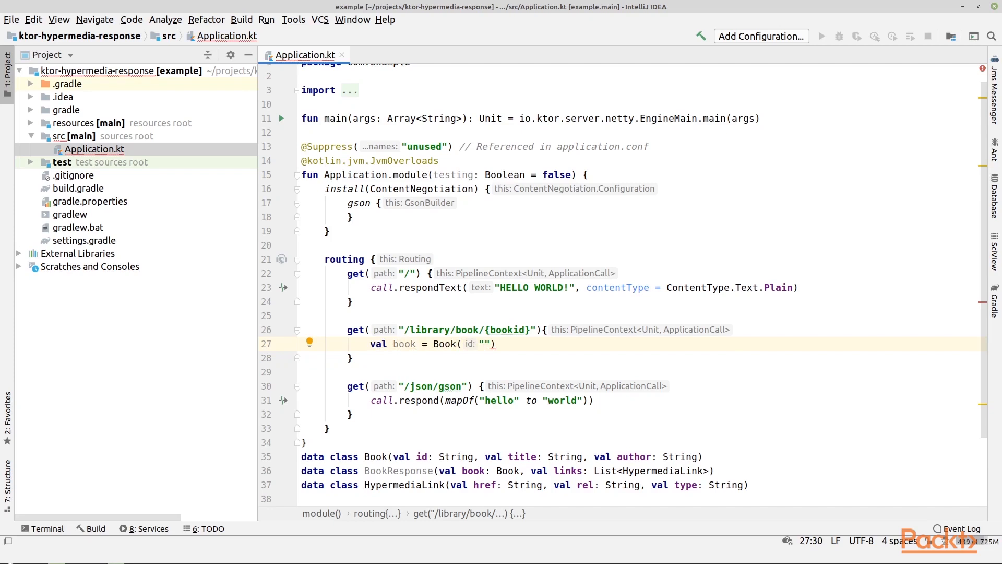
Above it, read the id with val bookid = call.parameters.get("bookid").
left_click(487, 343)
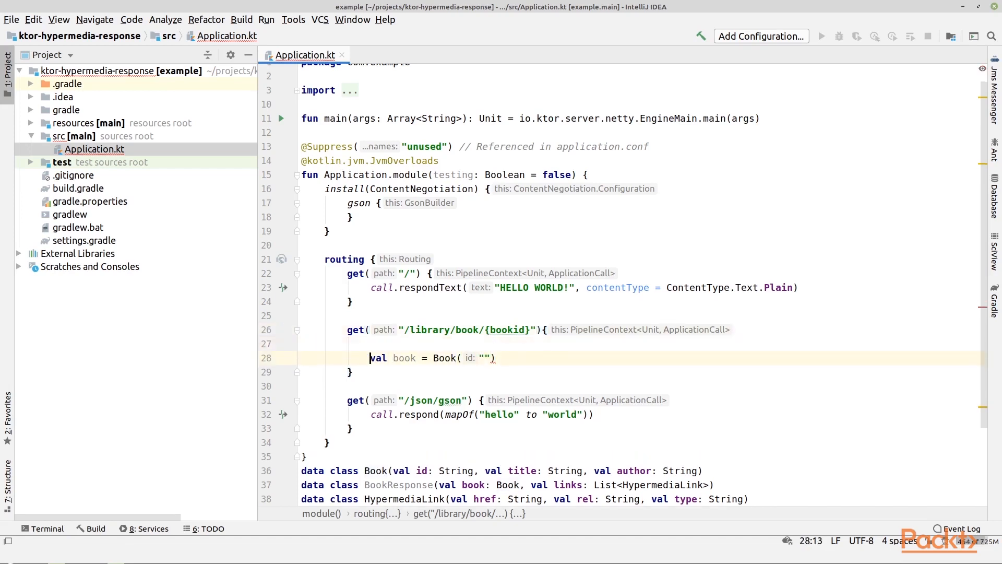
type("val boo")
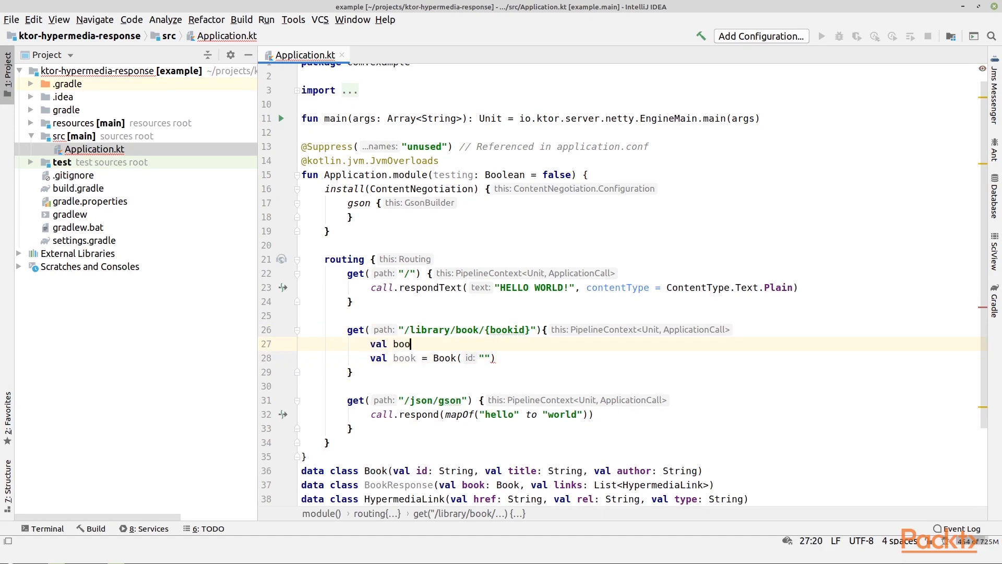
type("kid = call")
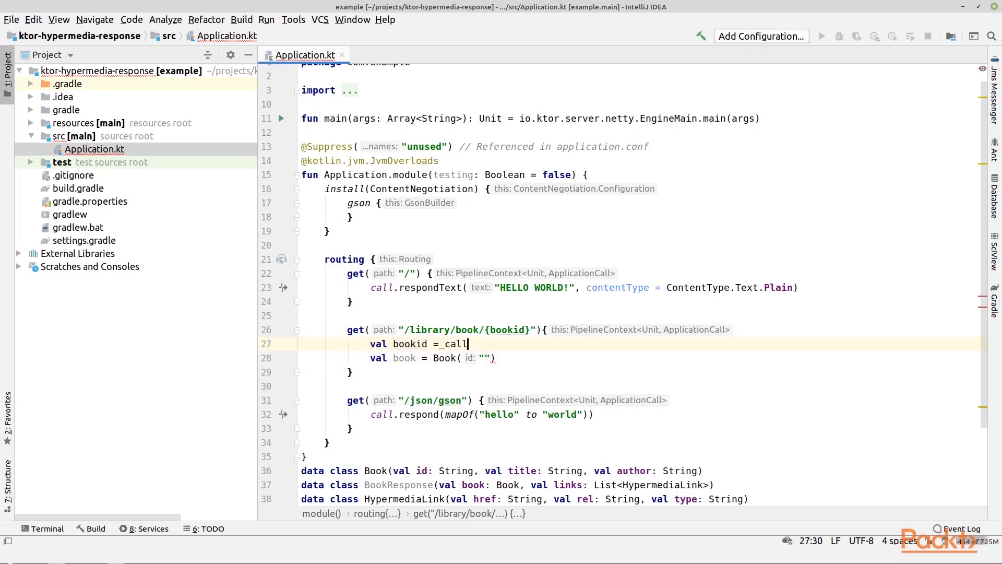
type(".parameters.")
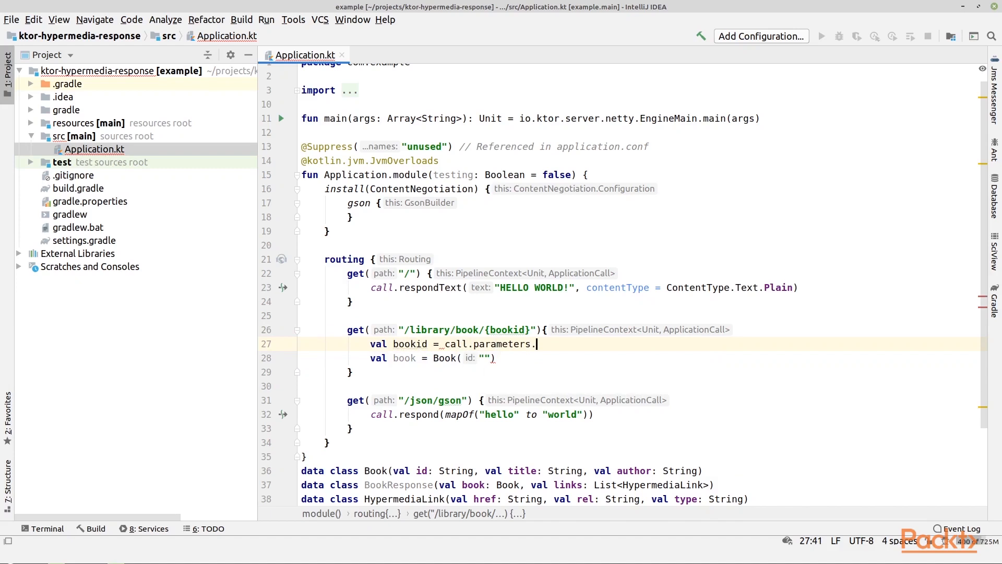
type("get")
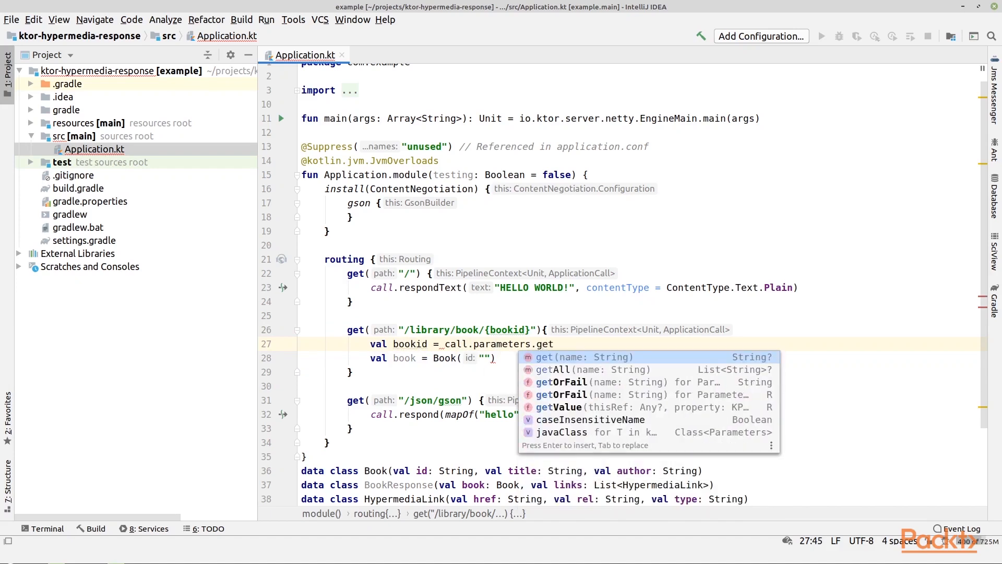
type("(\"bookid\")")
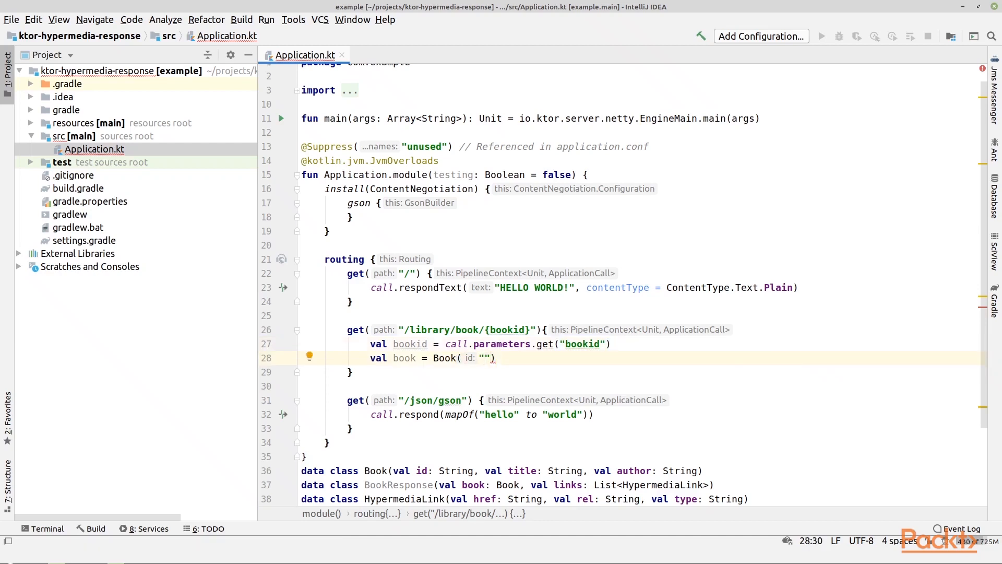
Fill the constructor as Book(bookid!!, "How to grow apples", "Mr. Appleton").
type("bo")
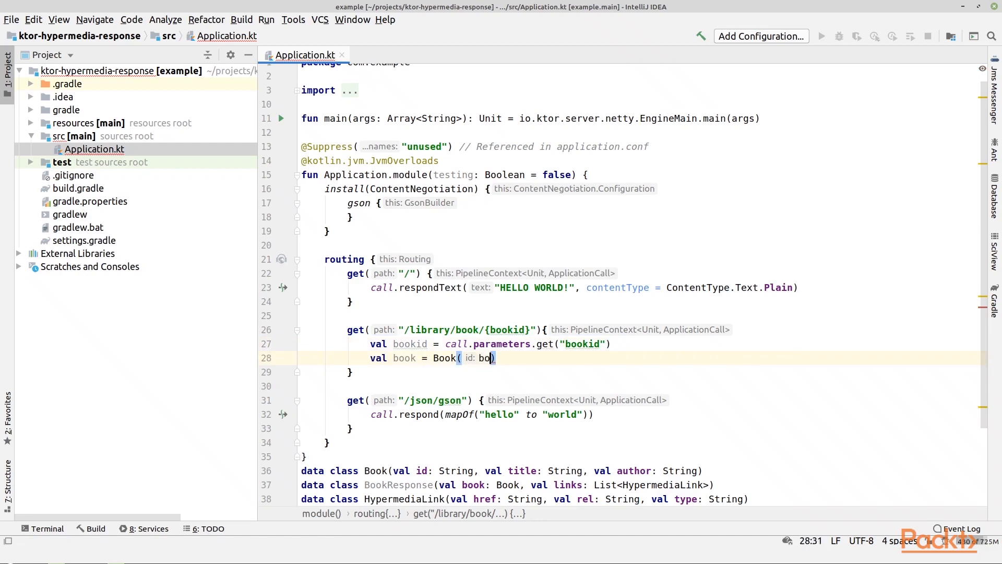
type("bookid, title: \"")
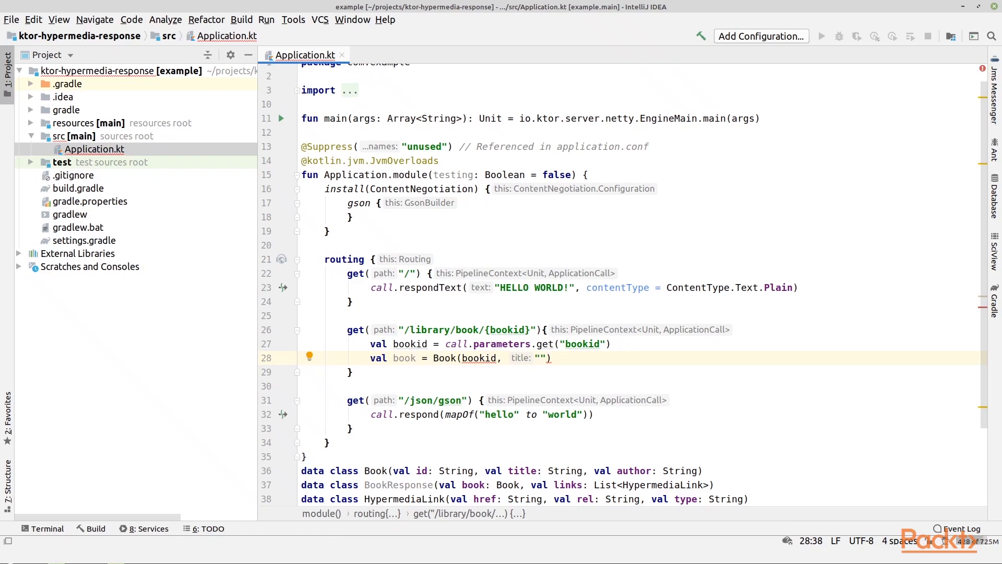
type("How to grow")
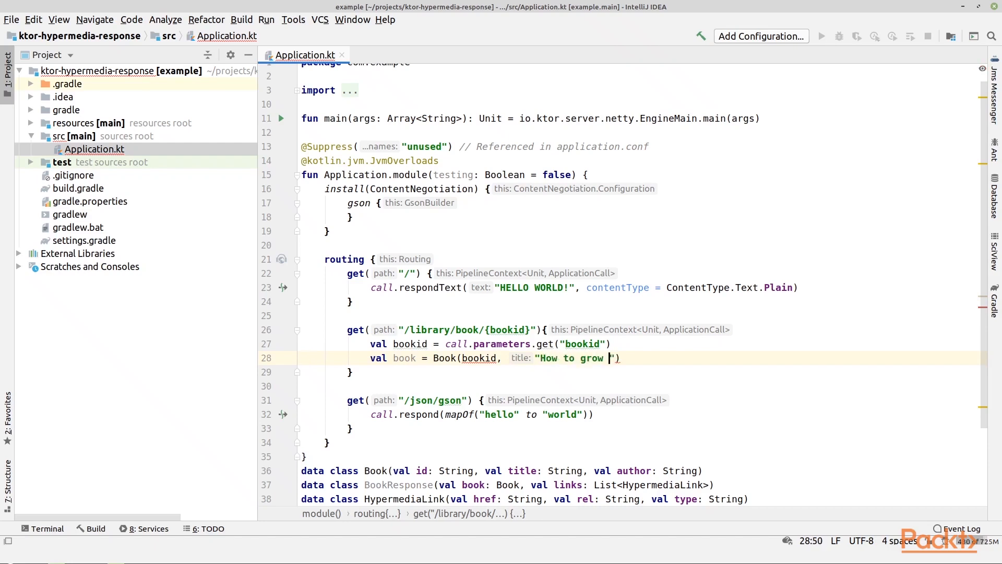
type("appl")
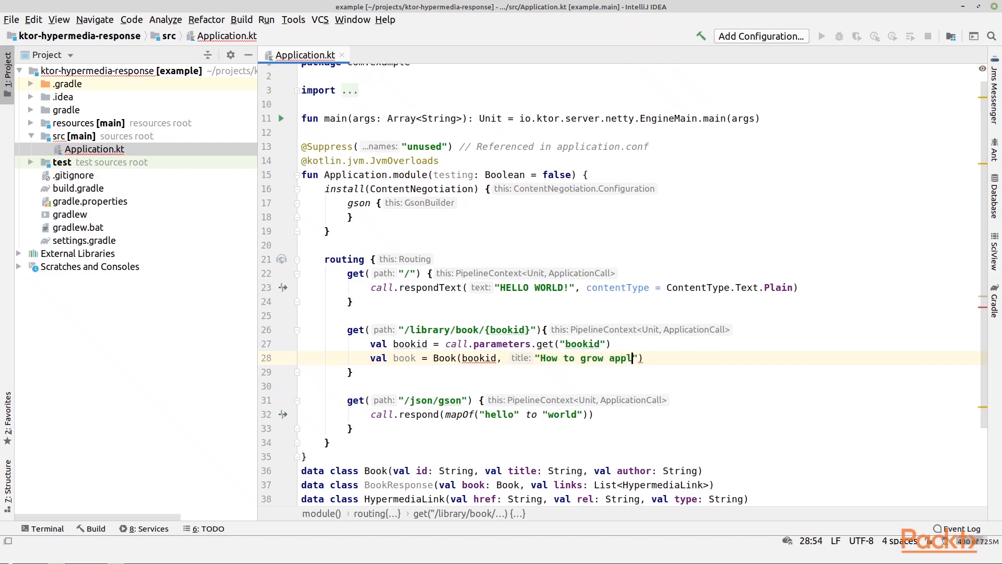
type("es")
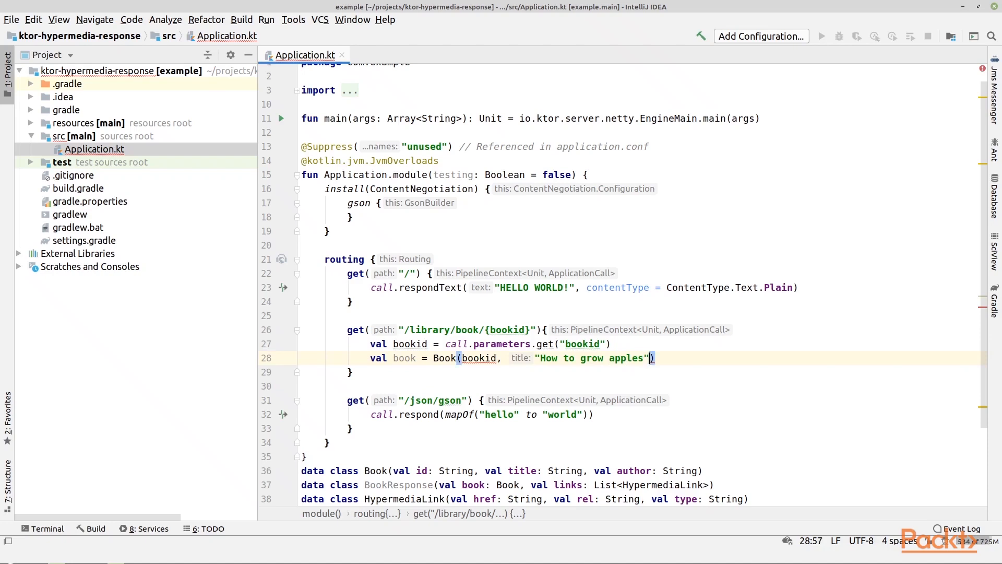
type(",")
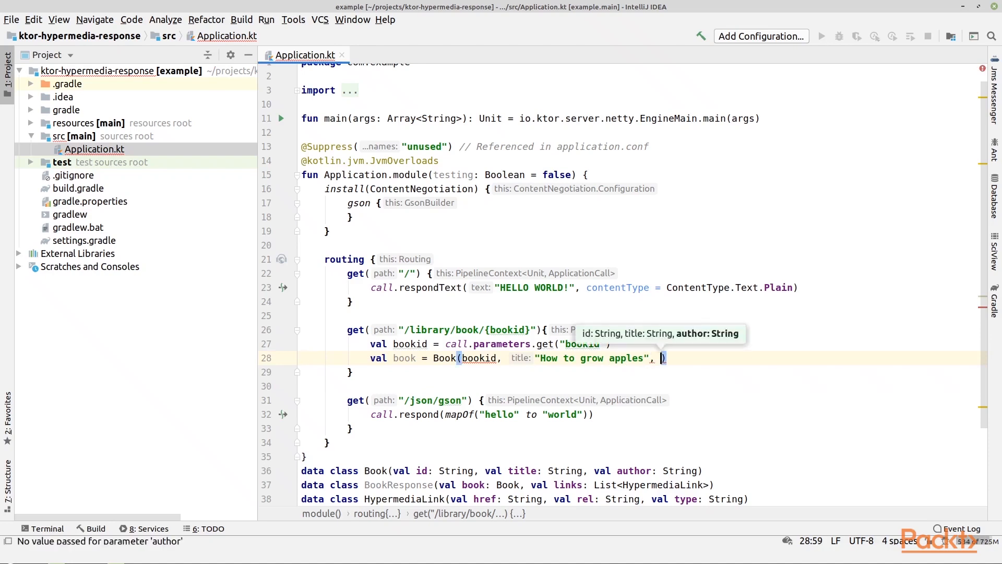
type("authore:")
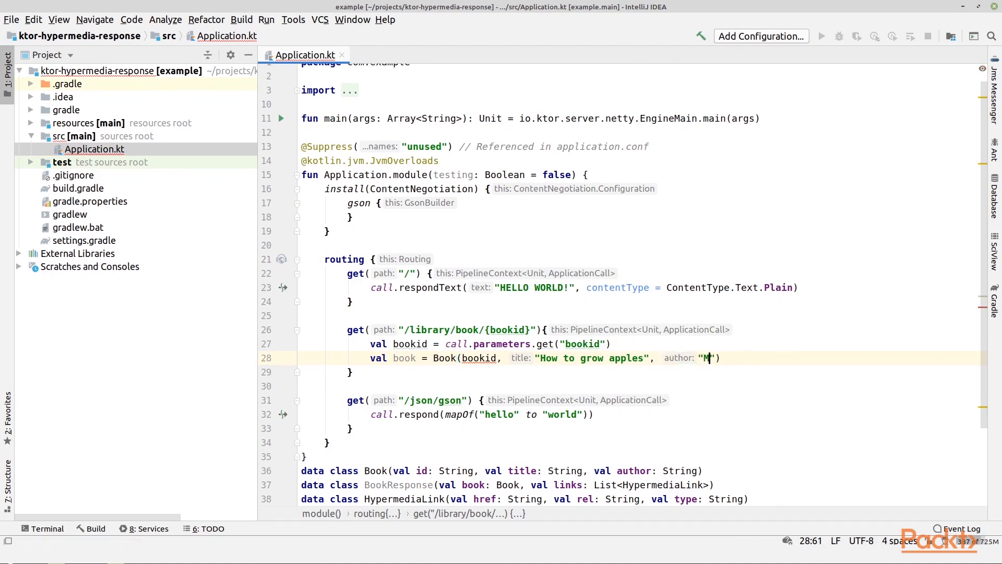
type("r. Appleton")
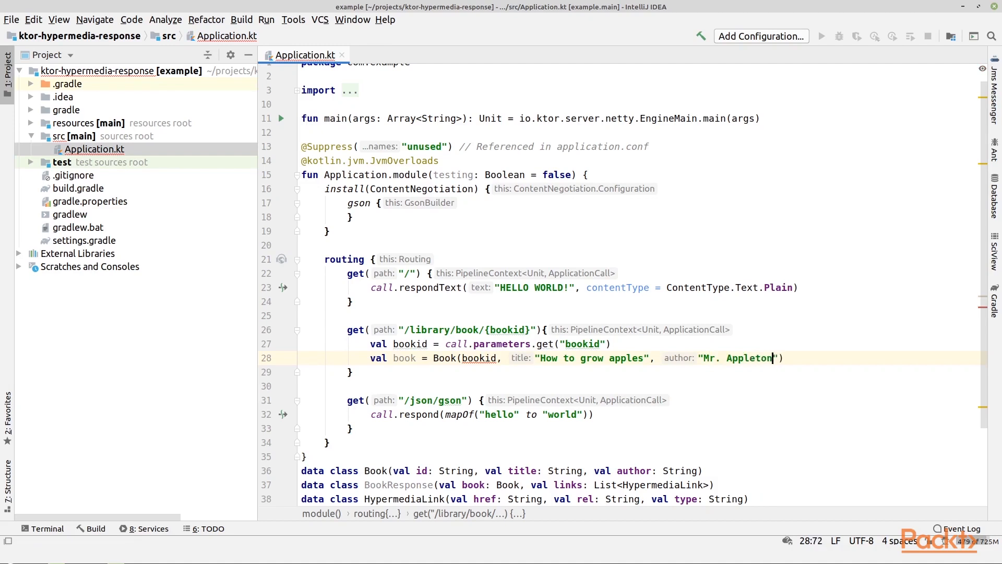
type(")")
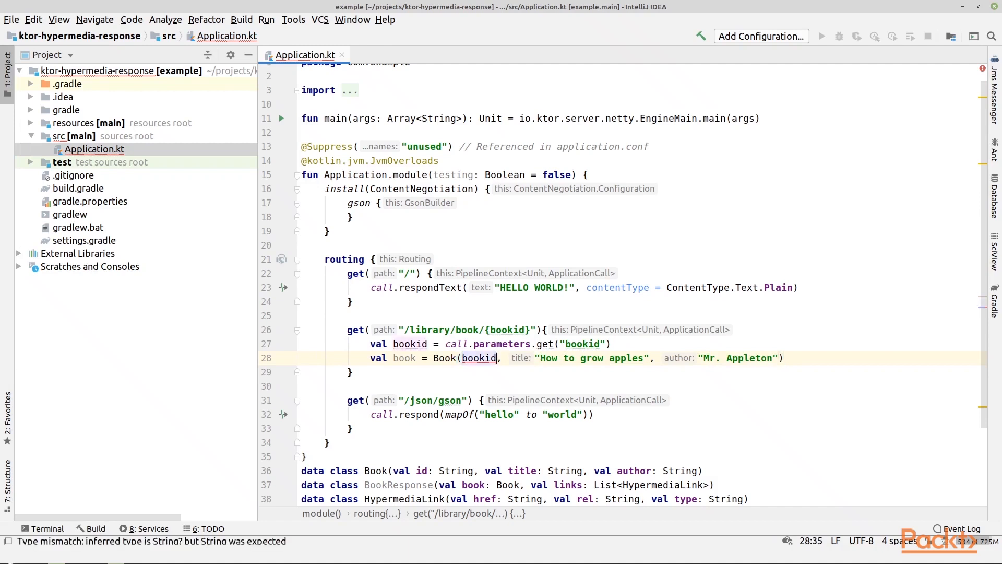
type("!!")
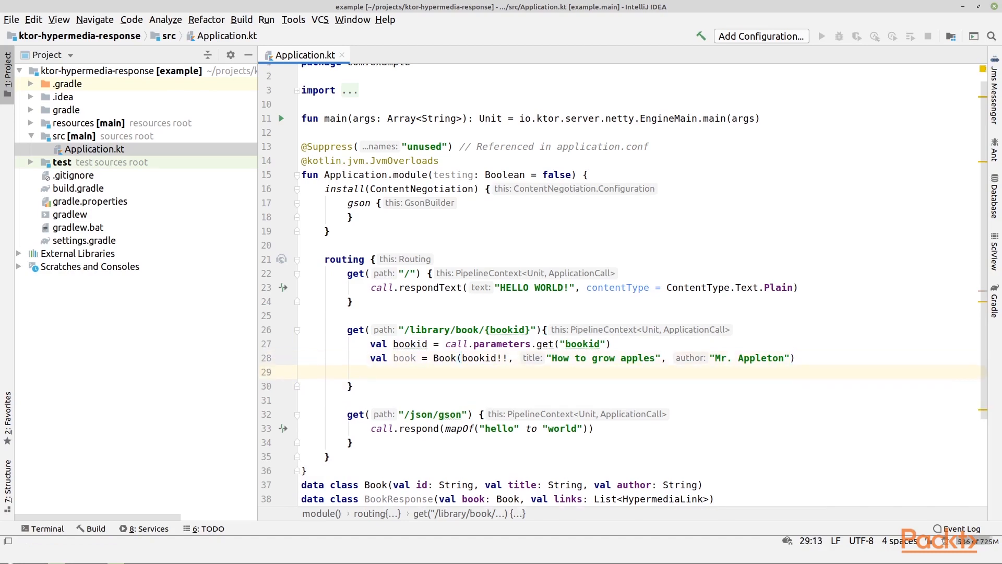
Declare val bookresponse = BookResponse(book, ) in the book route.
type("val")
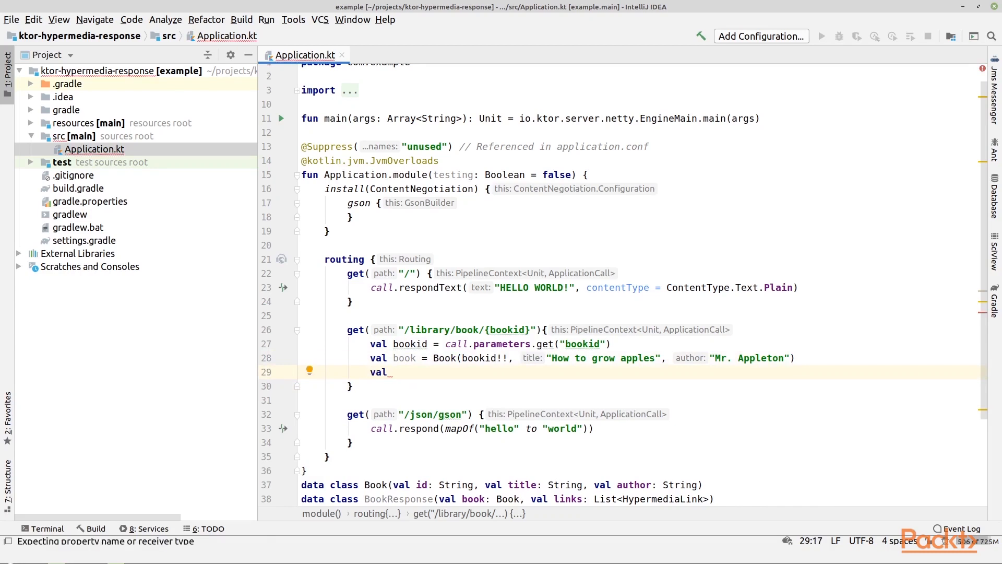
type("bookresponse =")
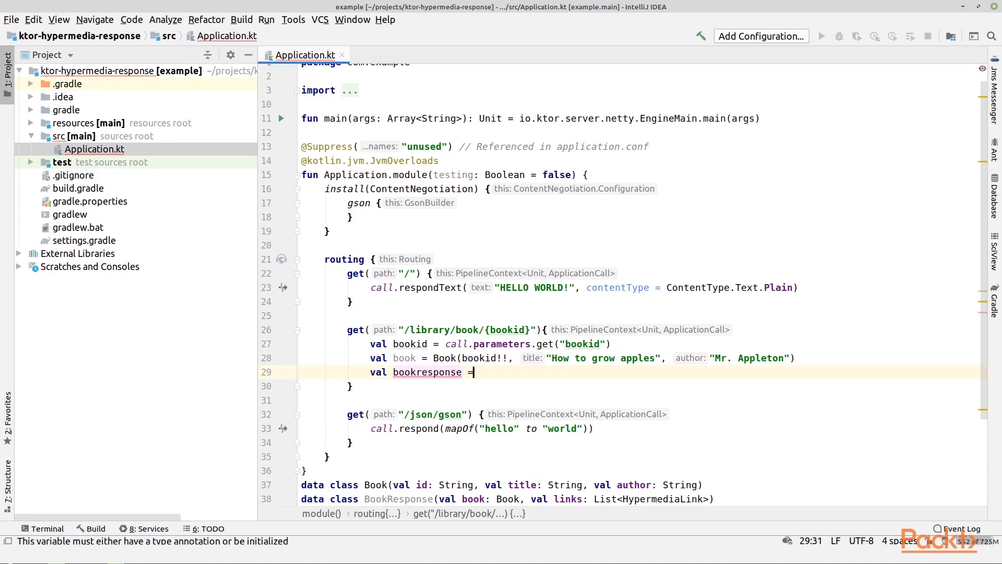
type("BookResponse")
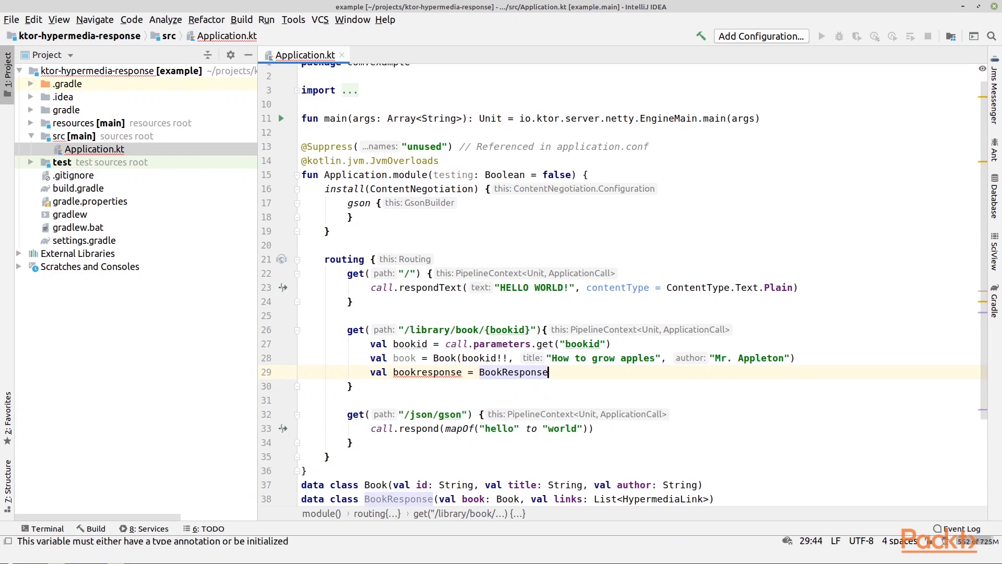
type("()")
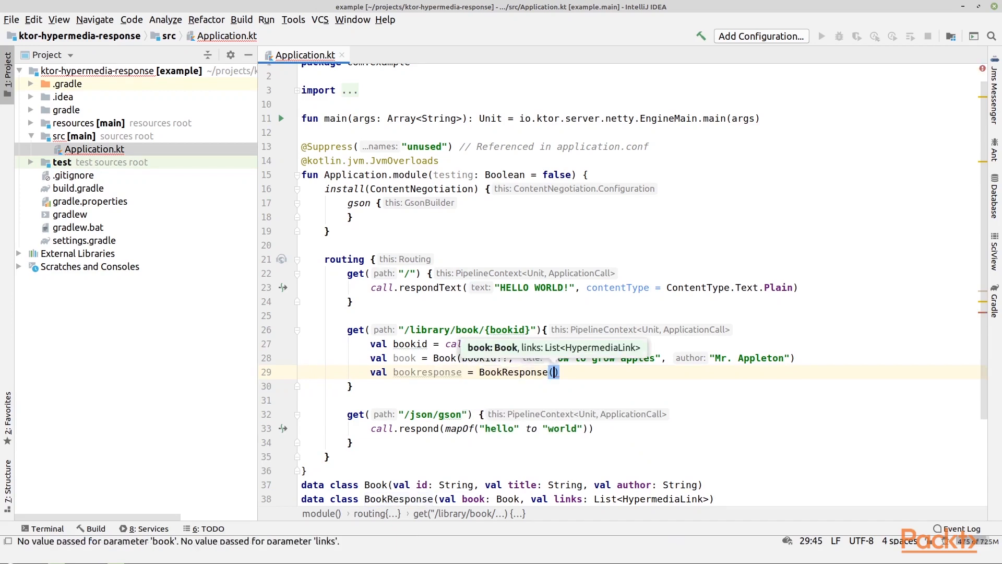
type("book,")
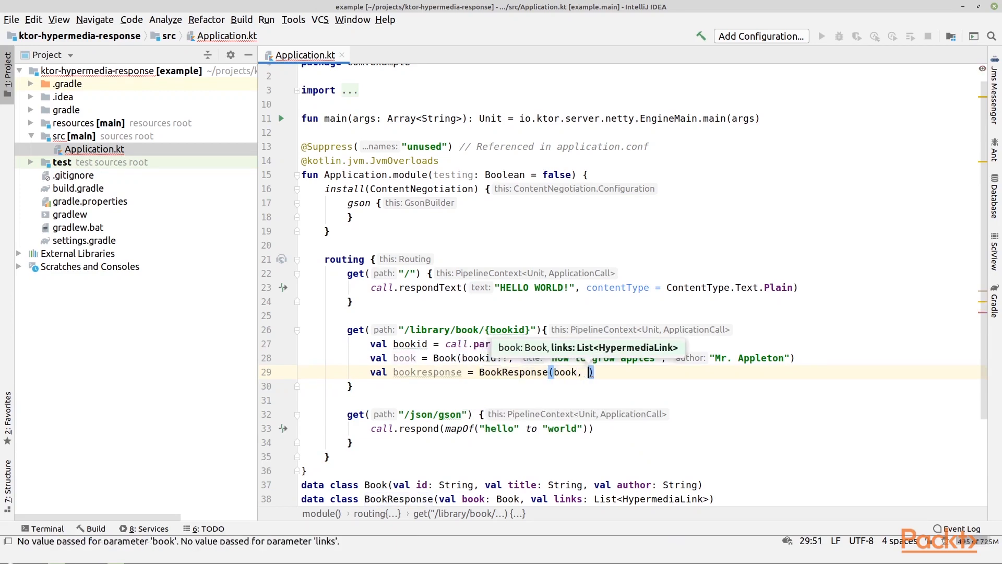
type("book,")
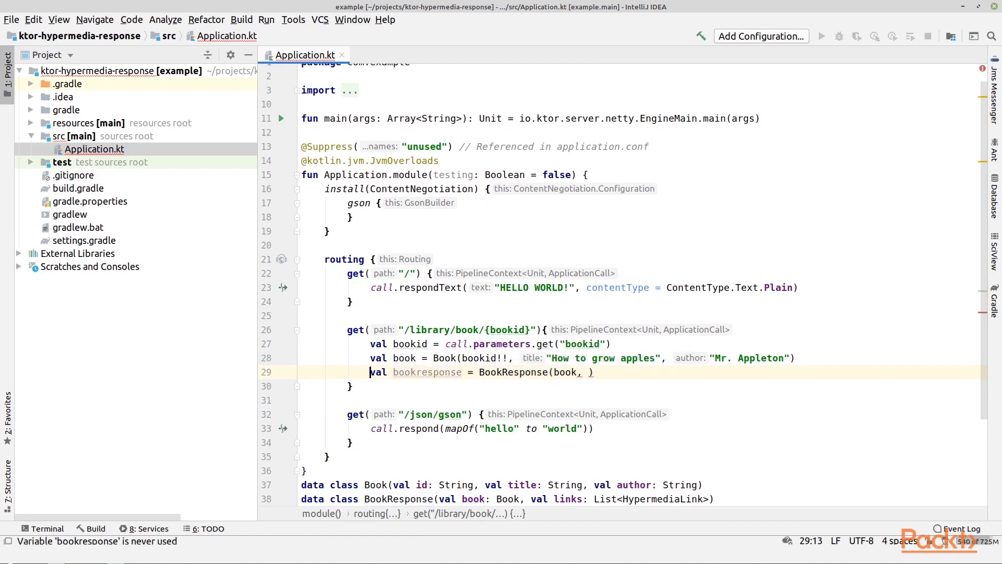
Above it, start val hypermedialinks = listOf<HypermediaLink>( for the response links.
key("Enter")
type("val")
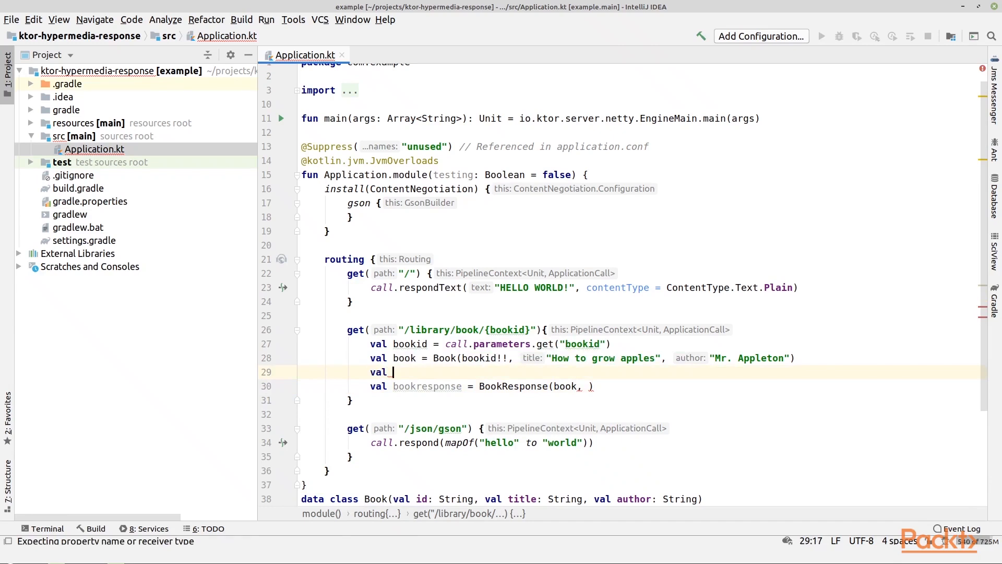
type("hypermedia")
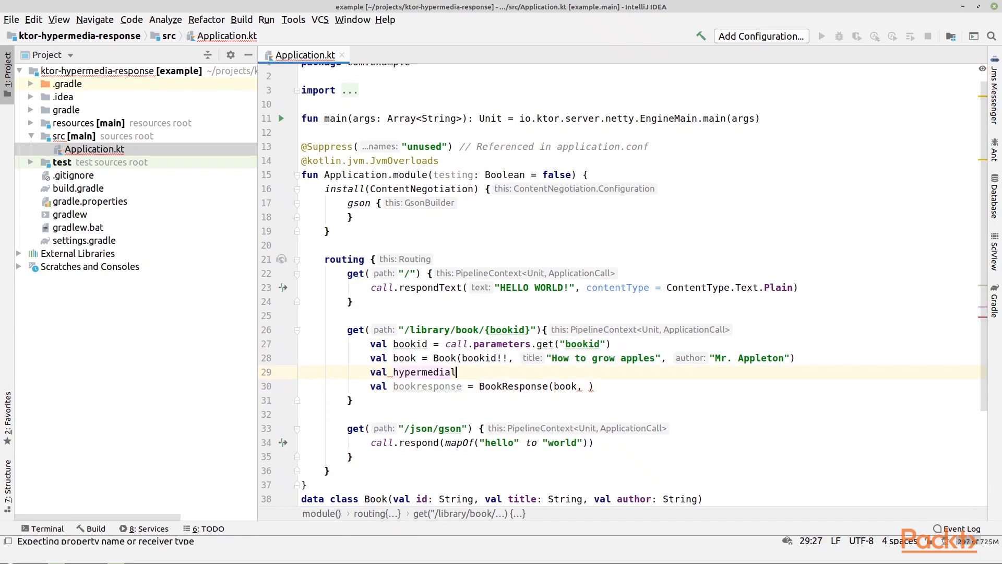
type("links =")
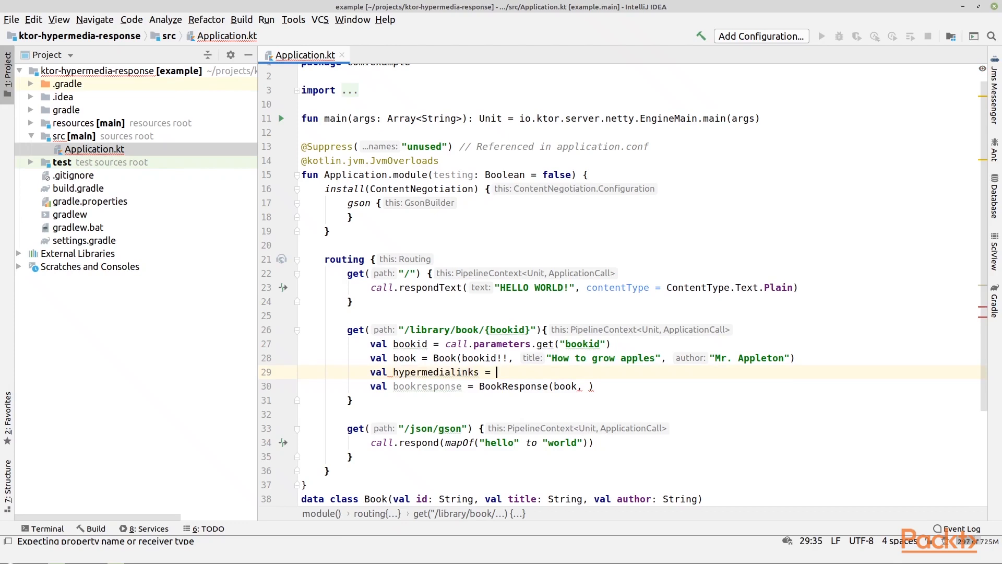
type("L")
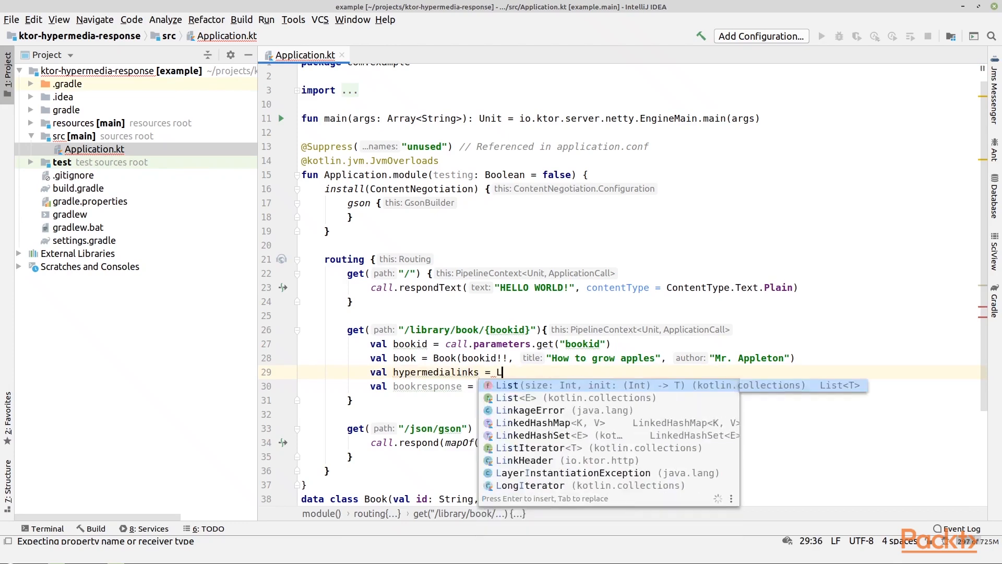
type("istOf<HypermediaLink>(")
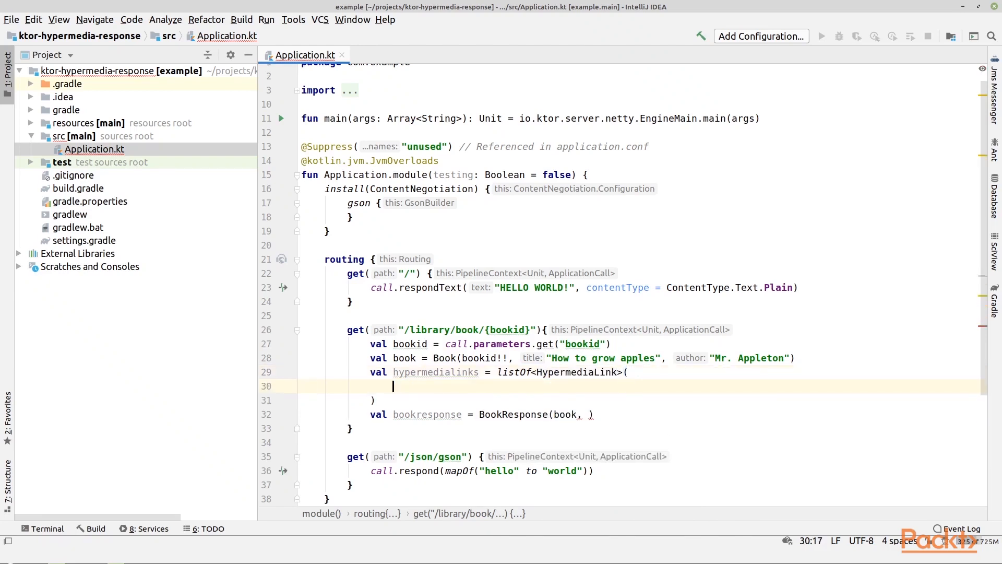
type("Hper")
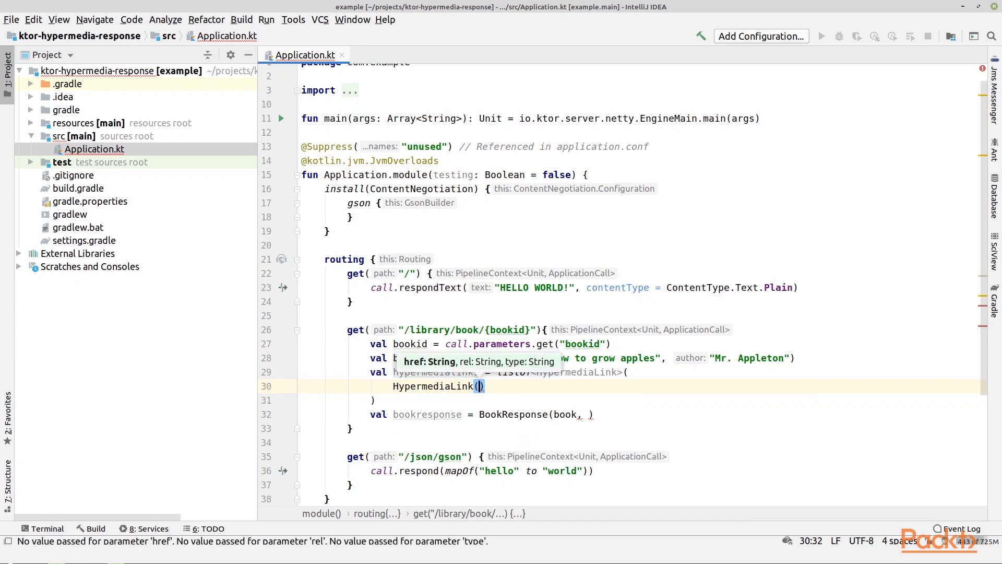
type("href: \"\"")
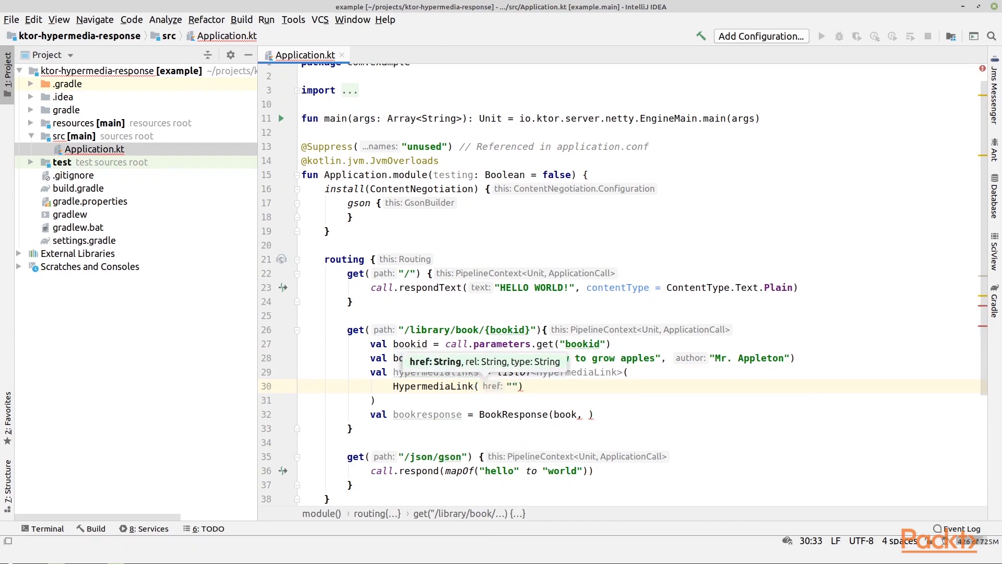
left_click(512, 386)
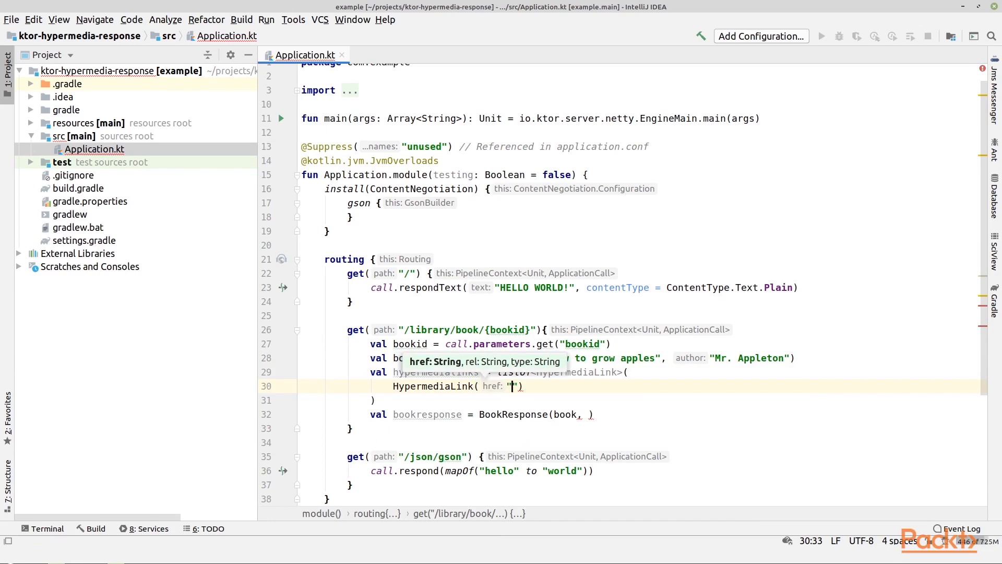
type("https:")
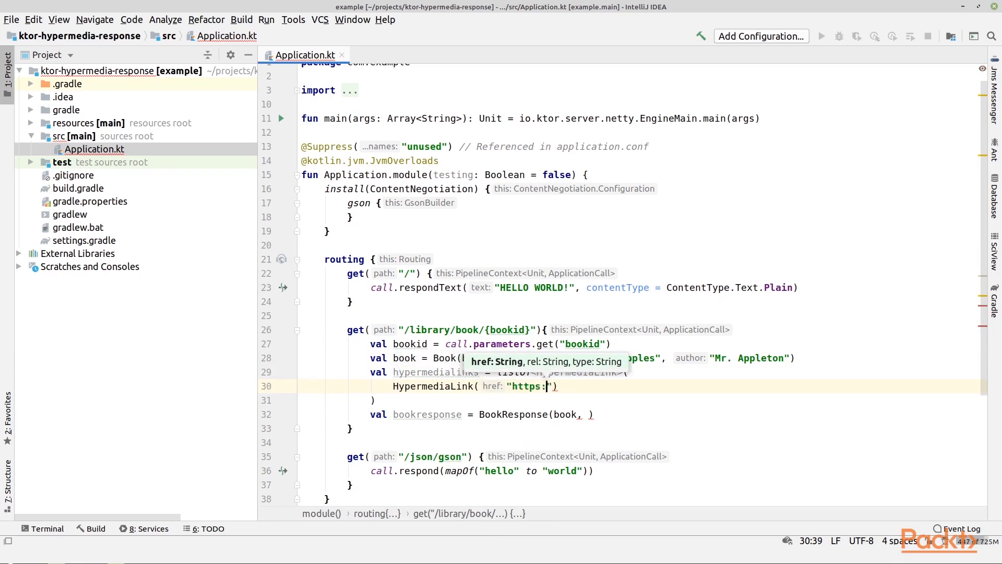
key("Backspace")
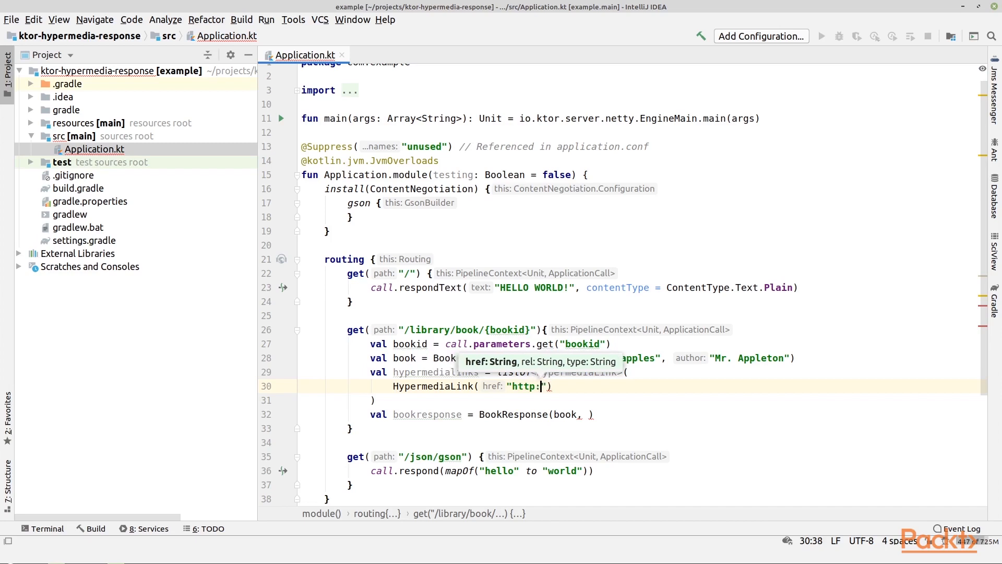
type("//localhost")
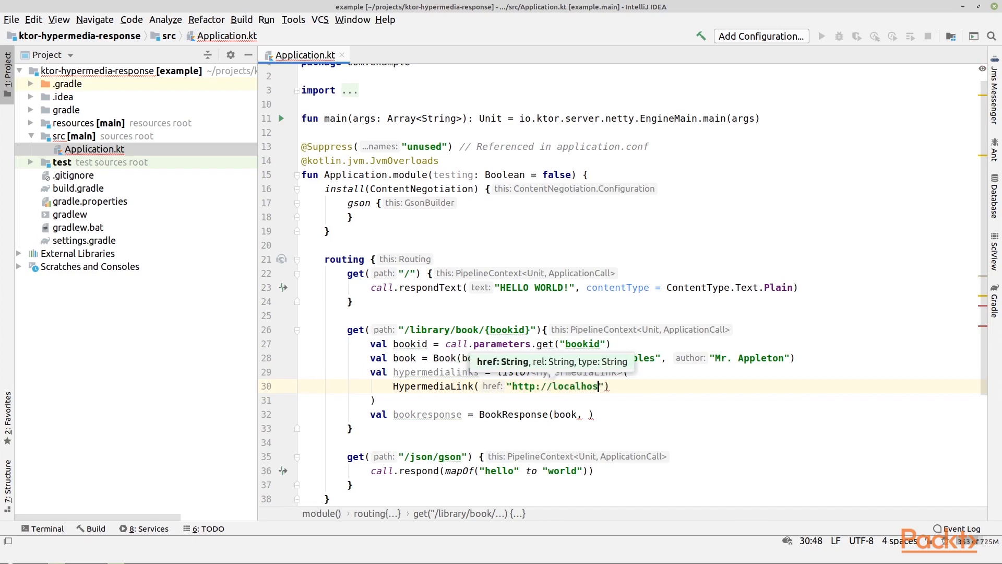
type("t:8080")
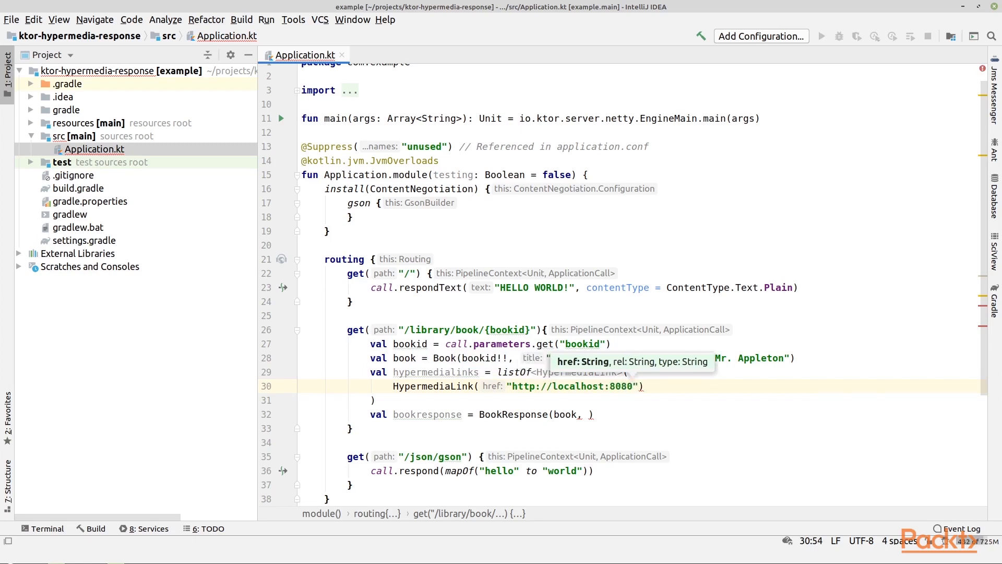
type("/library")
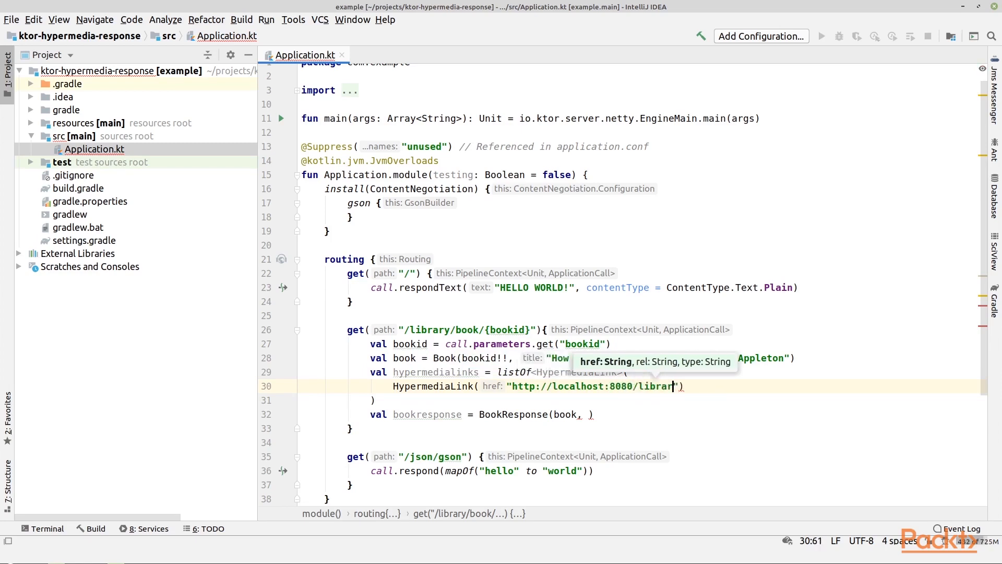
type("/bo")
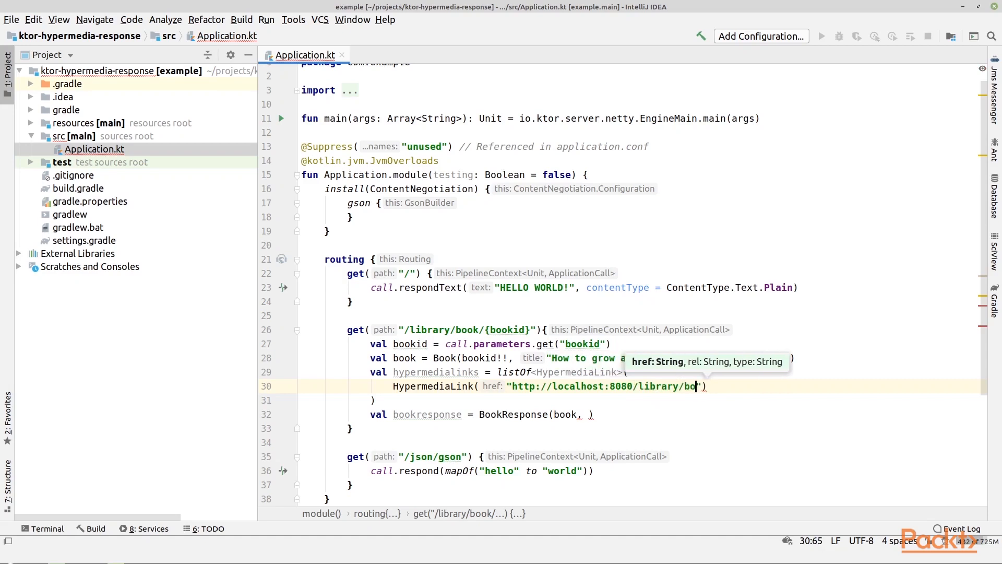
type("ok/")
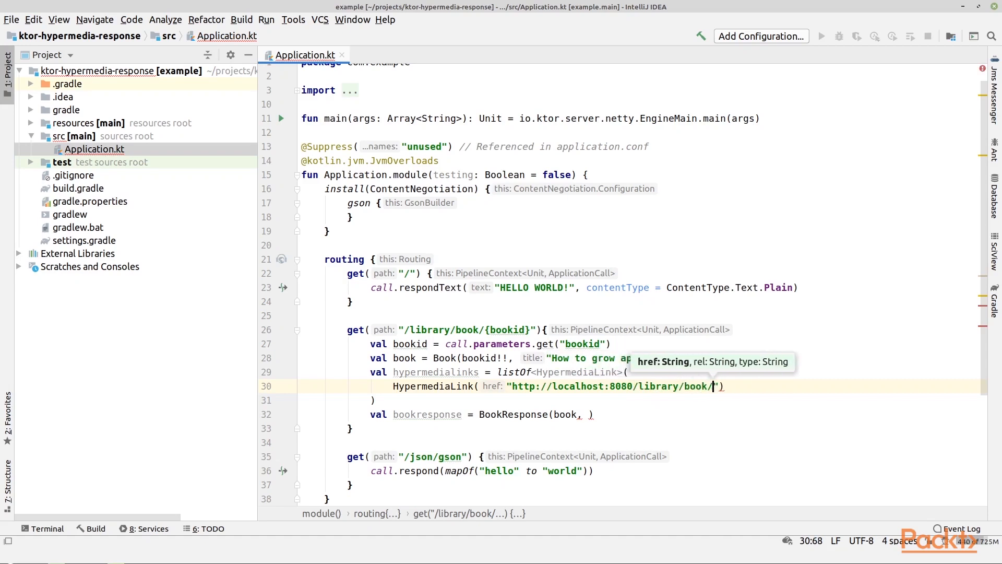
type("checkout")
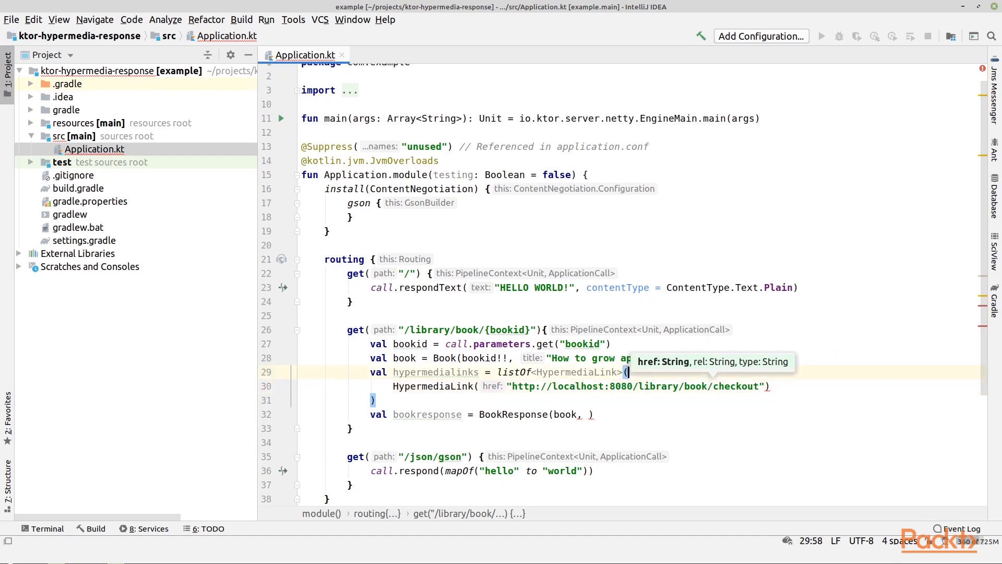
Insert $bookid into the href path and give the link rel "checkout".
type(", author: \"Mr. Appleton\")")
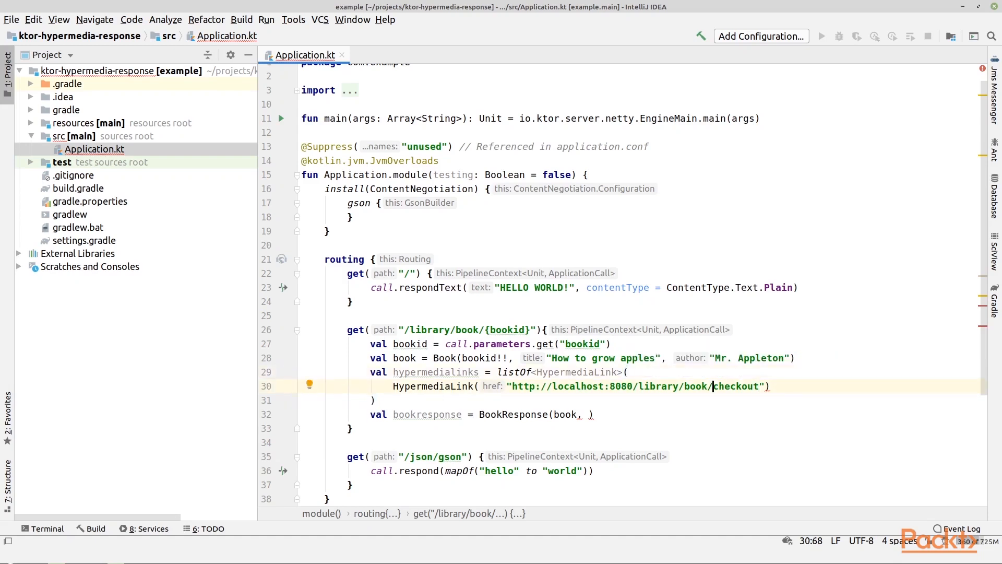
type("$bookd")
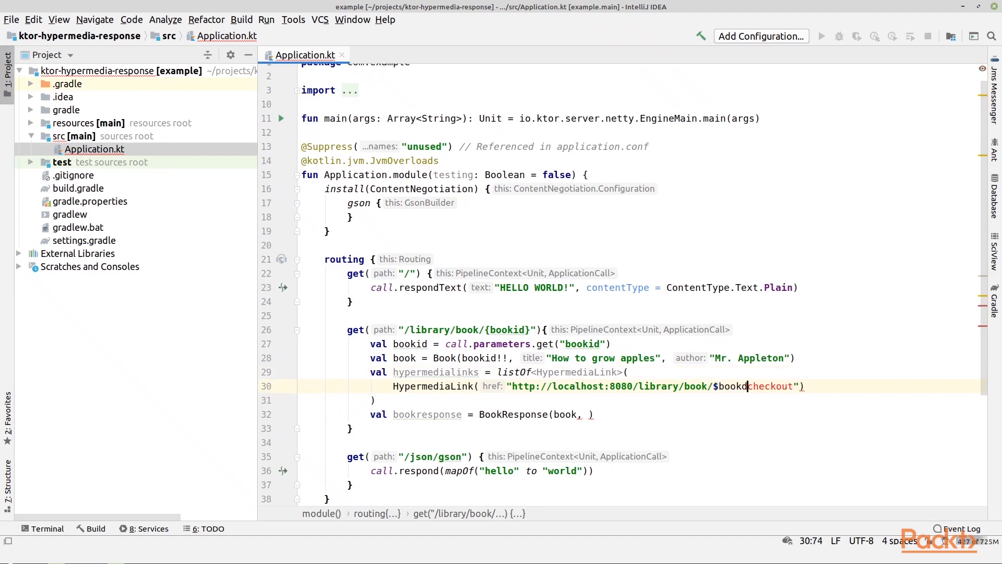
type("/")
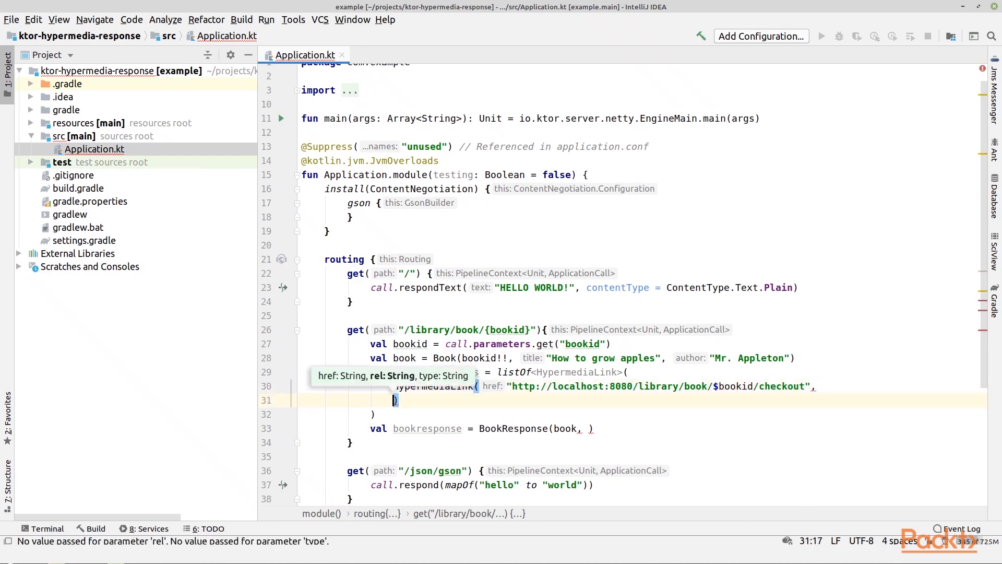
type("rel: \"\"")
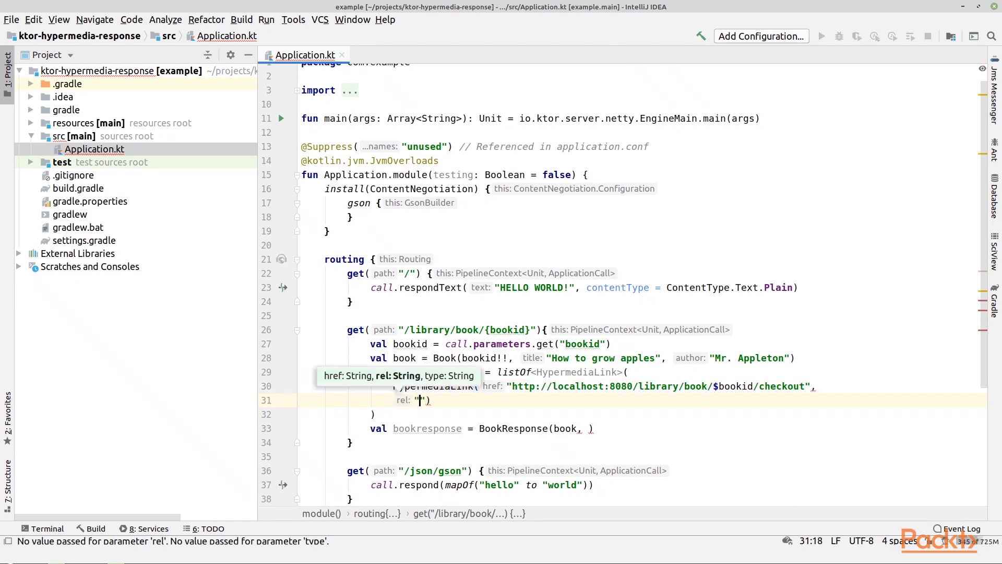
type("checkout\", type: \"GET")
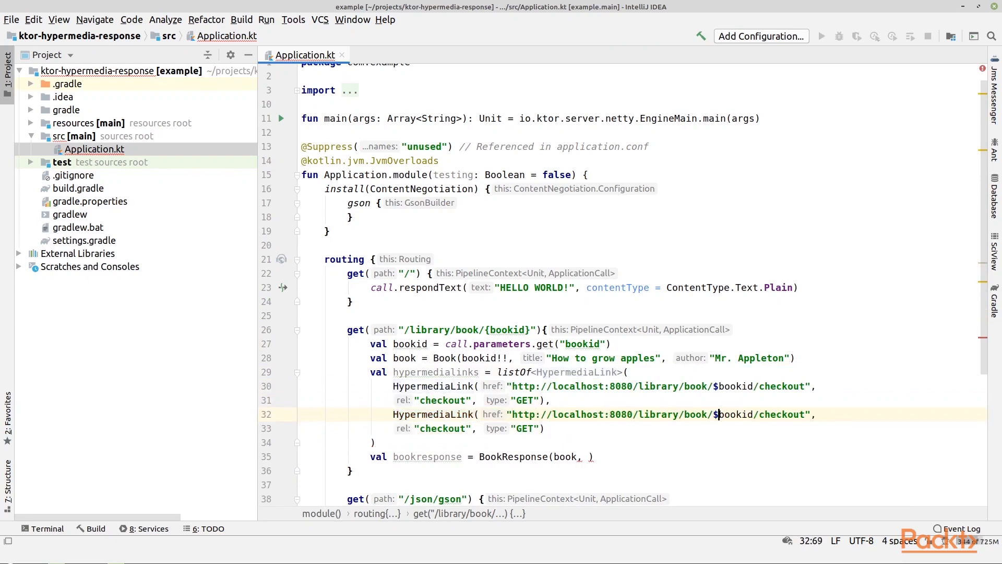
Add a second HypermediaLink with href /library/book/$bookid/reserve and rel "reserve".
type("reserve")
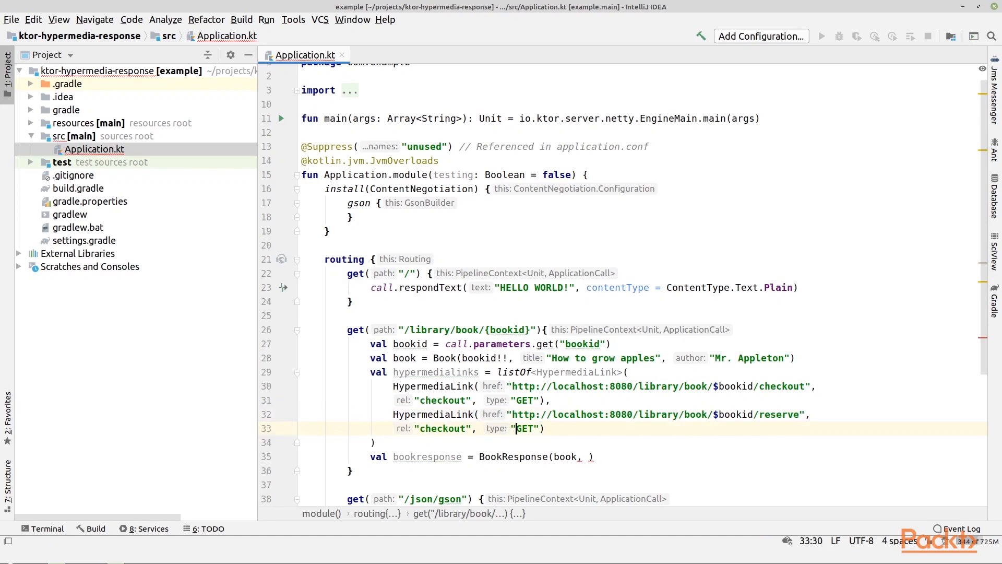
type("r")
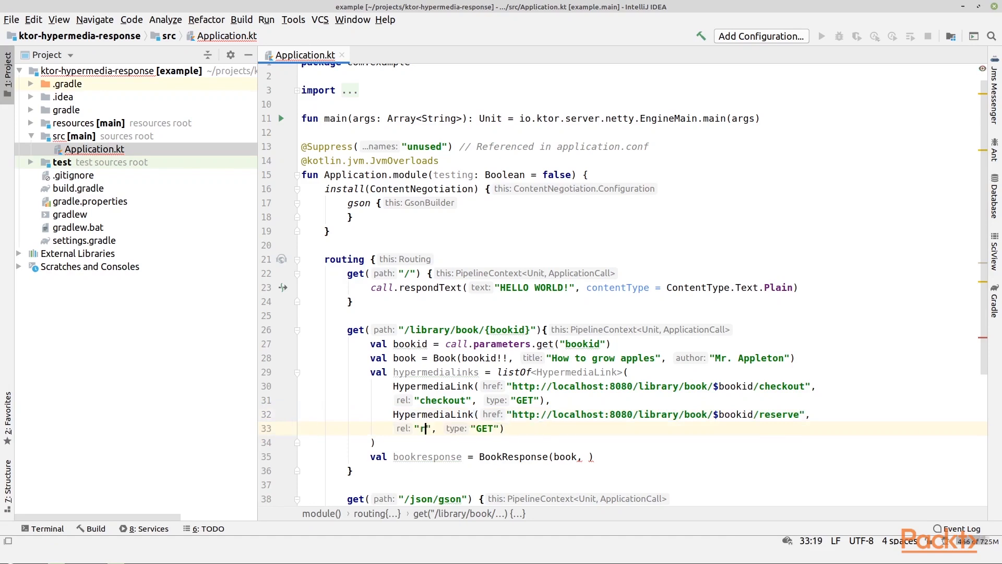
type("eserve")
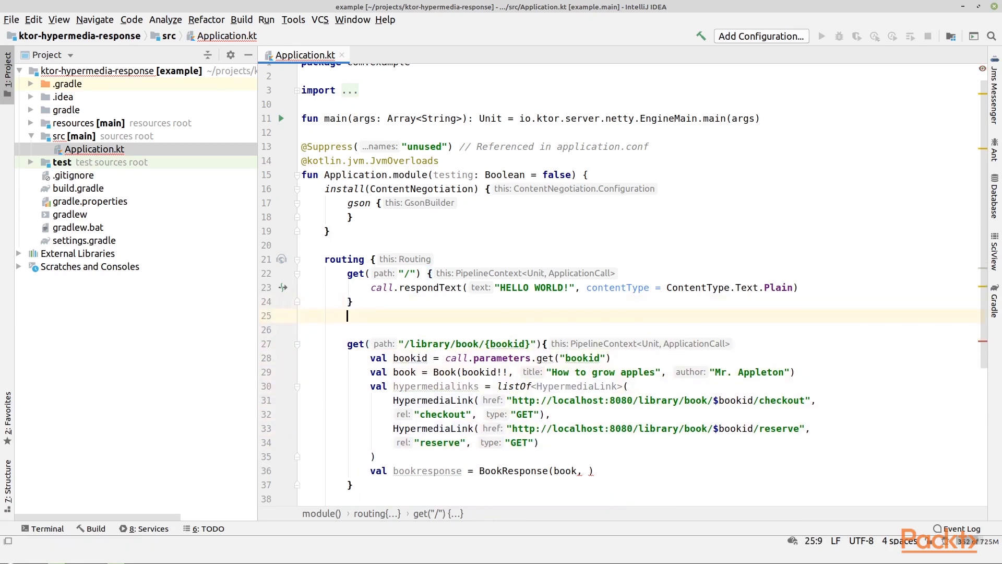
Add a GET route /library/book/{bookid}/checkout responding "You checked out the book $bookid".
type("get(")
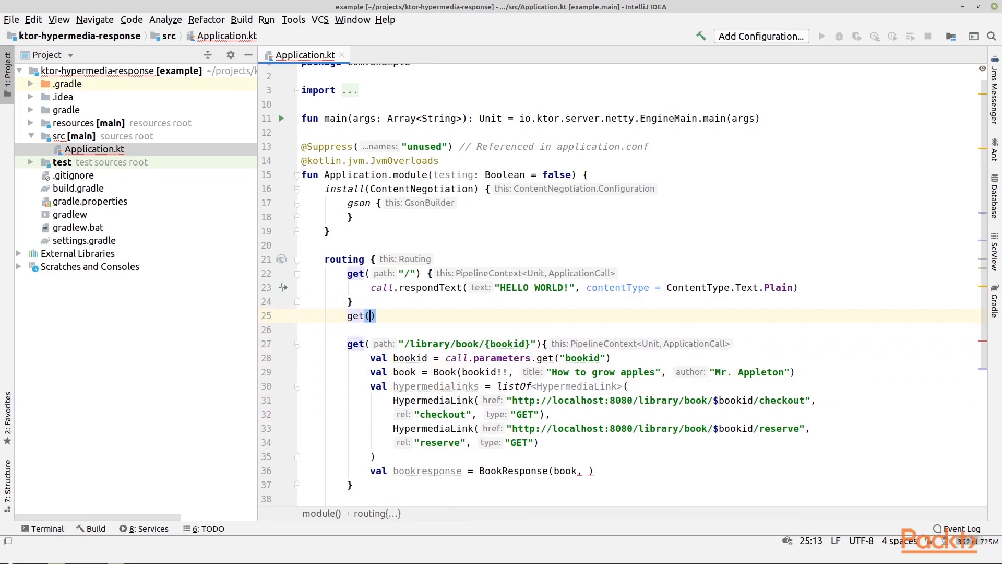
type("\"")
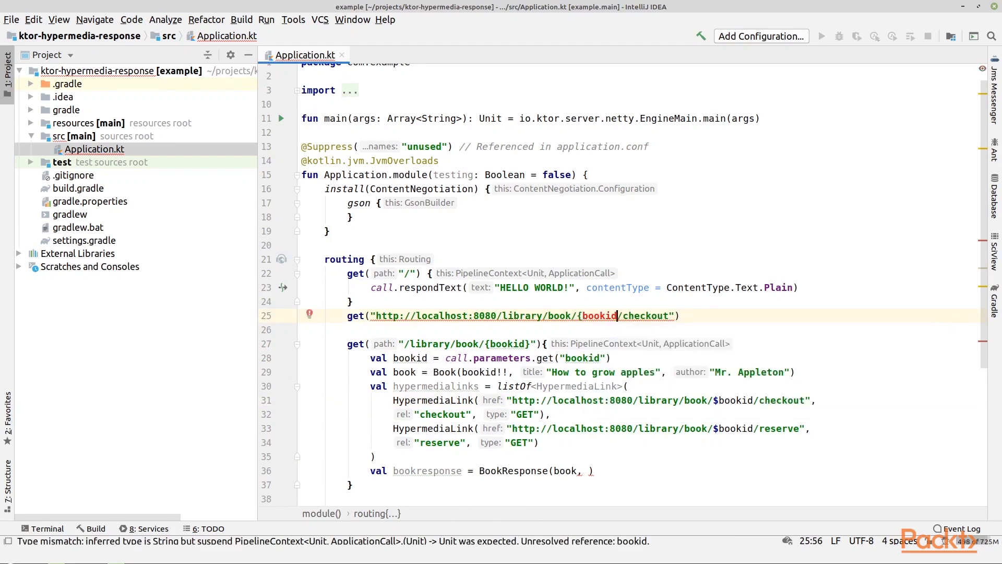
type("}")
type("call.")
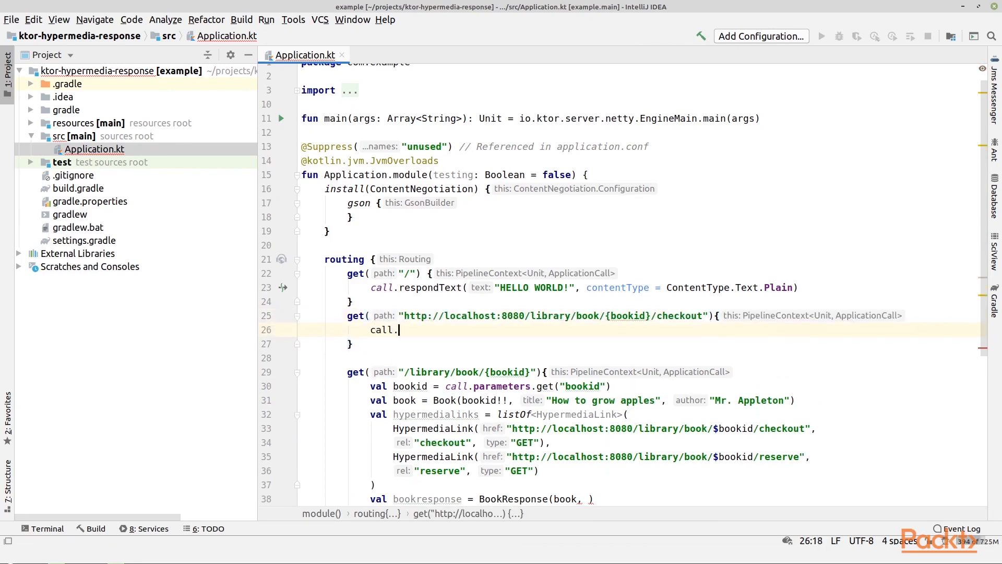
type("respondt")
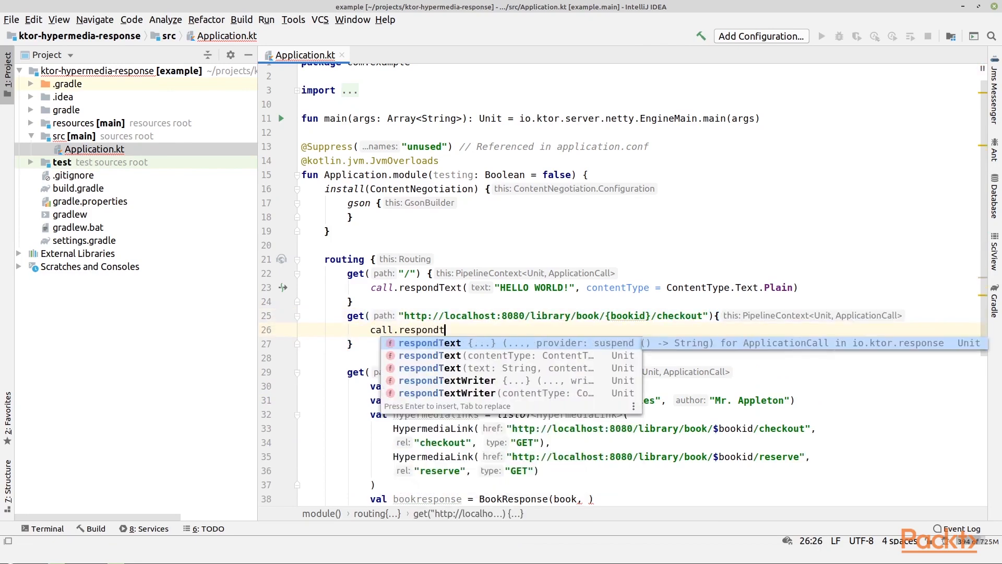
key("Tab")
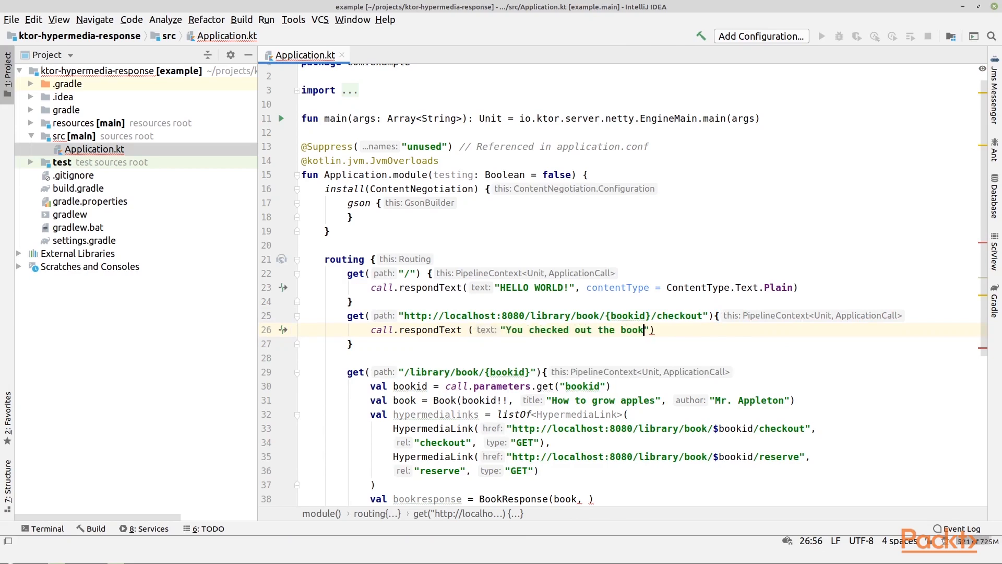
type("$")
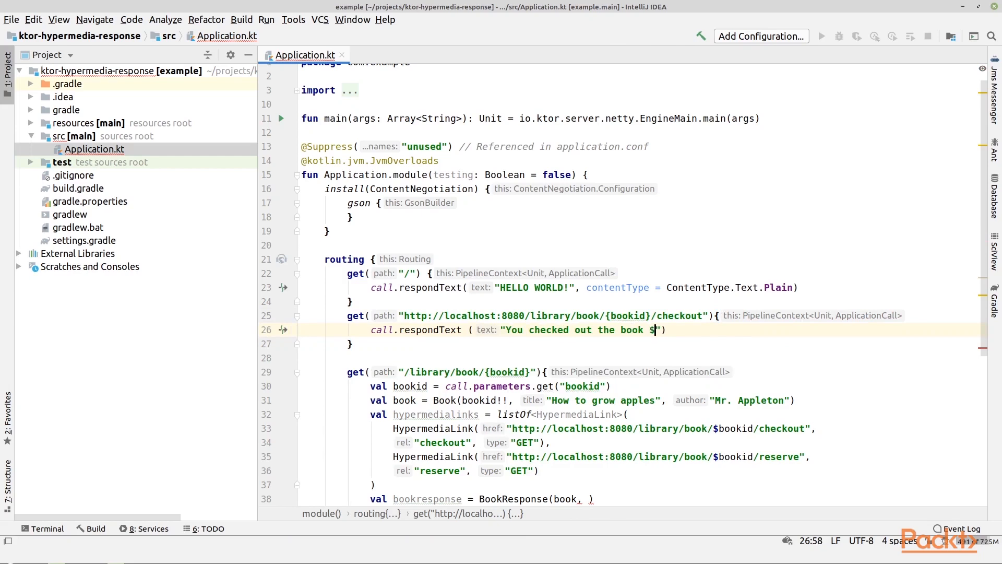
type("bookid")
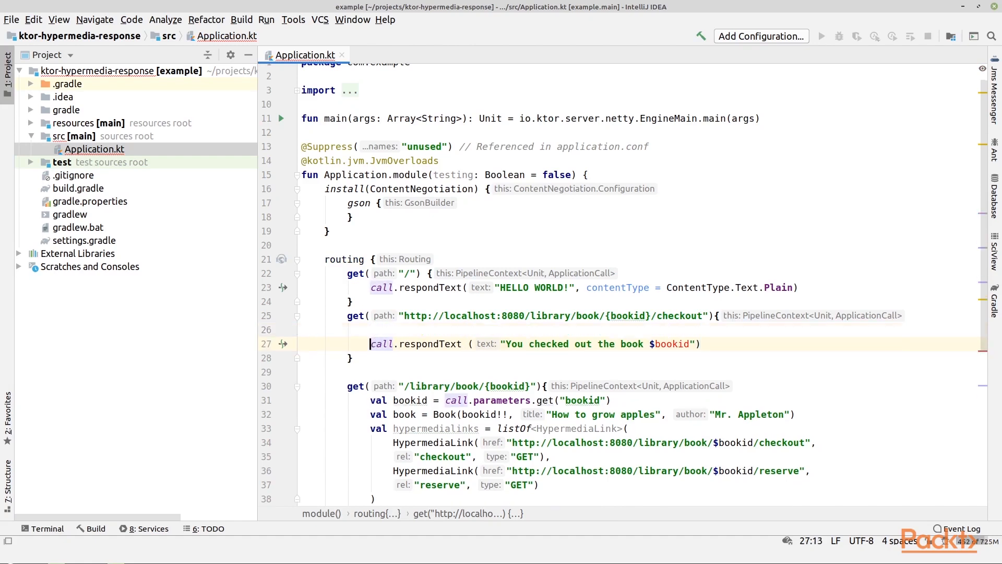
Read the id with val bookid = call.parameters.get("bookid") inside the checkout route.
type("val bookid =")
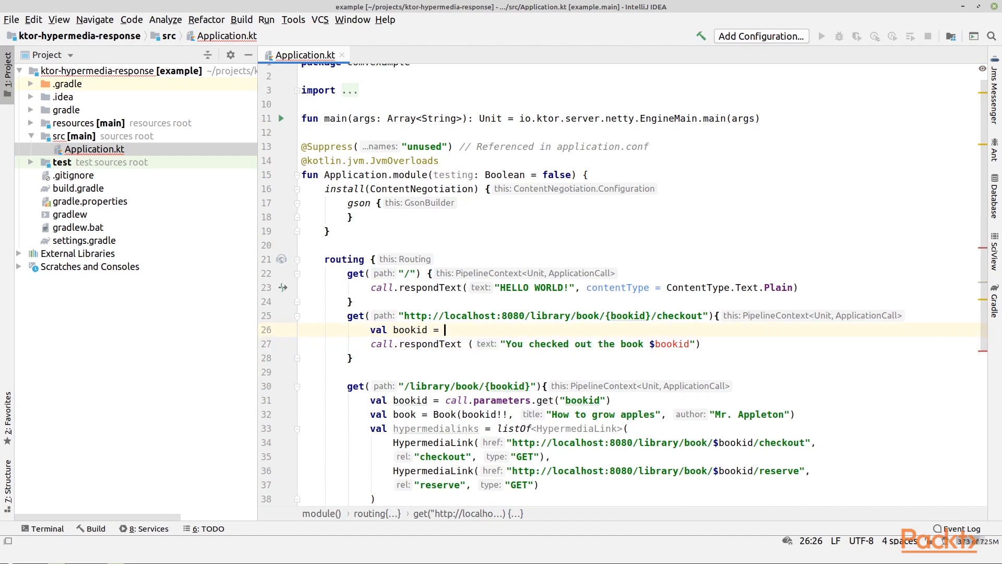
type("call.parameters")
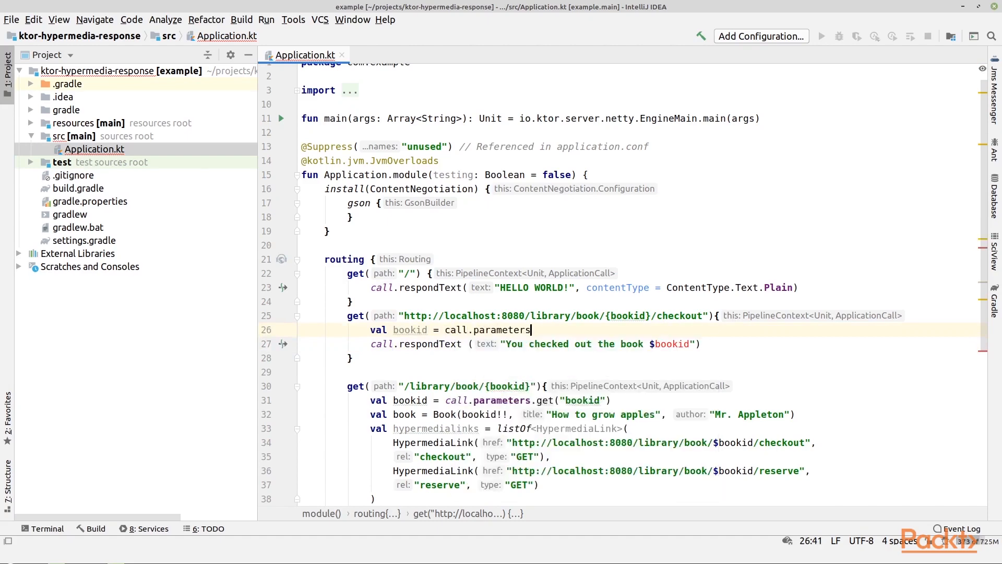
type(".get()")
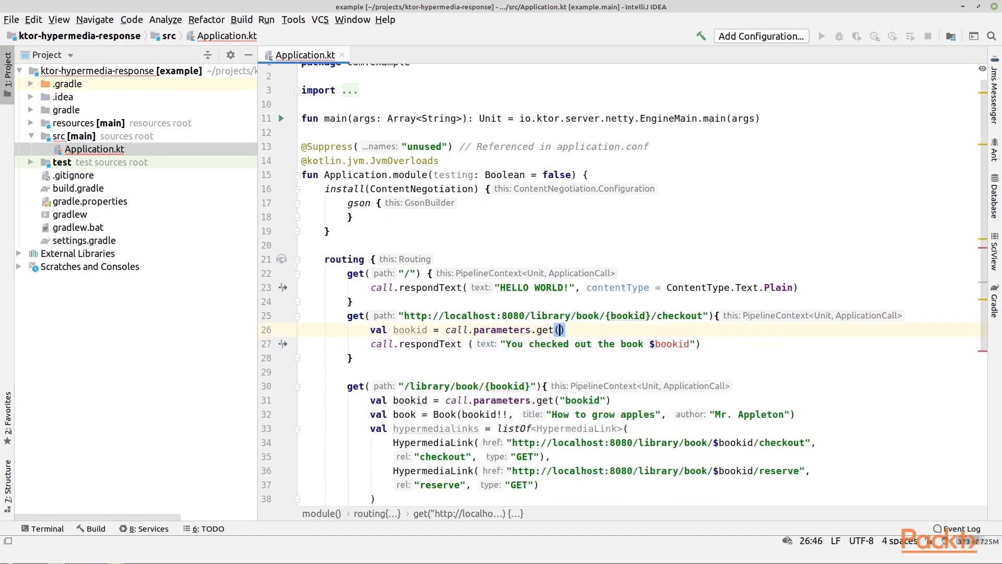
type("bookid\"")
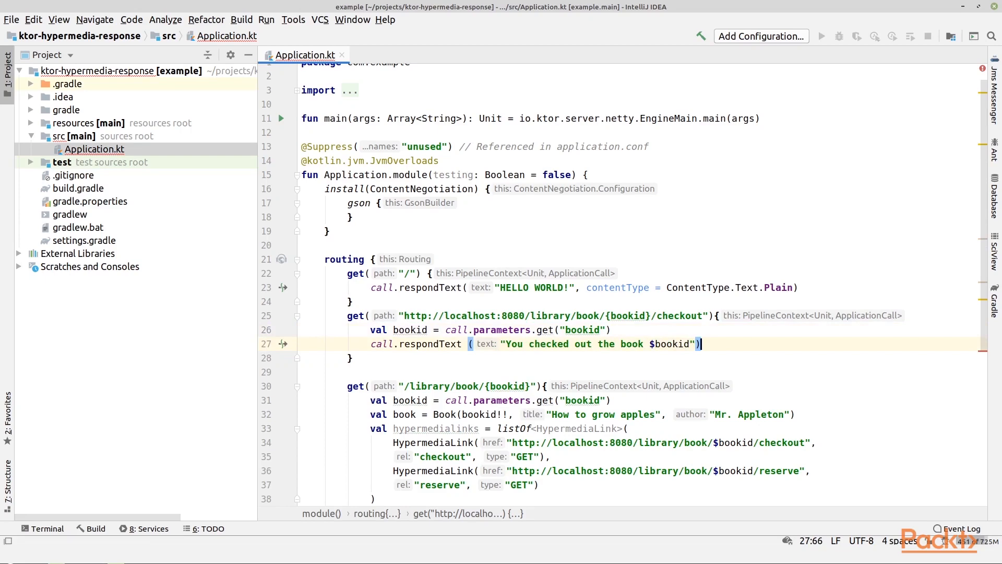
Duplicate the checkout block as a /reserve route replying "You reserved the book $bookid".
left_click_drag(610, 330, 354, 357)
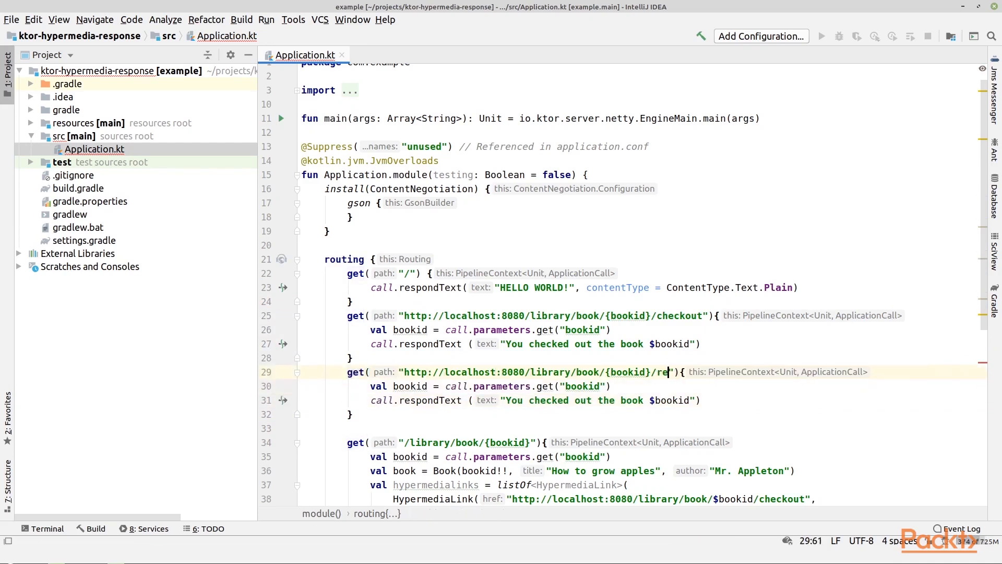
type("serve")
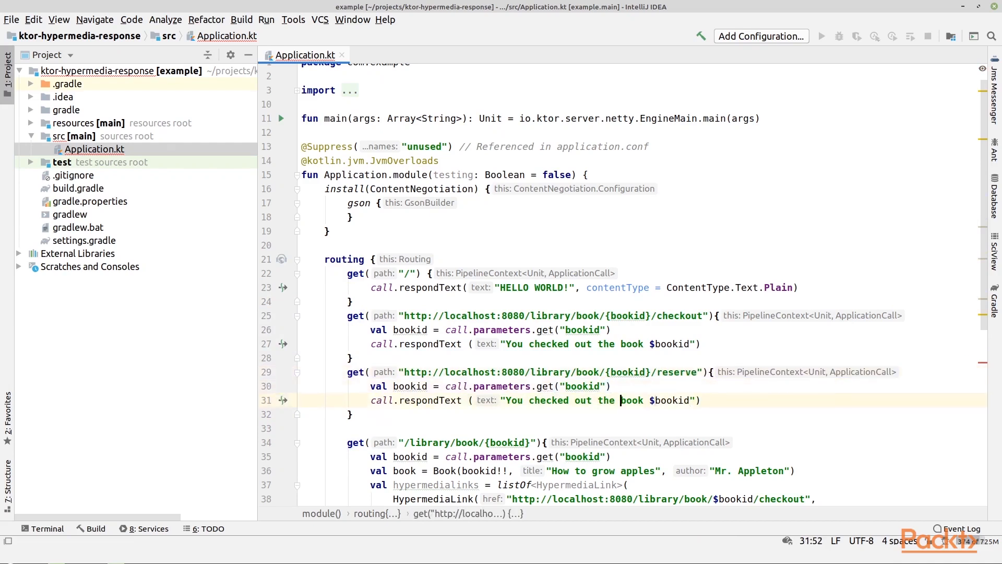
type("reserv")
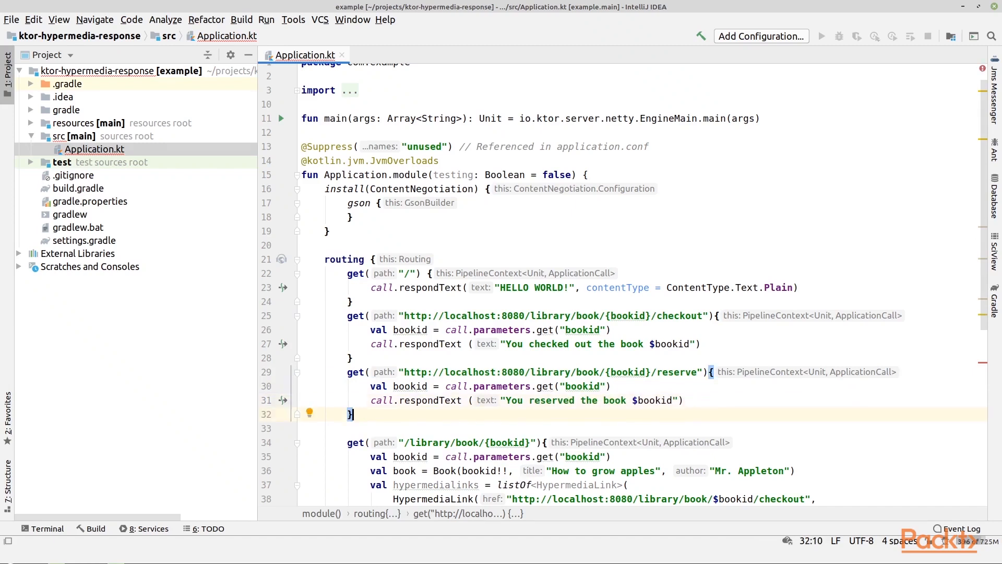
scroll("down", 3)
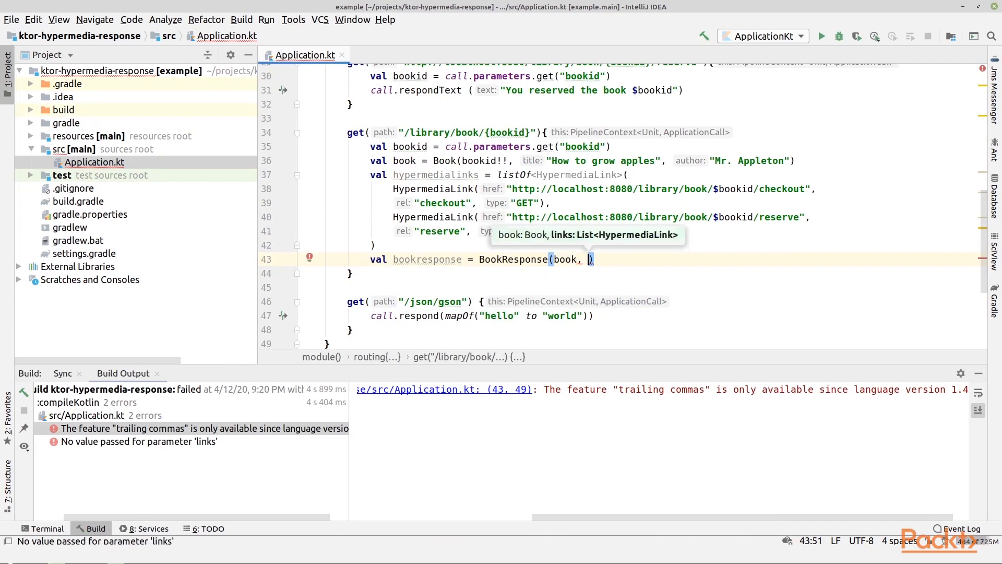
Build BookResponse(book, hypermedialinks), send it with call.respond(bookresponse), and rebuild successfully.
type("hypermedialinks")
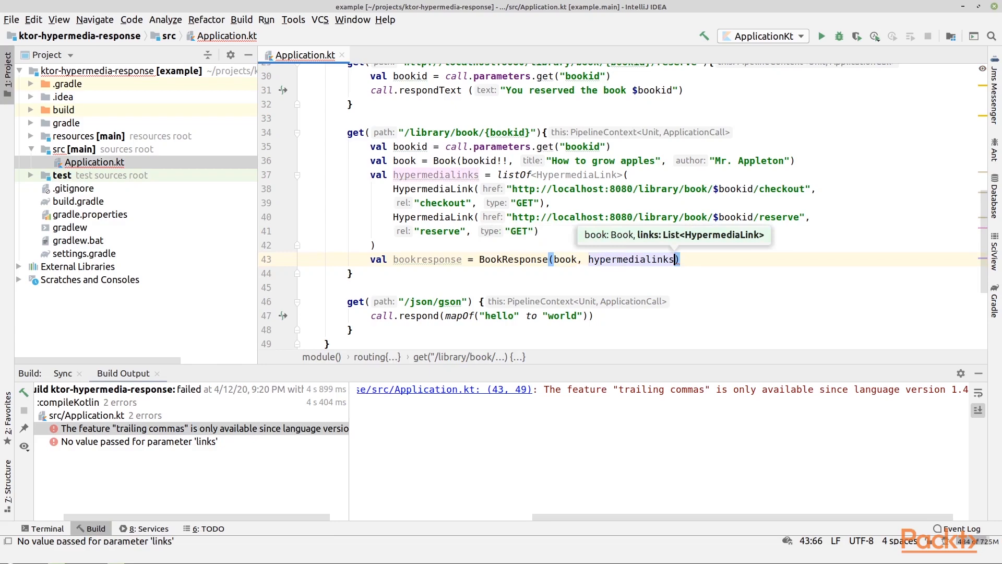
type("call.")
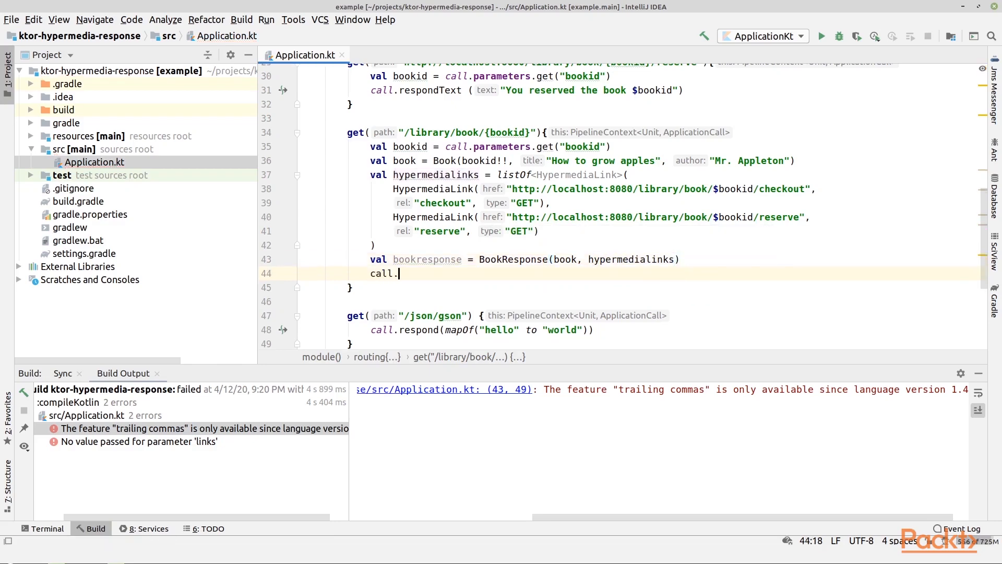
type("respond()")
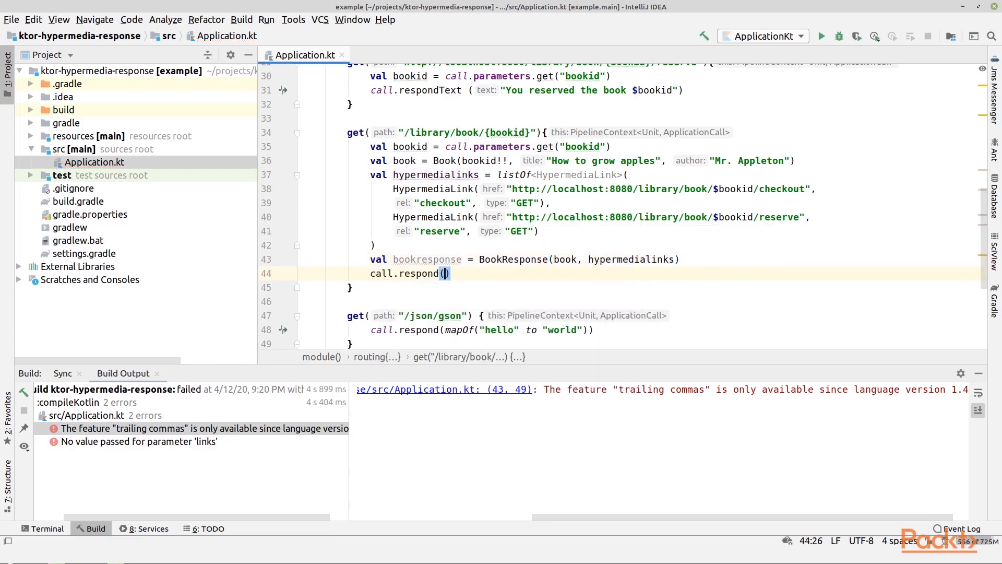
type("bookr")
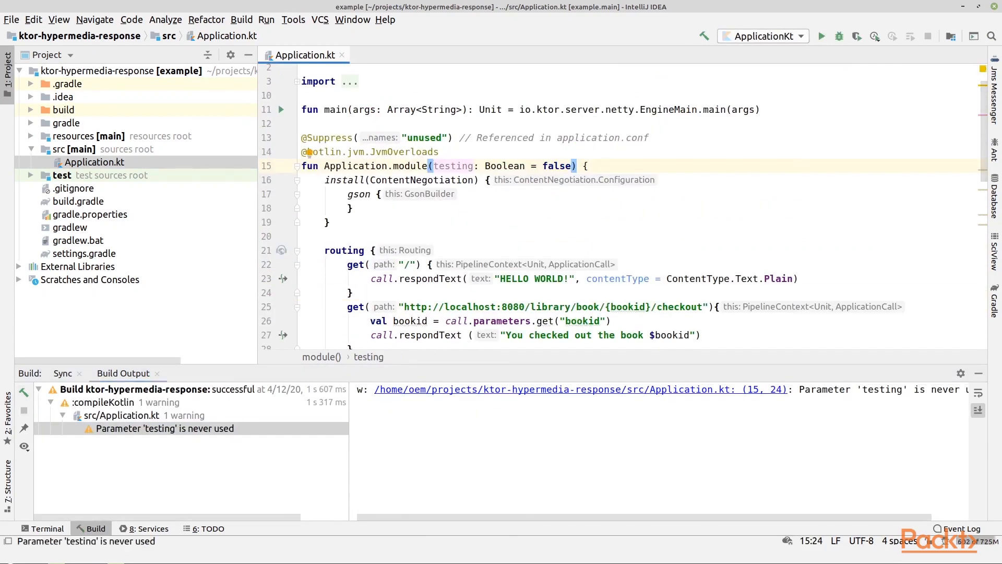
scroll("down", 3)
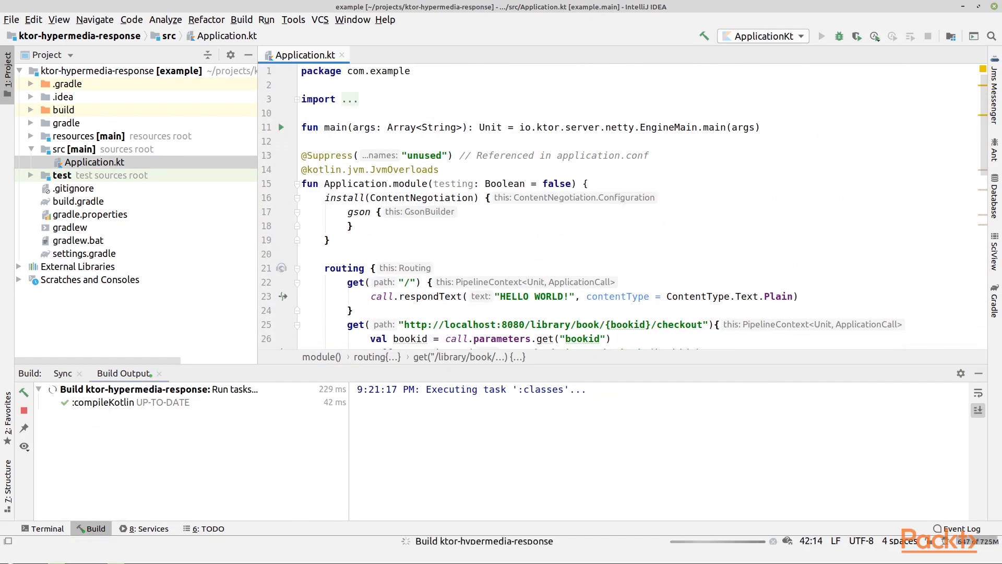
Load 0.0.0.0:8080/library/book/2233 in Firefox and follow its checkout link.
left_click(822, 35)
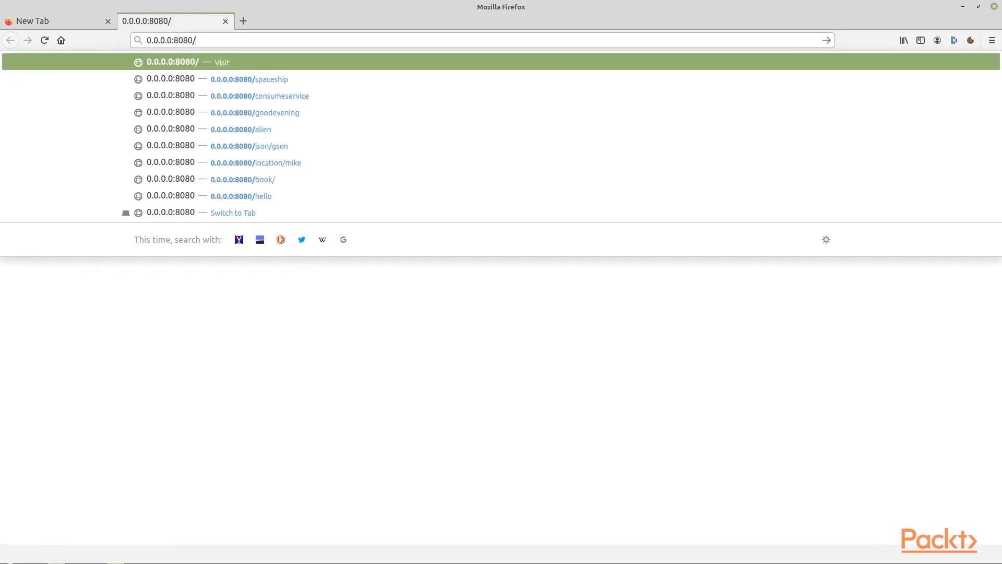
type("library/book/")
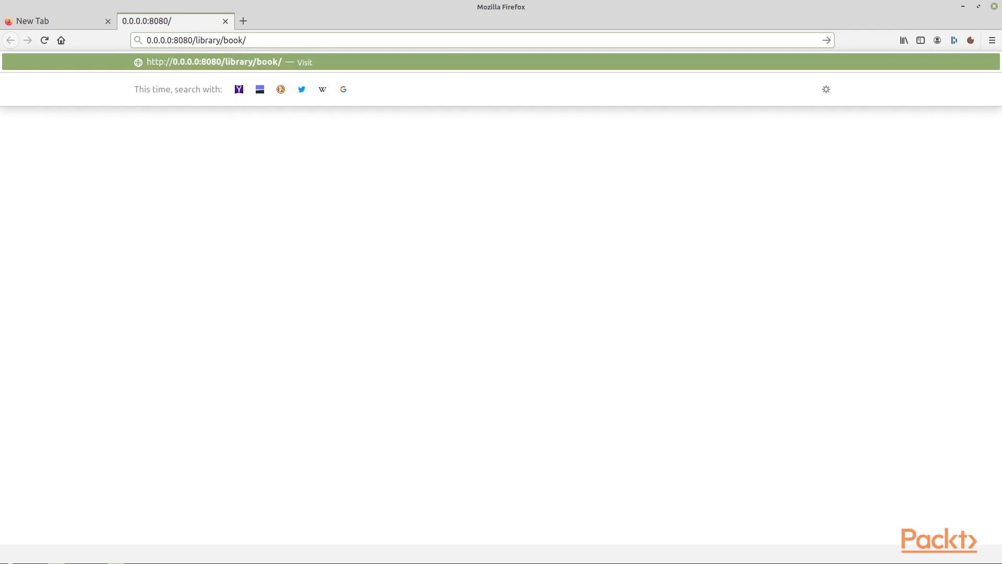
type("2233")
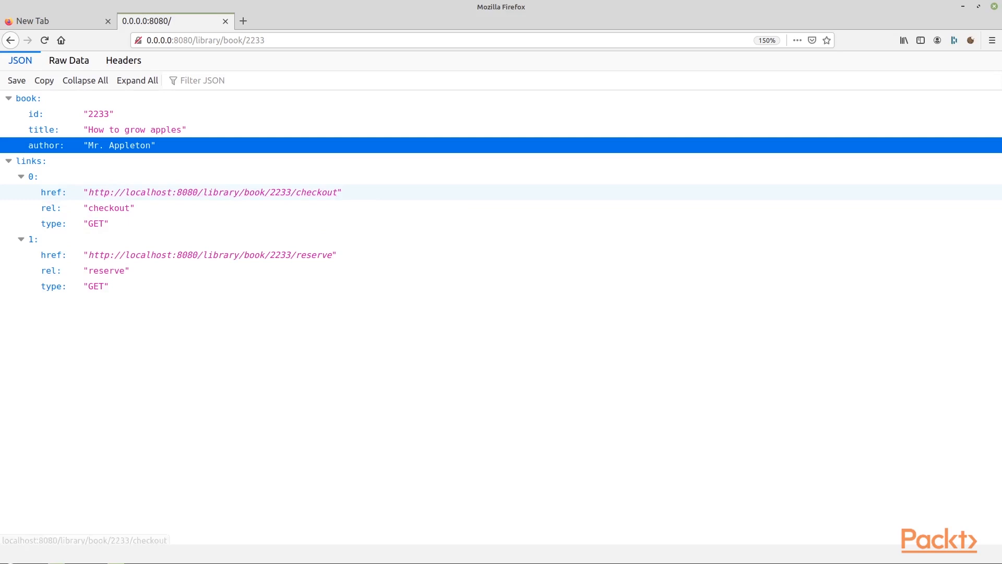
mouse_move(212, 192)
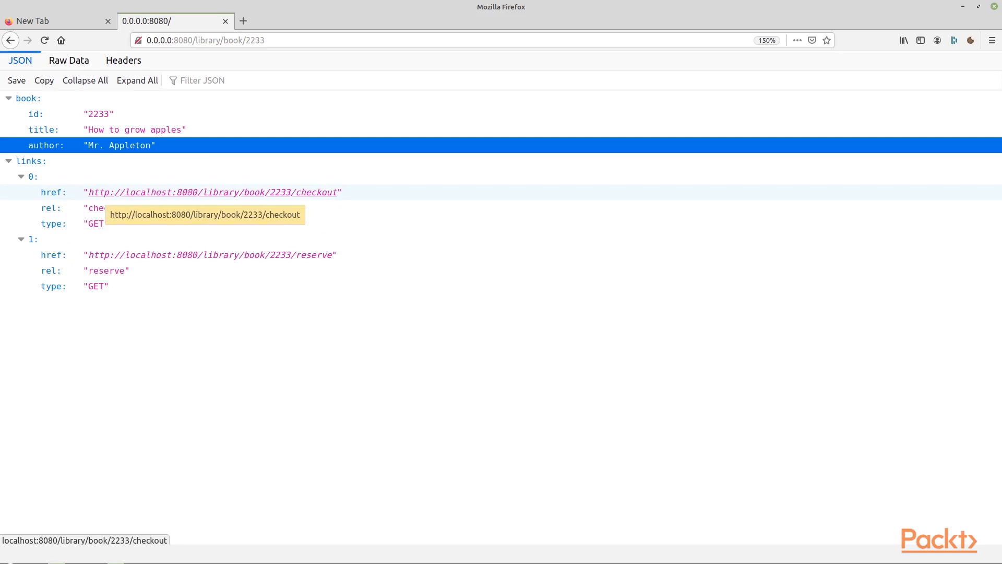
left_click(212, 192)
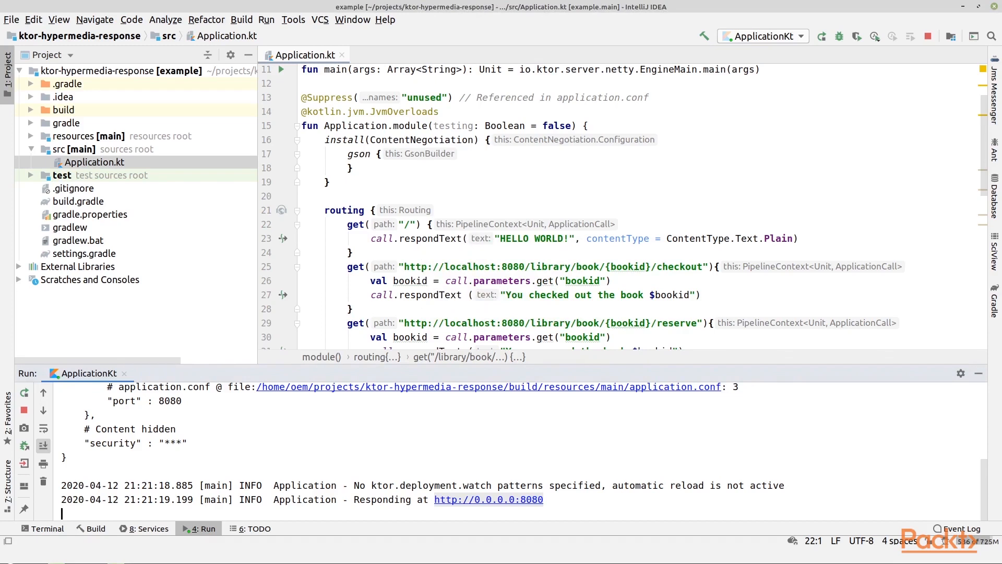
left_click_drag(371, 280, 700, 295)
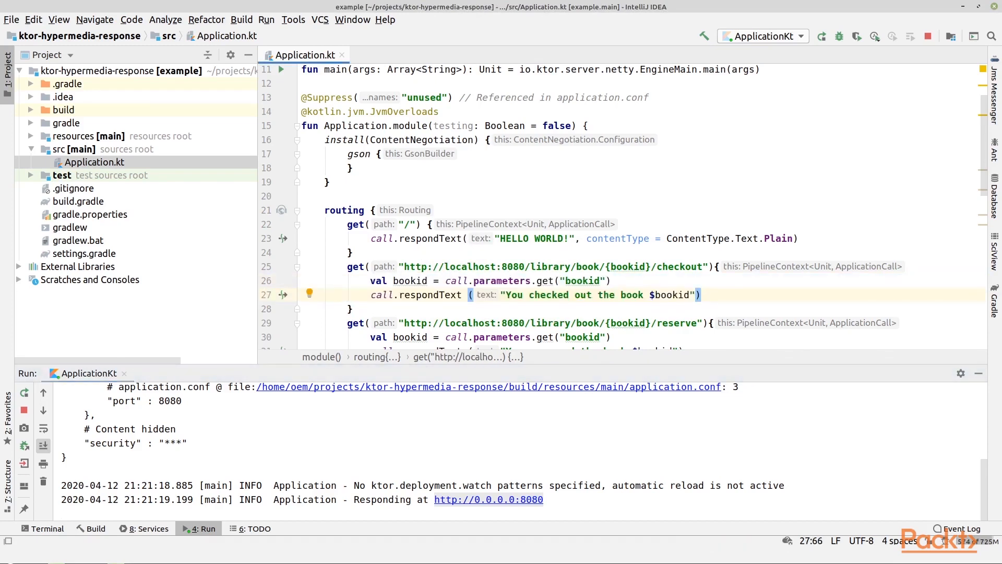
scroll("down", 3)
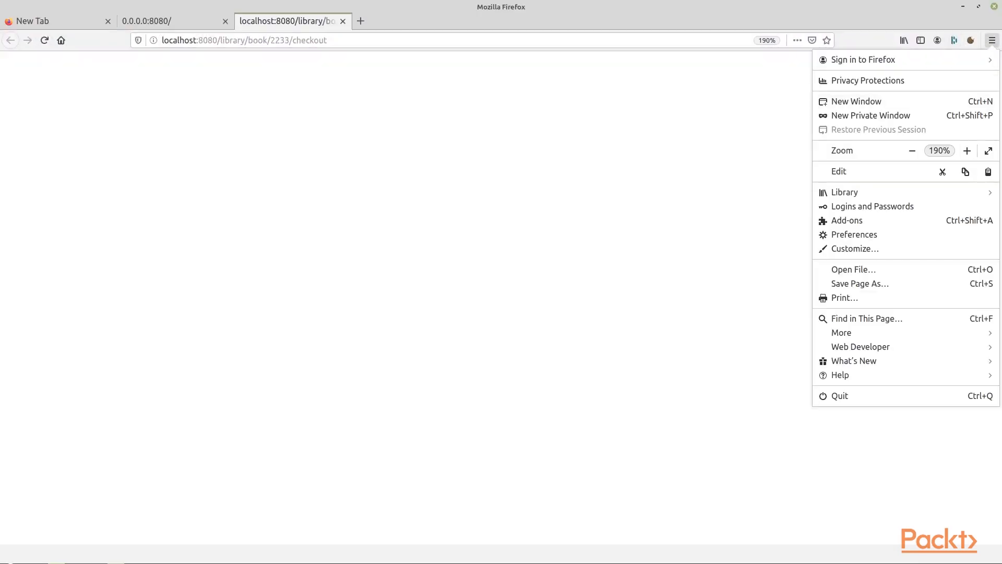
Inspect the checkout request in Firefox's Network tools and see its 404 Not Found status.
left_click(860, 347)
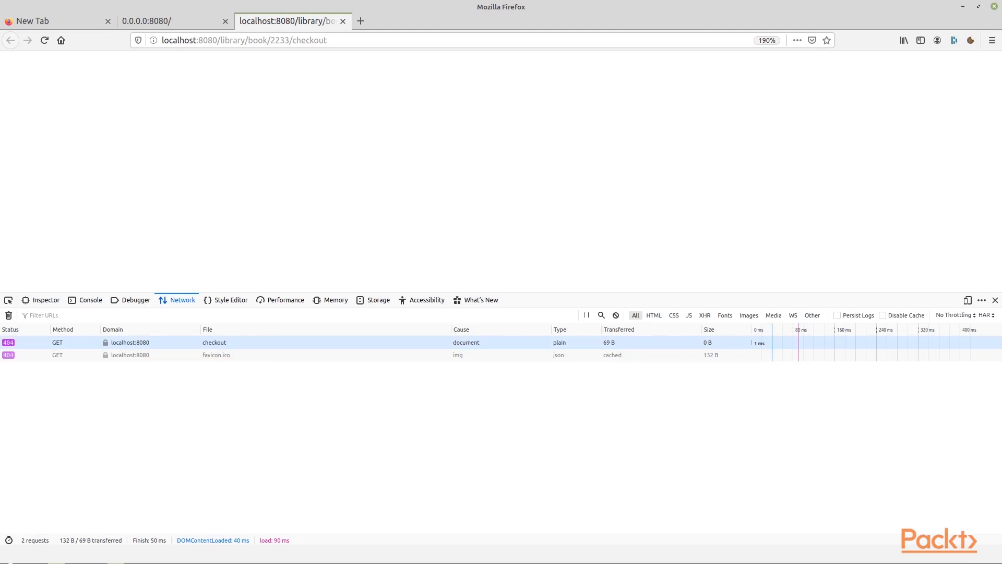
left_click(214, 342)
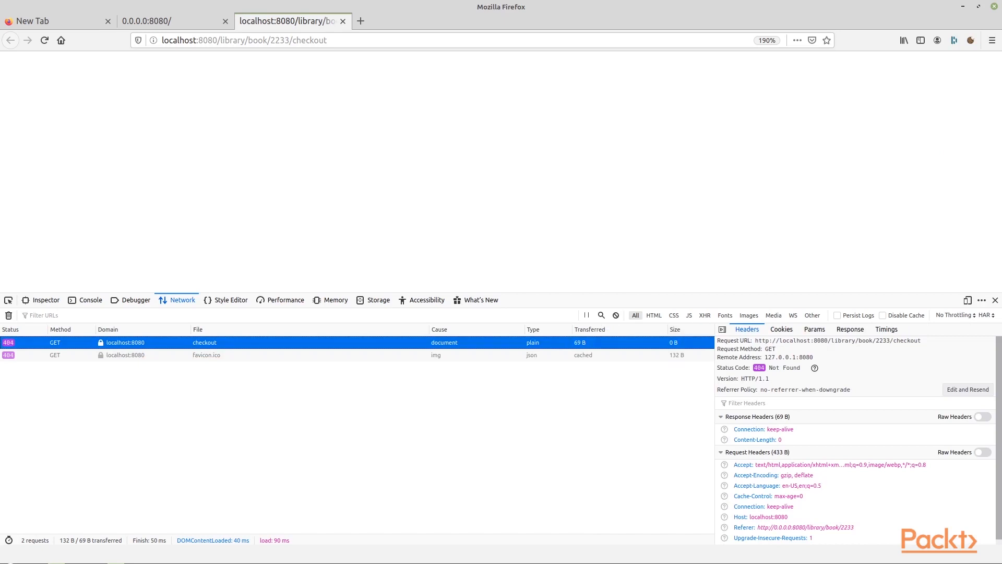
double_click(840, 341)
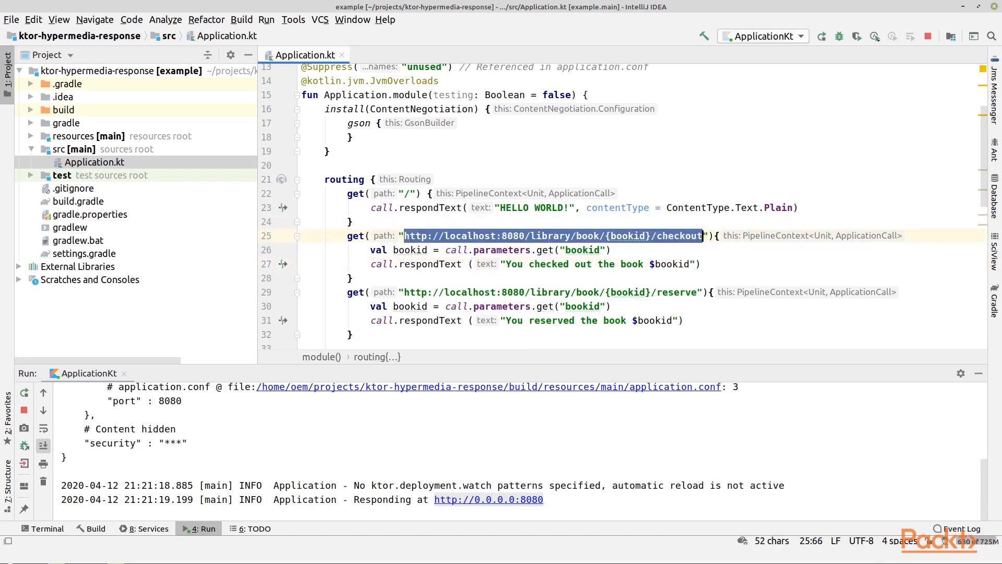
type("2233")
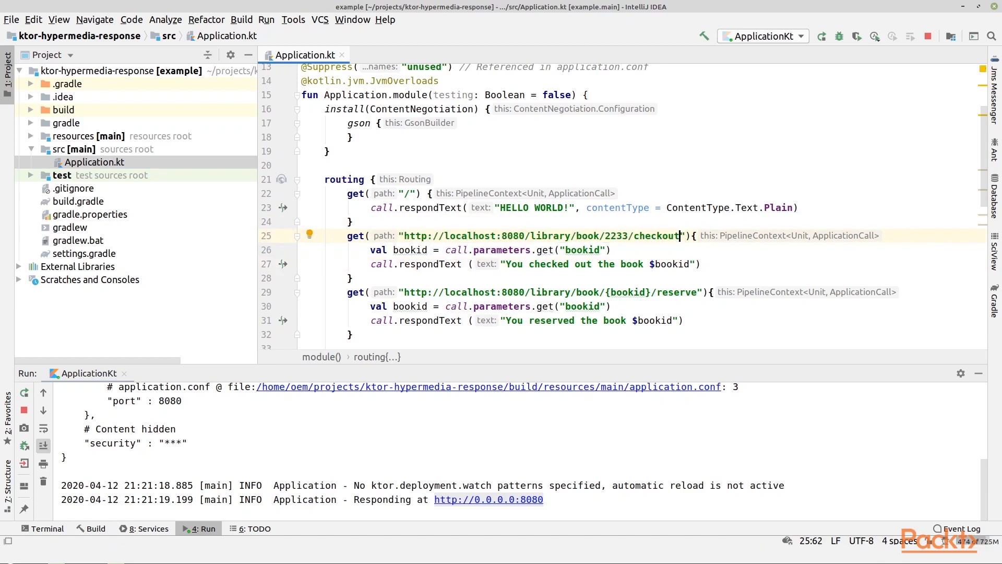
double_click(616, 235)
type("{book")
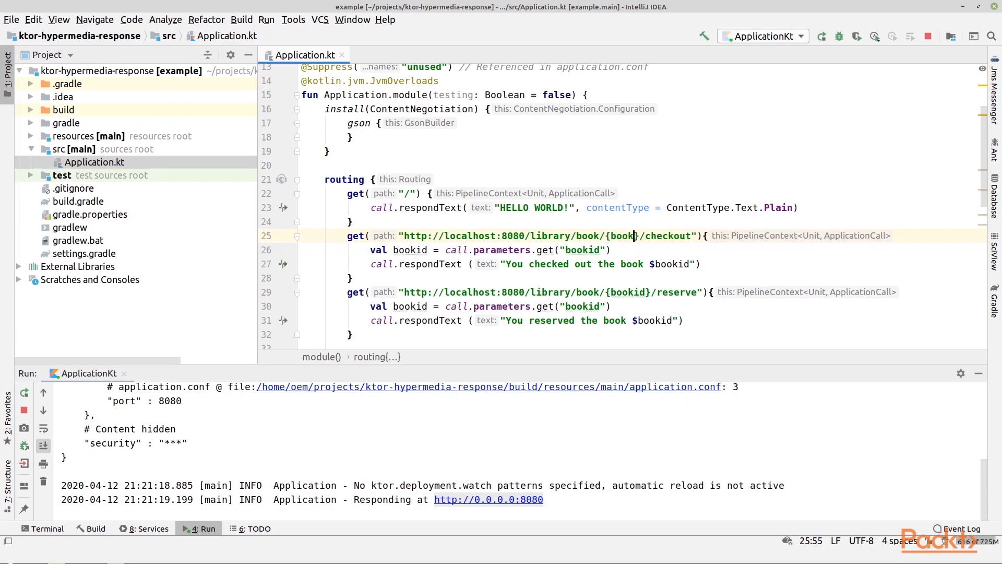
type("id")
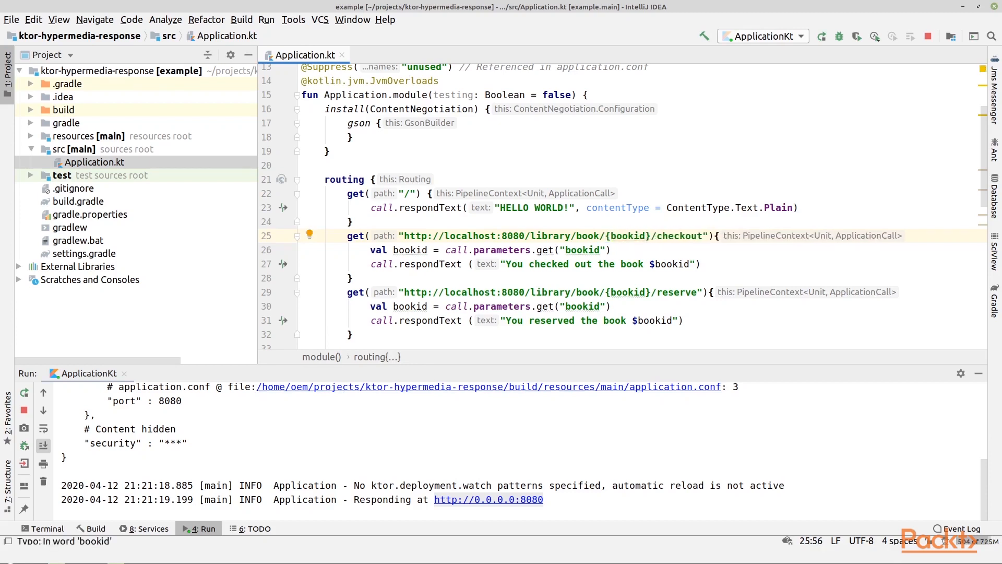
double_click(680, 235)
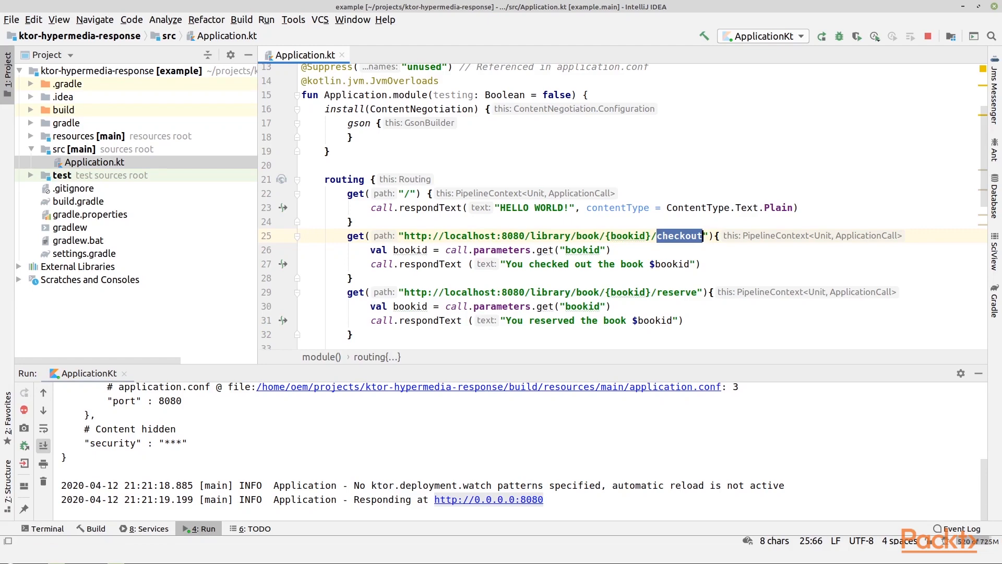
scroll("down", 3)
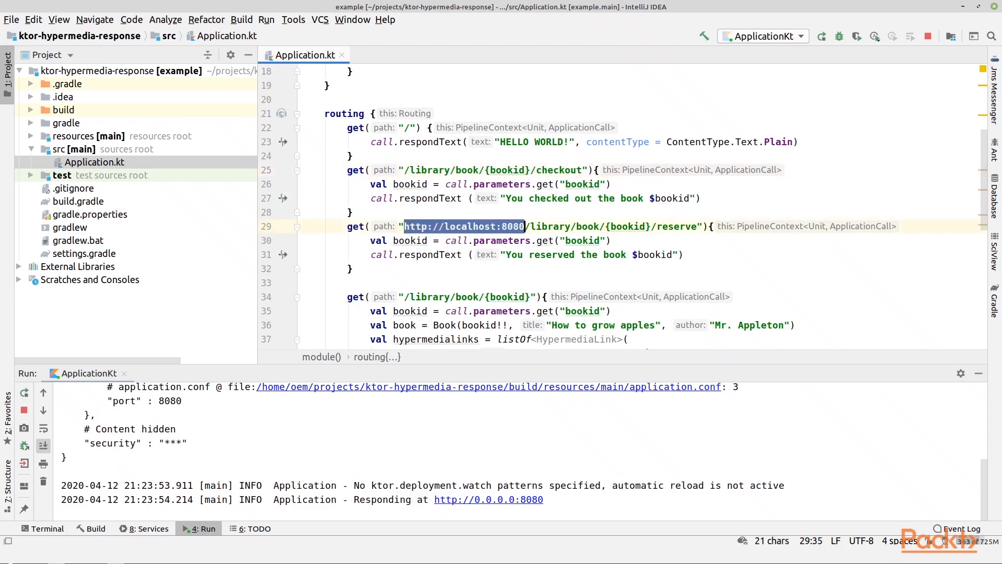
key("Delete")
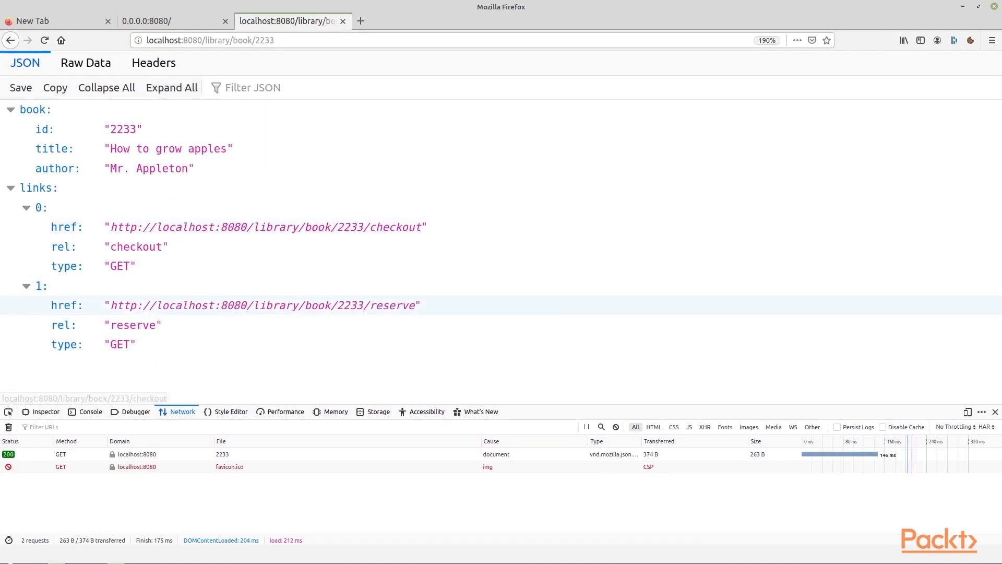
Follow book 2233's checkout link and see "You checked out the book 2233".
left_click(262, 305)
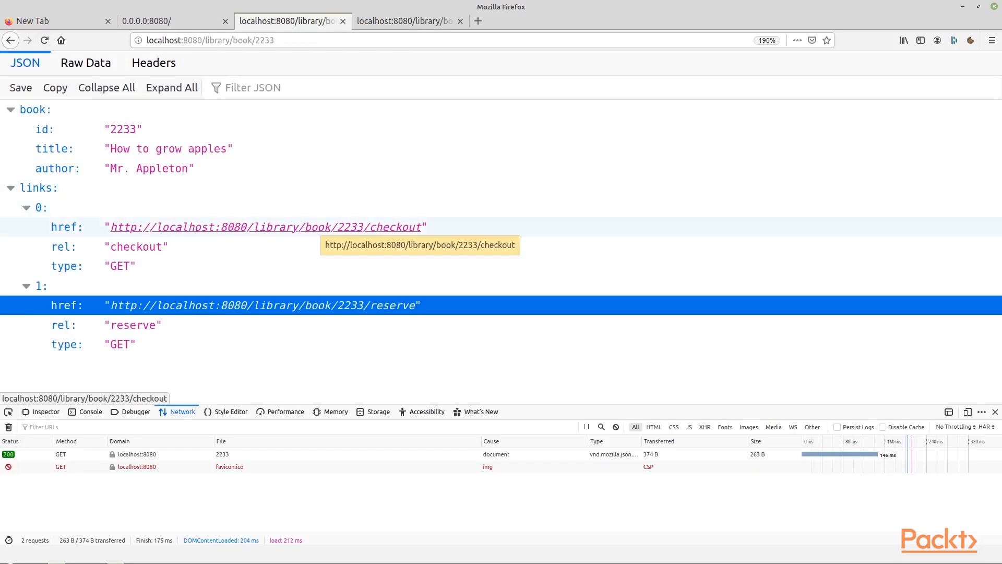
left_click(264, 226)
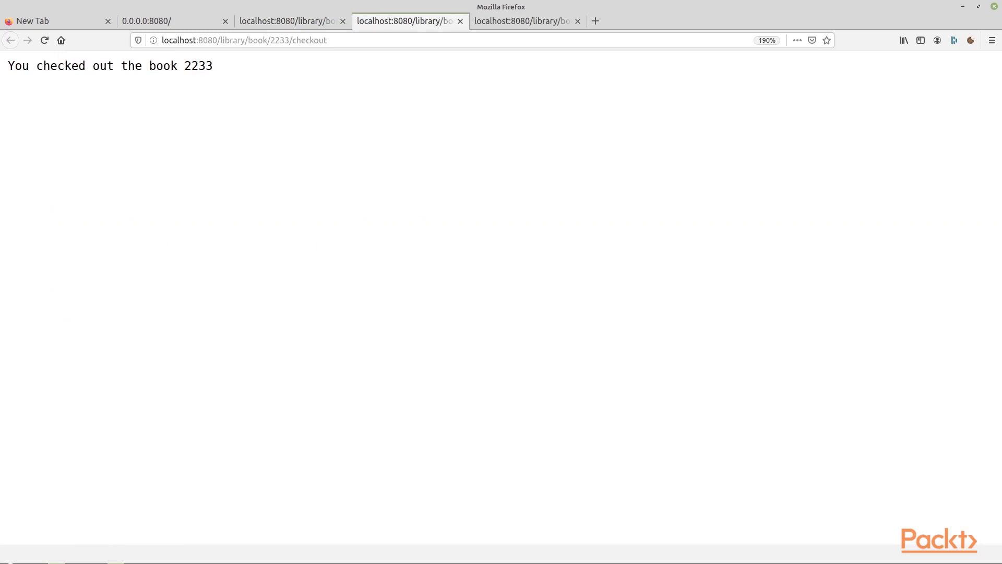
left_click_drag(169, 65, 213, 65)
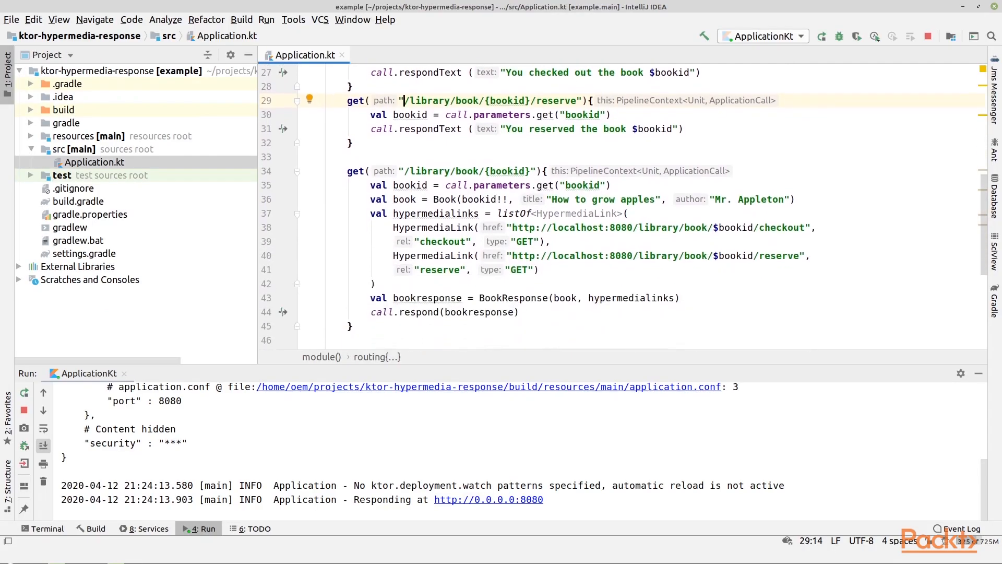
Declare data class BookReserveResponse(val message: String, val links: List<HypermediaLink>).
scroll("down", 3)
type("d")
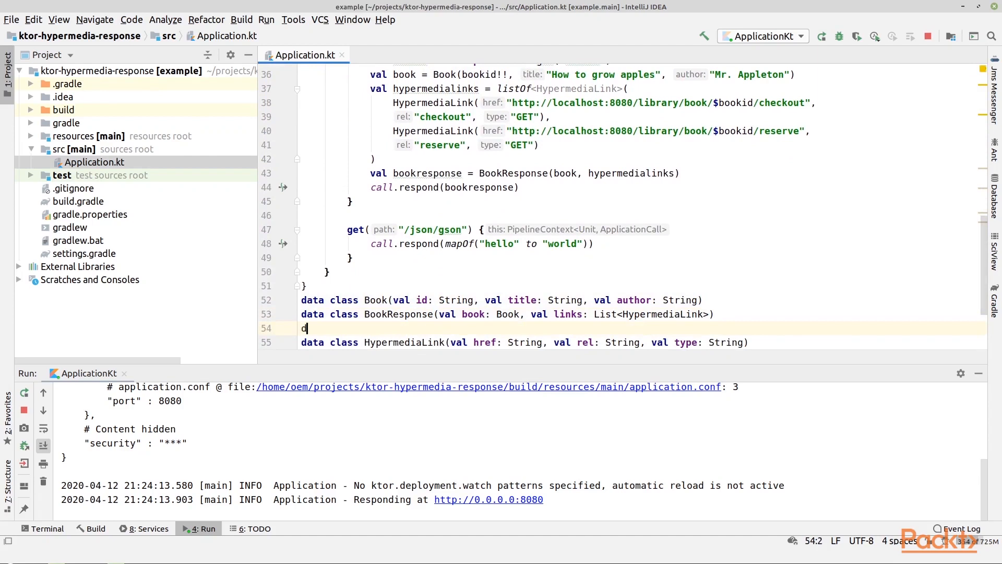
type("ata class")
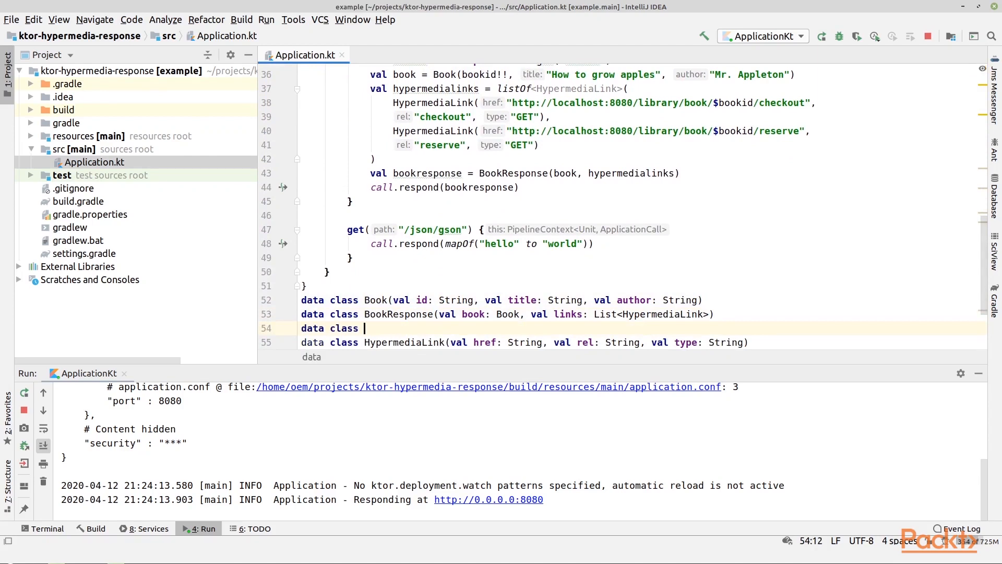
key("Backspace")
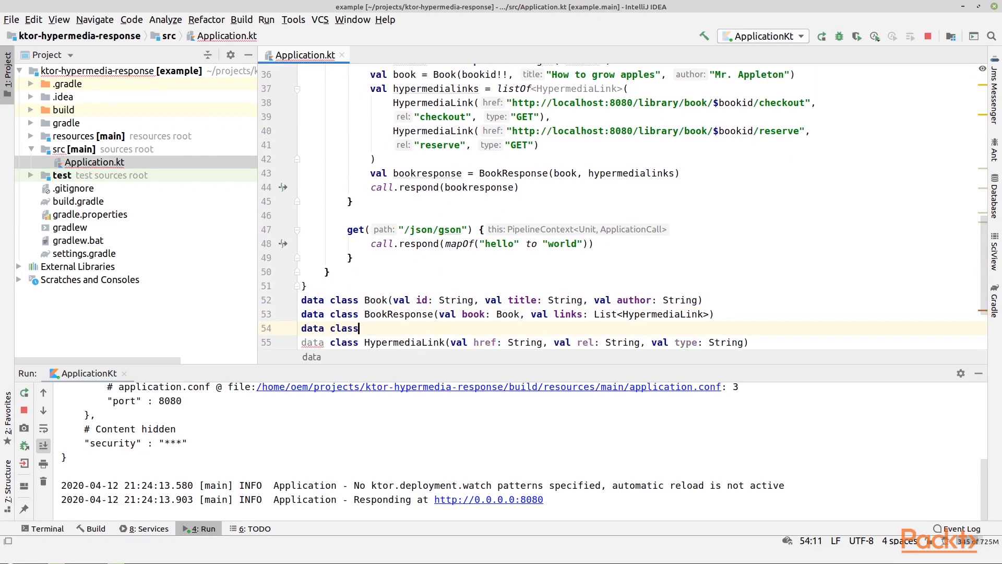
type("BookReserveResponse(")
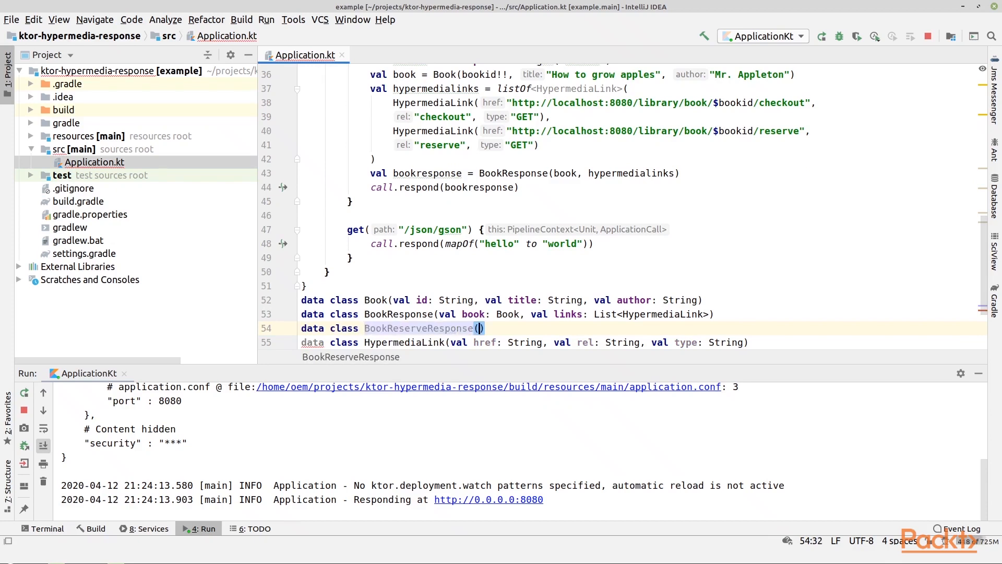
type("val")
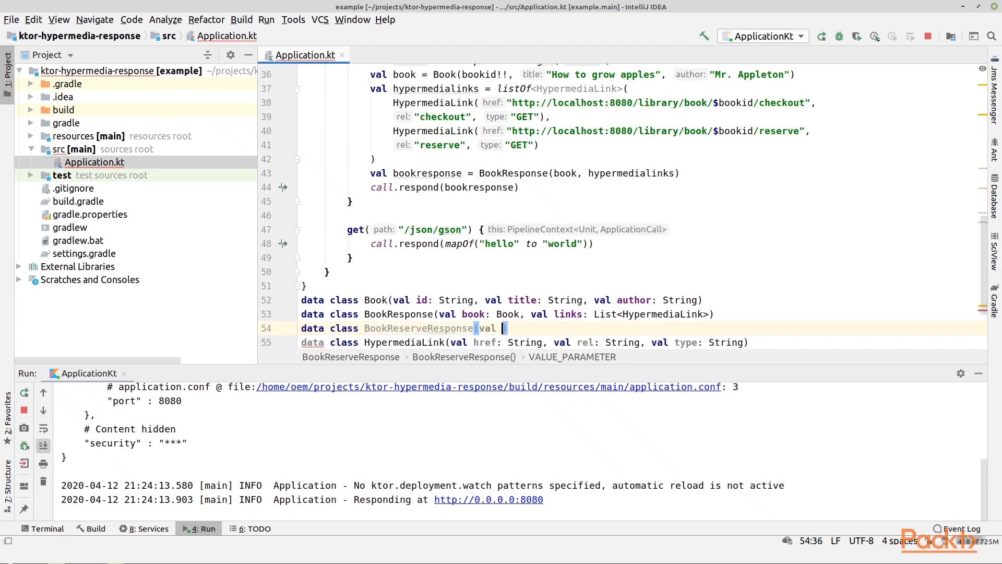
type("message:")
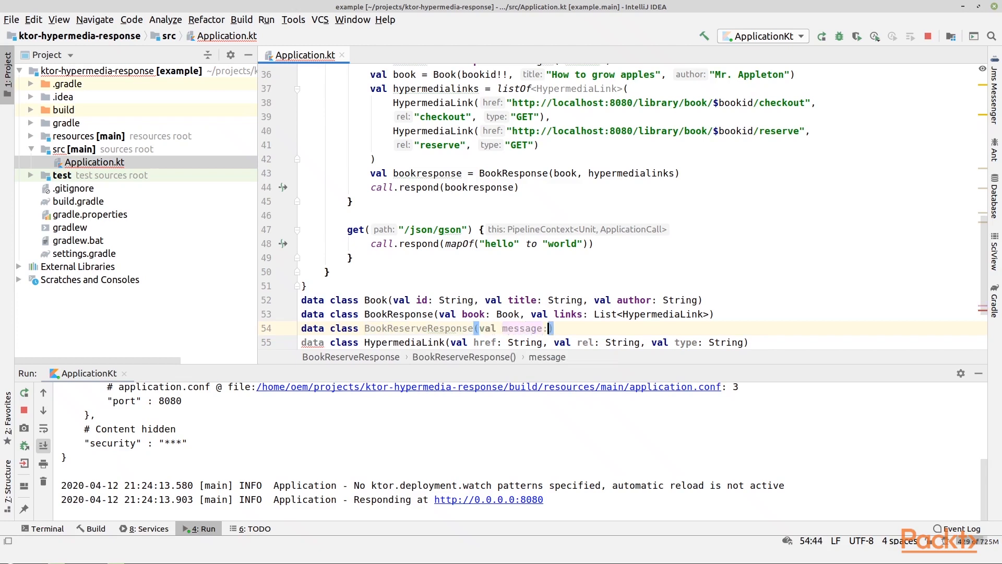
type("Stri")
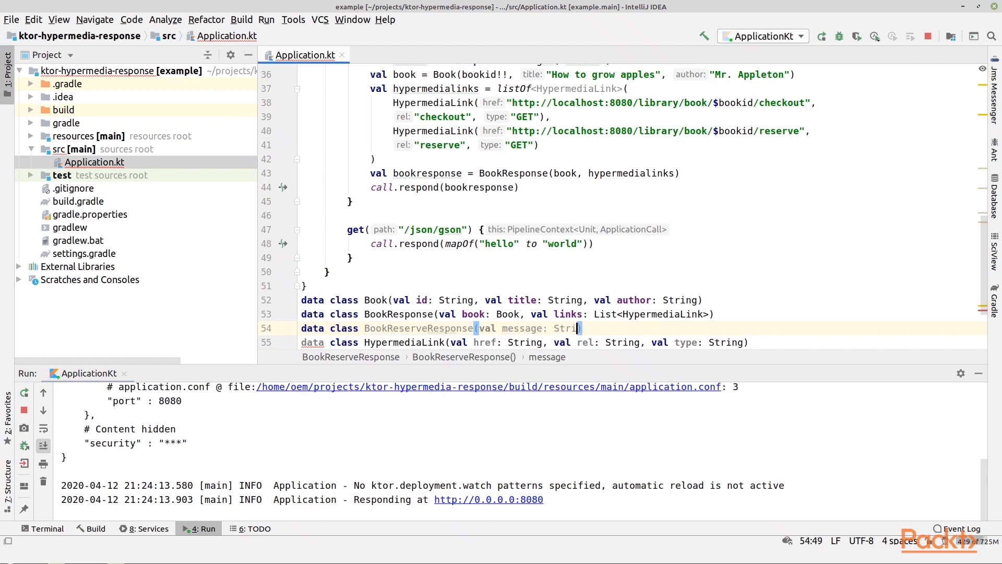
type(", L")
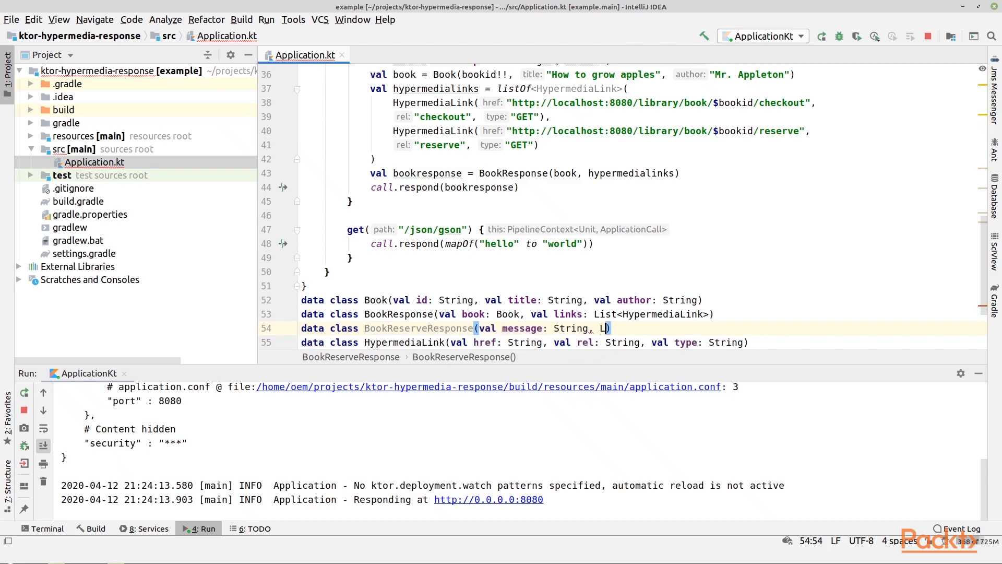
type("ist<HypermediaLink>")
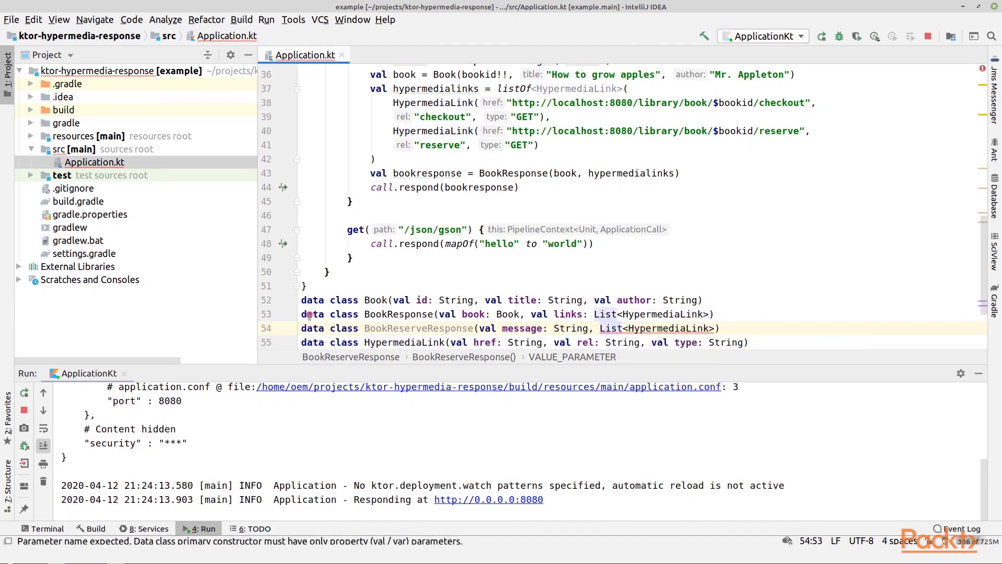
type("links:")
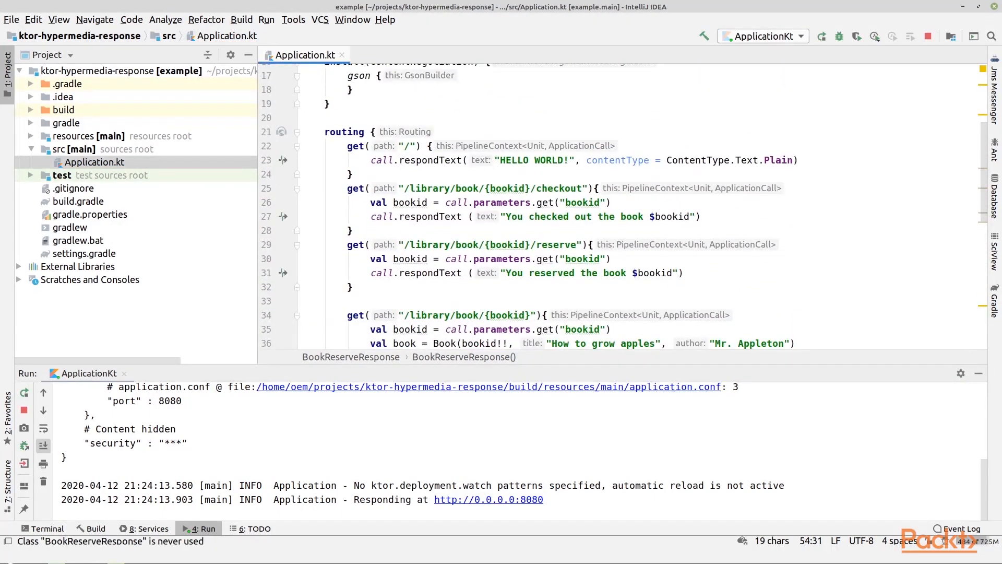
Replace respondText with respond(BookReserveResponse(message, emptyArray<HypermediaLink>())) in the reserve route.
double_click(448, 217)
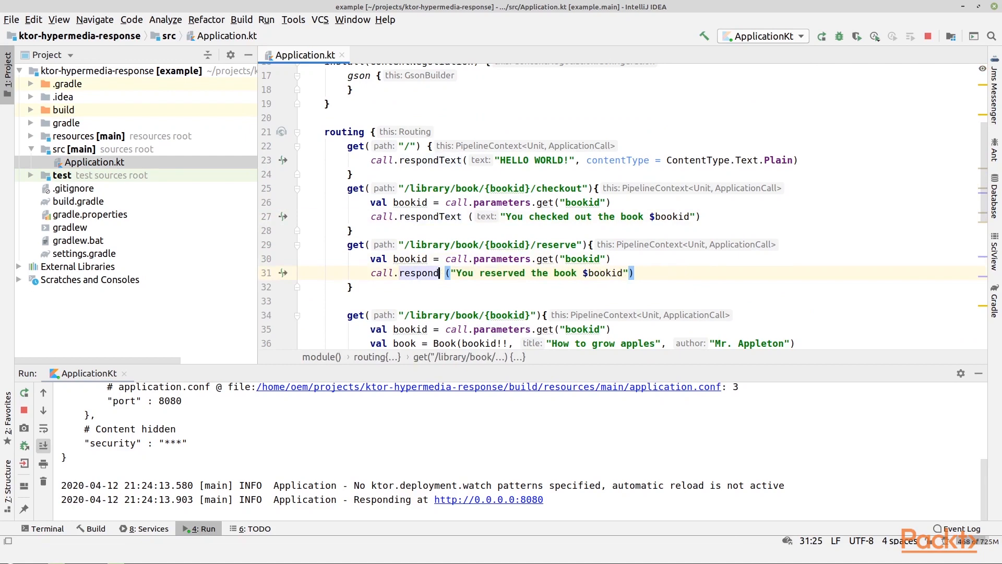
type("BookReserveResponse")
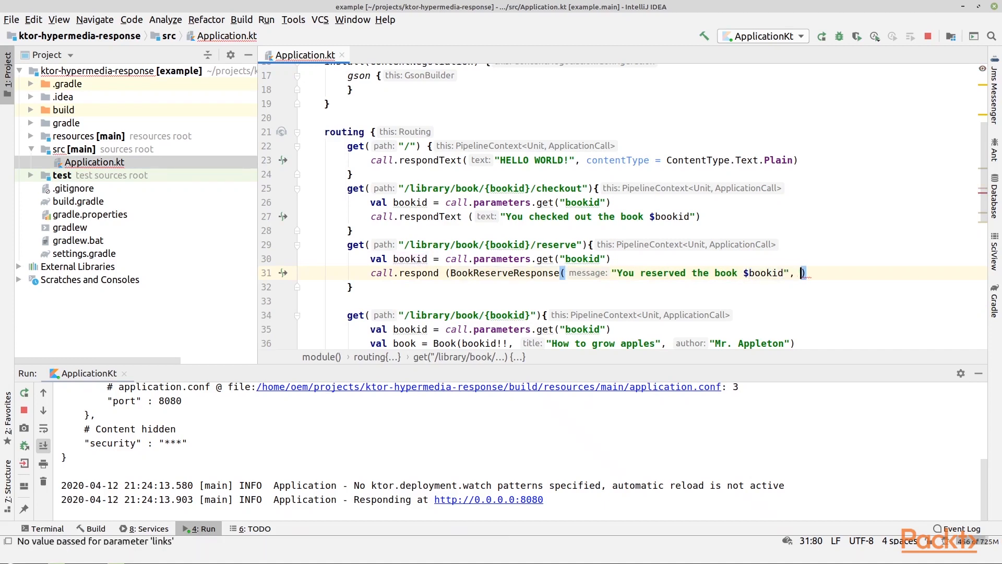
type("emptyArray<>(")
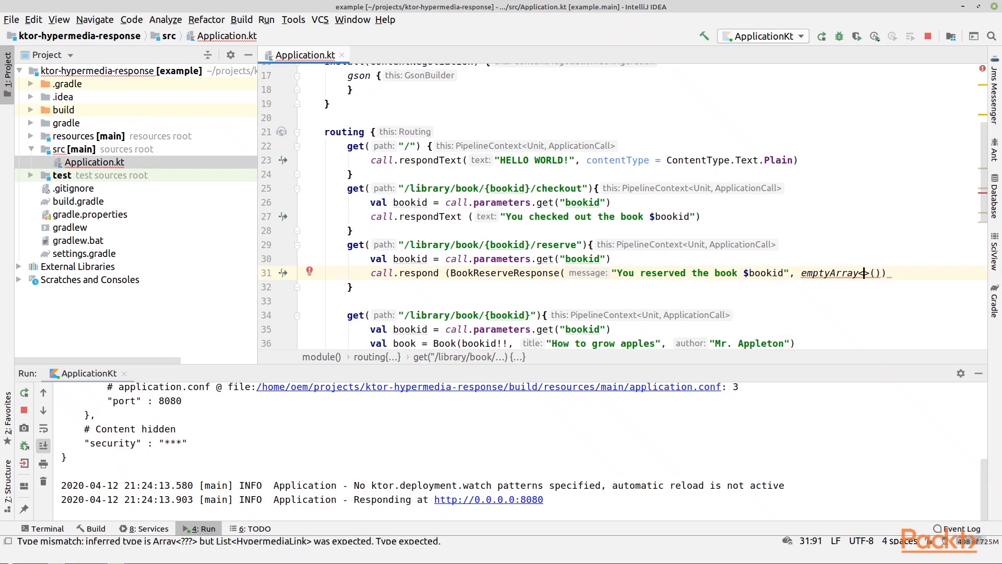
type("Hyp")
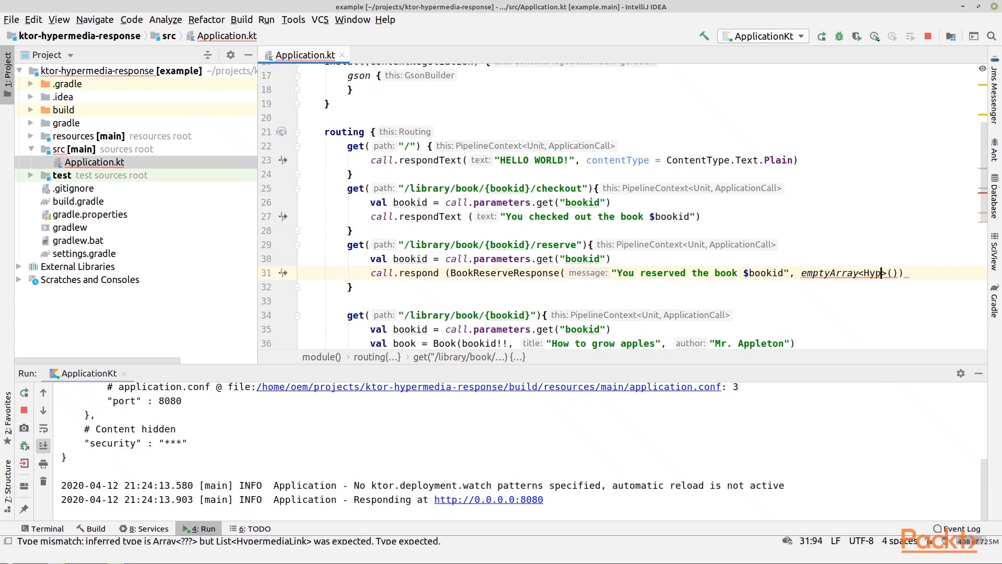
type("ermediaLink")
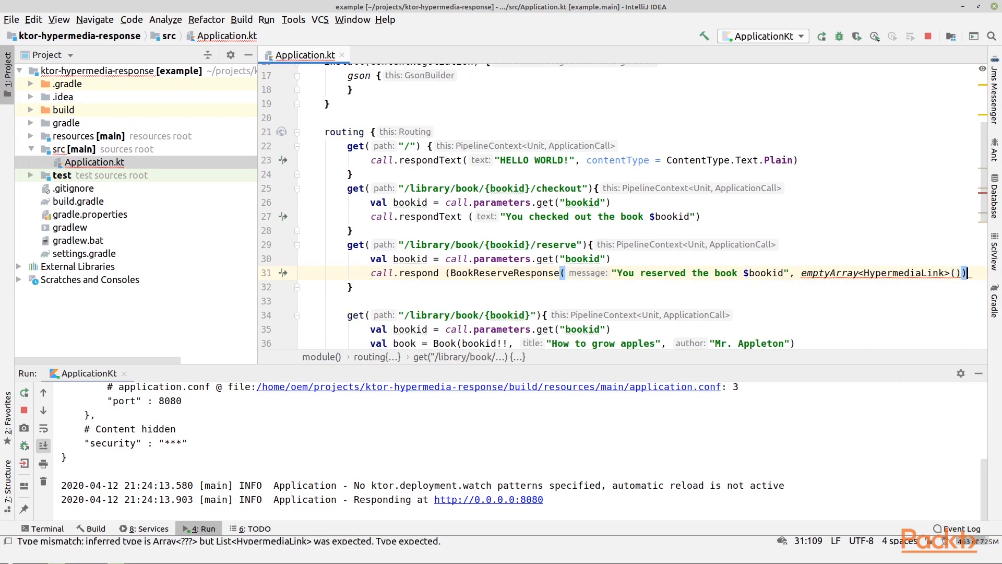
type(";")
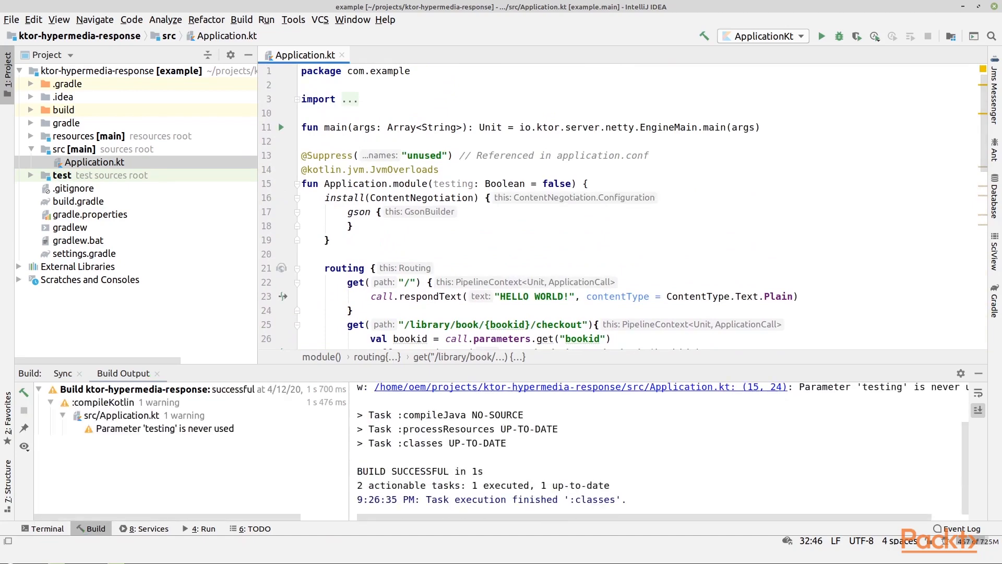
Run 'ApplicationKt' from the gutter so the server restarts with the updated code.
left_click(281, 127)
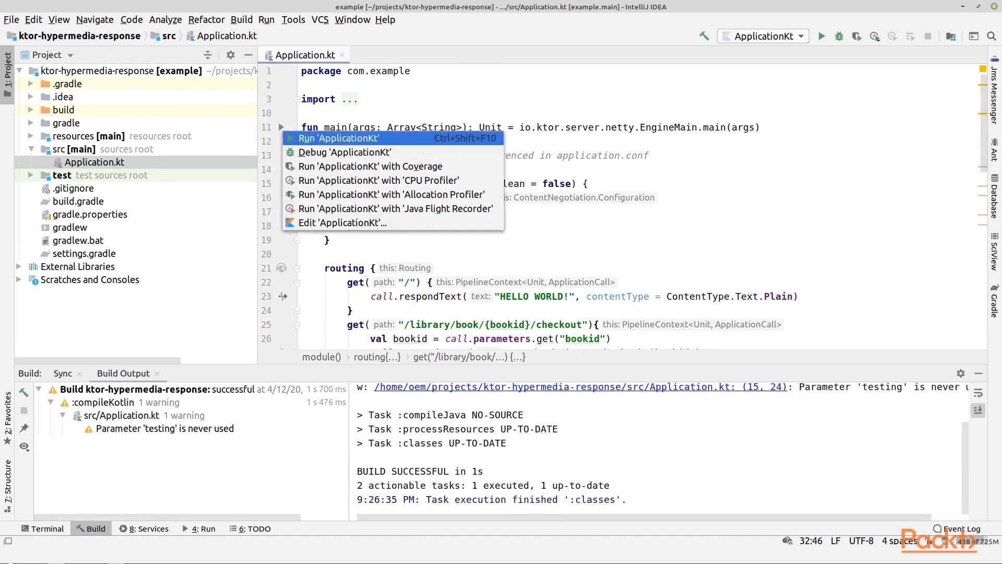
left_click(339, 137)
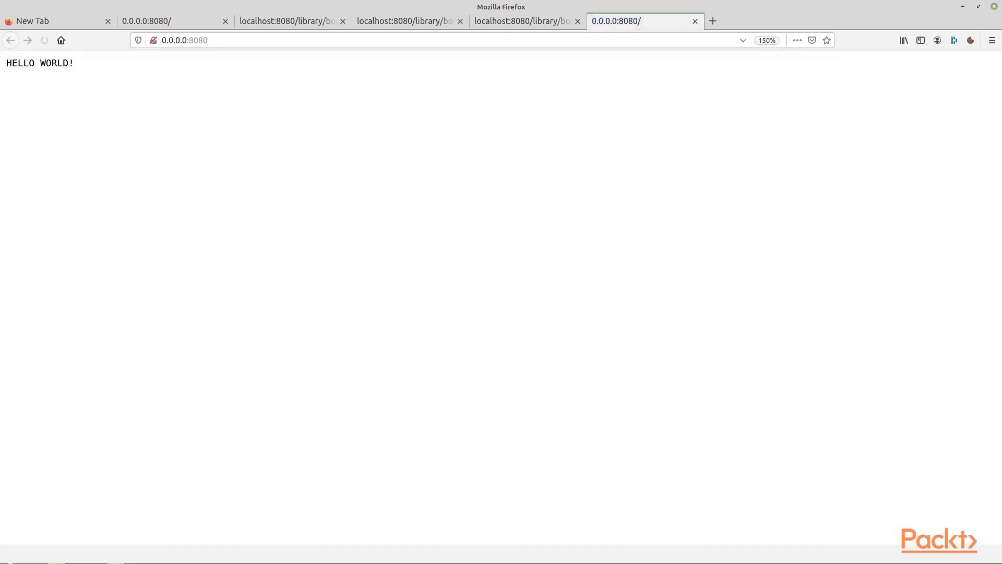
Follow book 2233's reserve link and view the raw JSON: reservation message with empty links.
left_click(288, 21)
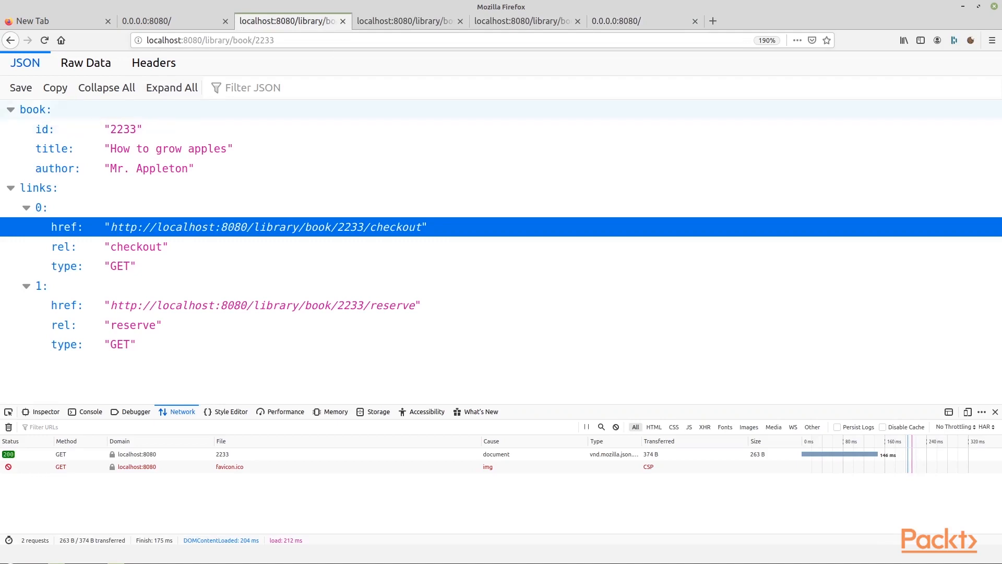
mouse_move(263, 305)
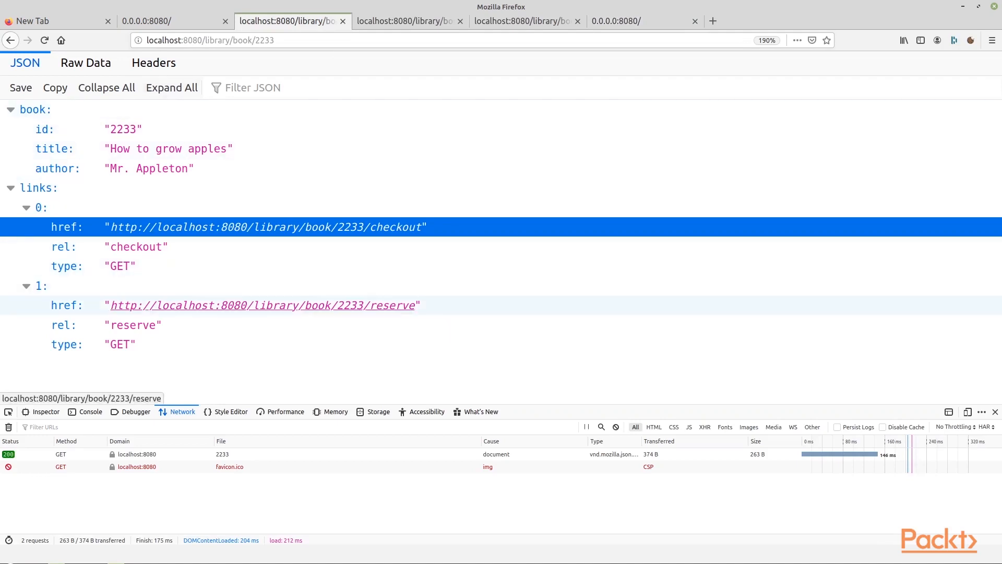
left_click(262, 305)
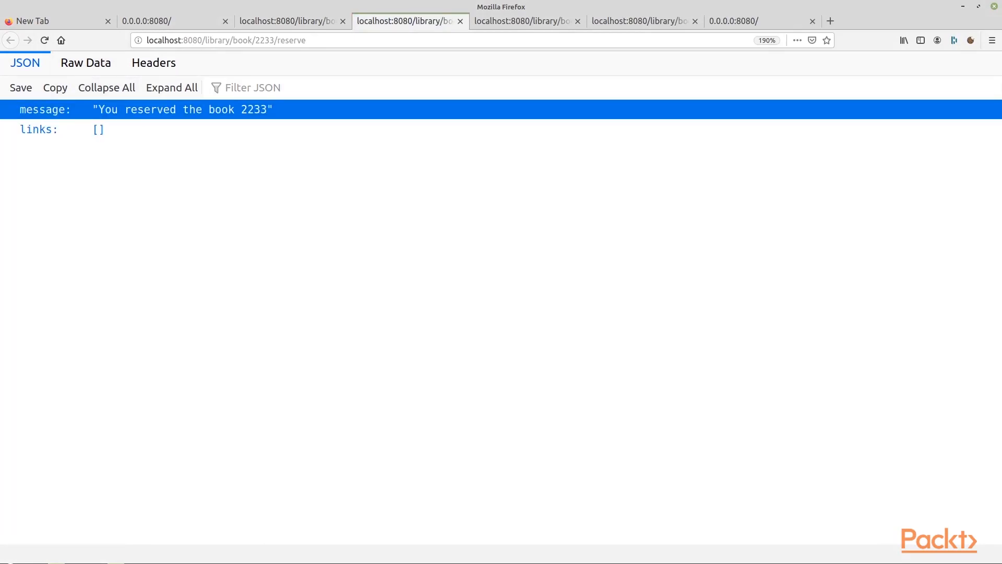
left_click(84, 62)
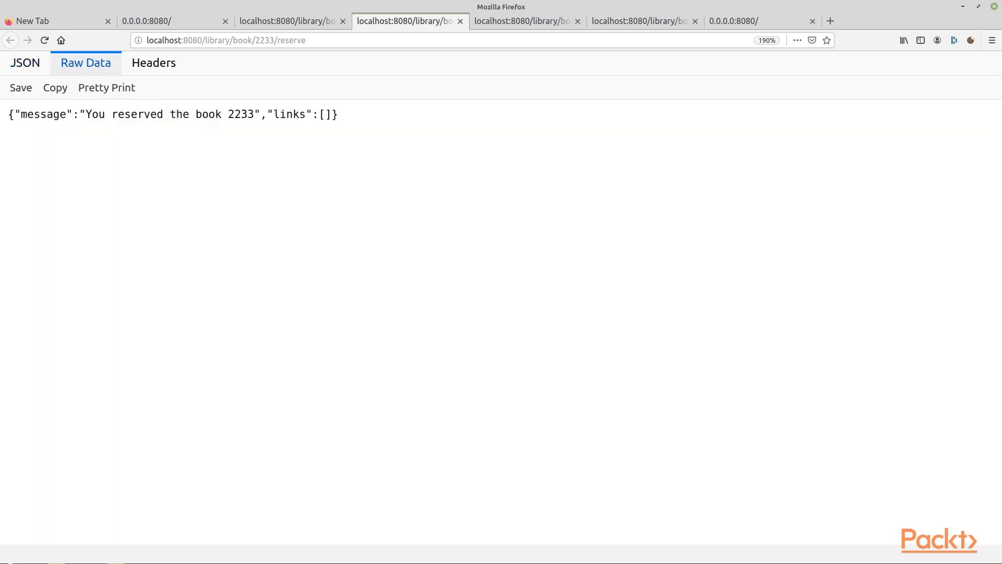